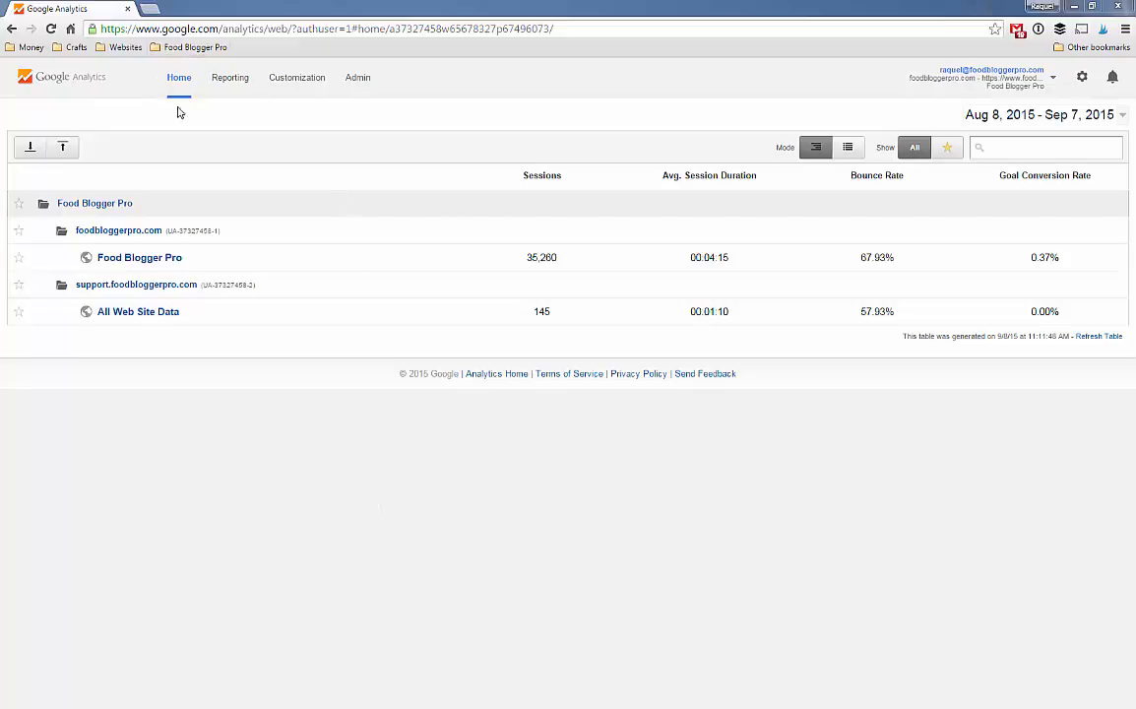
mouse_move(201, 113)
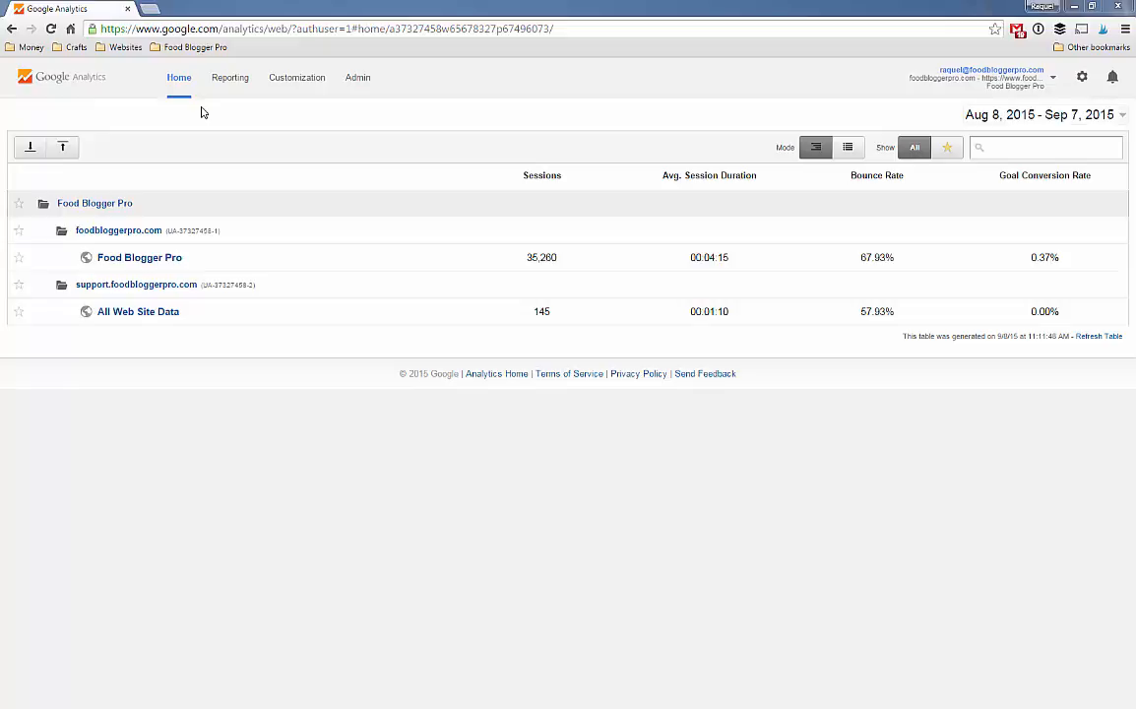
mouse_move(228, 313)
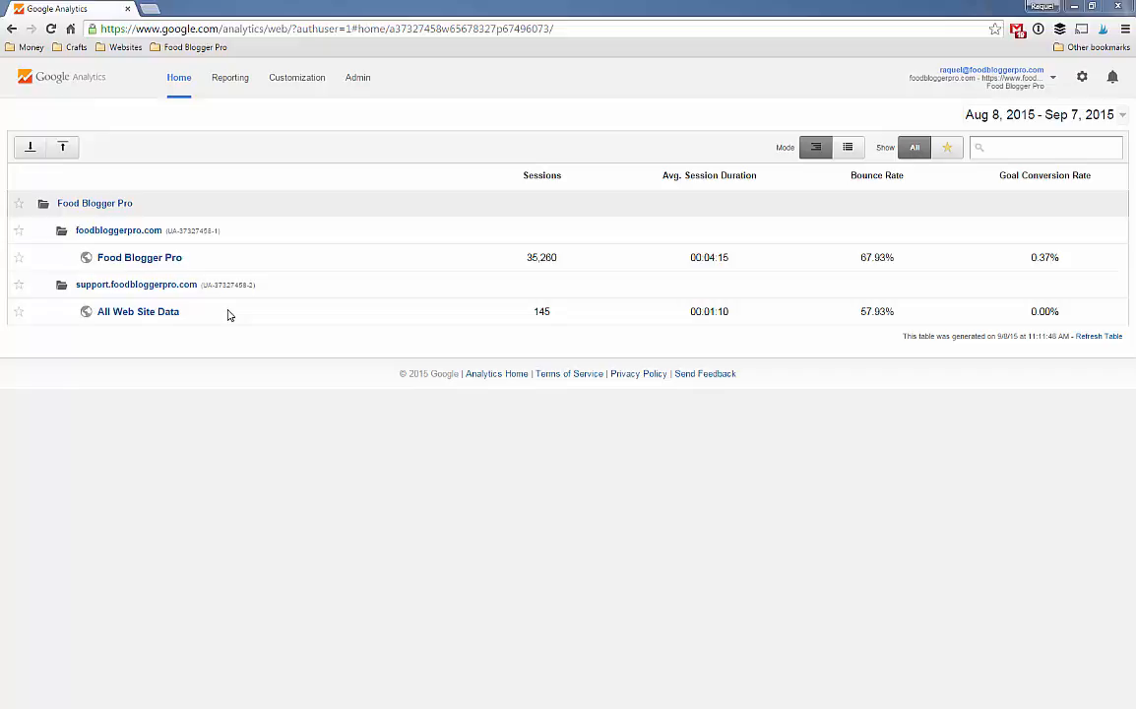
Go to the Food Blogger Pro view's Audience Overview report (35,260 sessions).
left_click(228, 77)
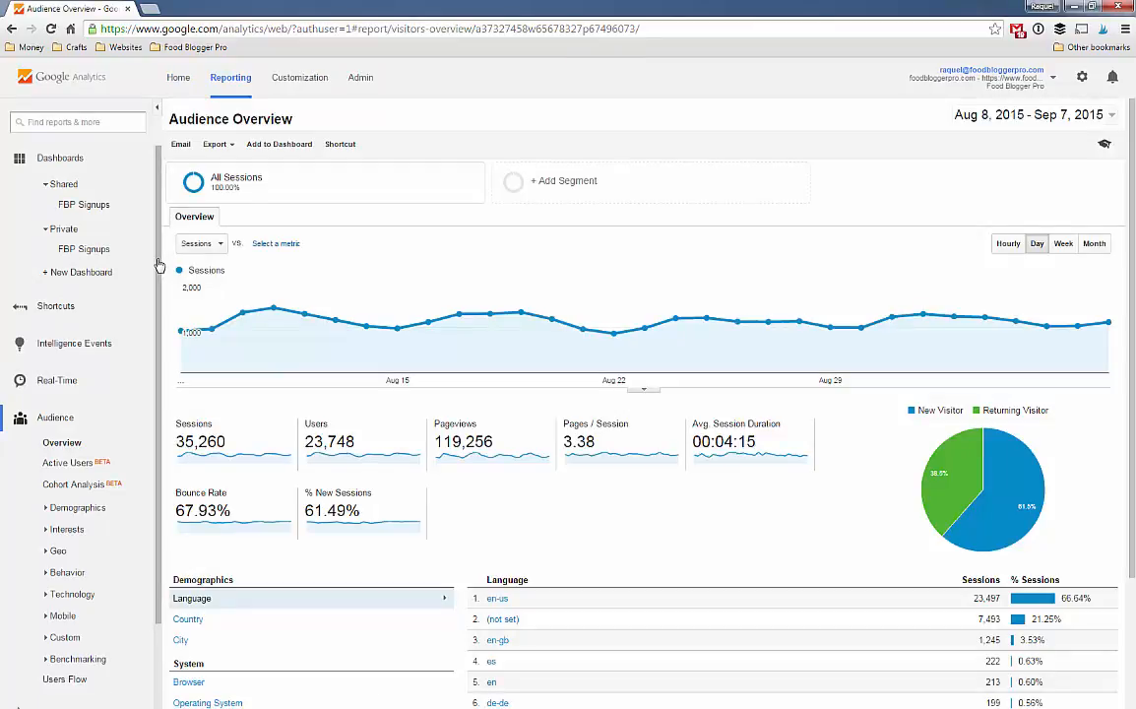
Collapse Audience and bring up the shared FBP Signups dashboard from the sidebar.
left_click(55, 417)
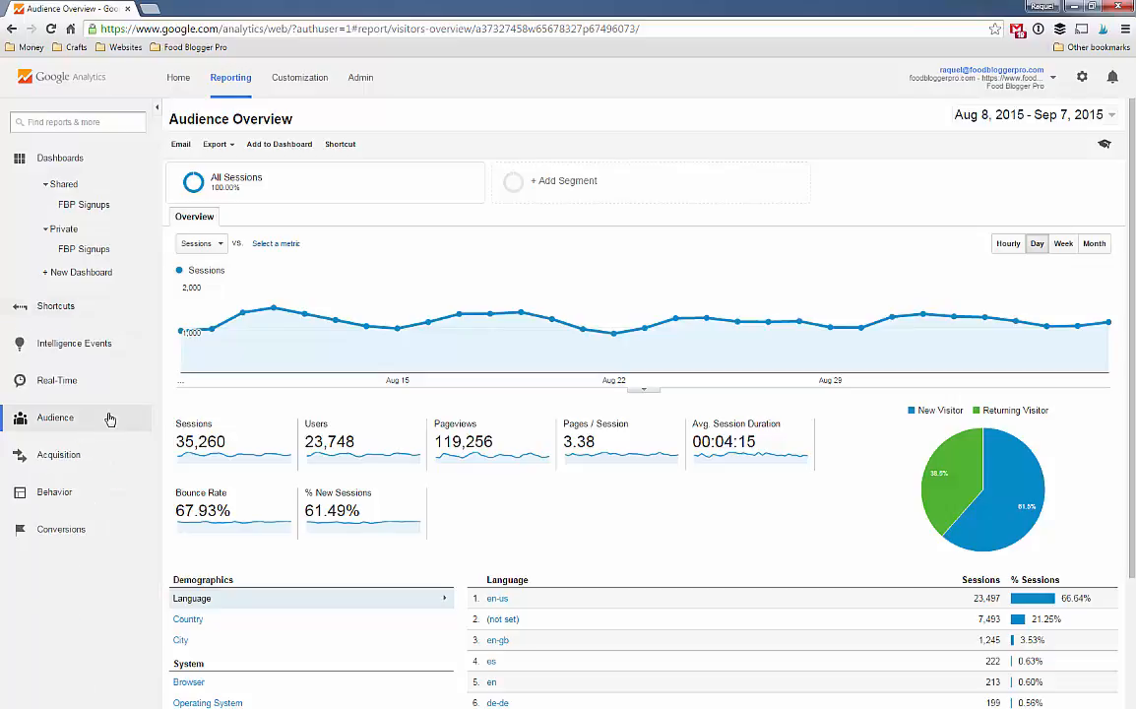
mouse_move(106, 224)
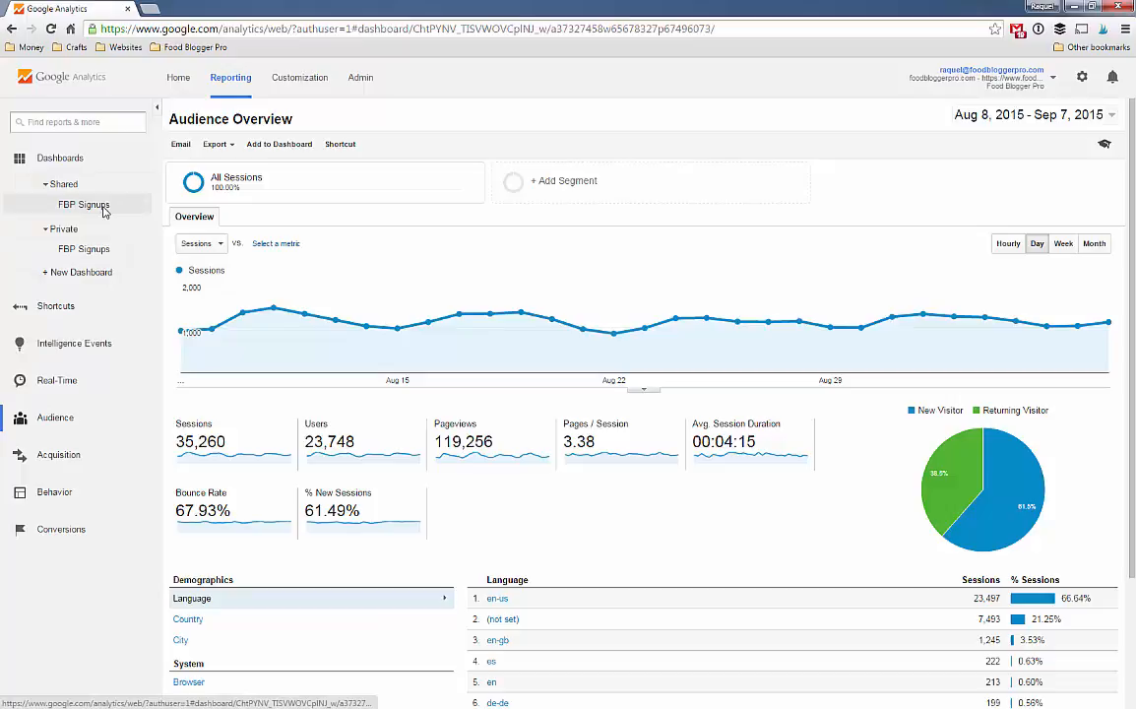
left_click(82, 205)
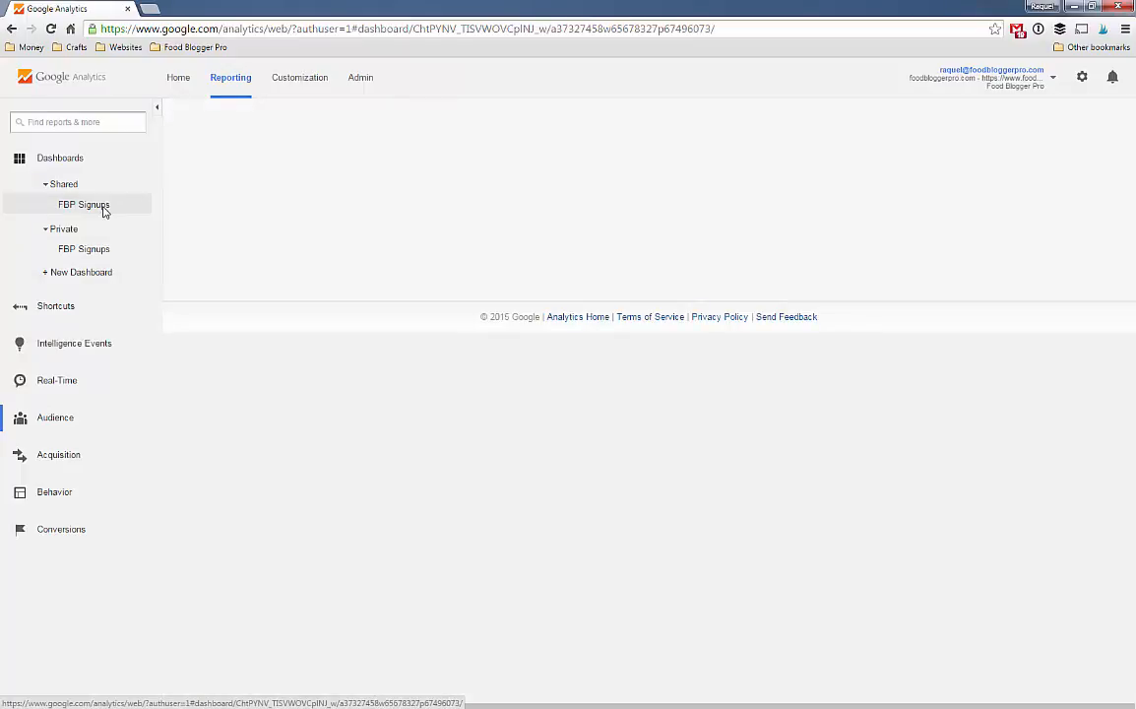
left_click(82, 203)
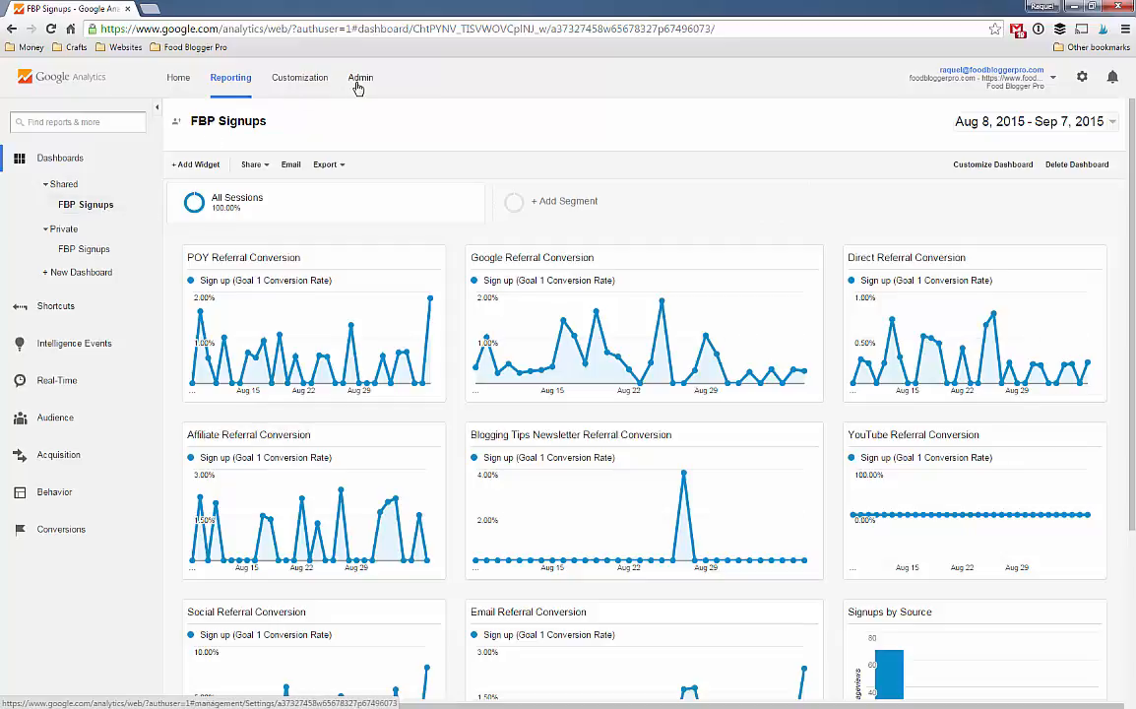
Go to Admin and list the view's Goals, showing the single Sign up goal.
left_click(359, 79)
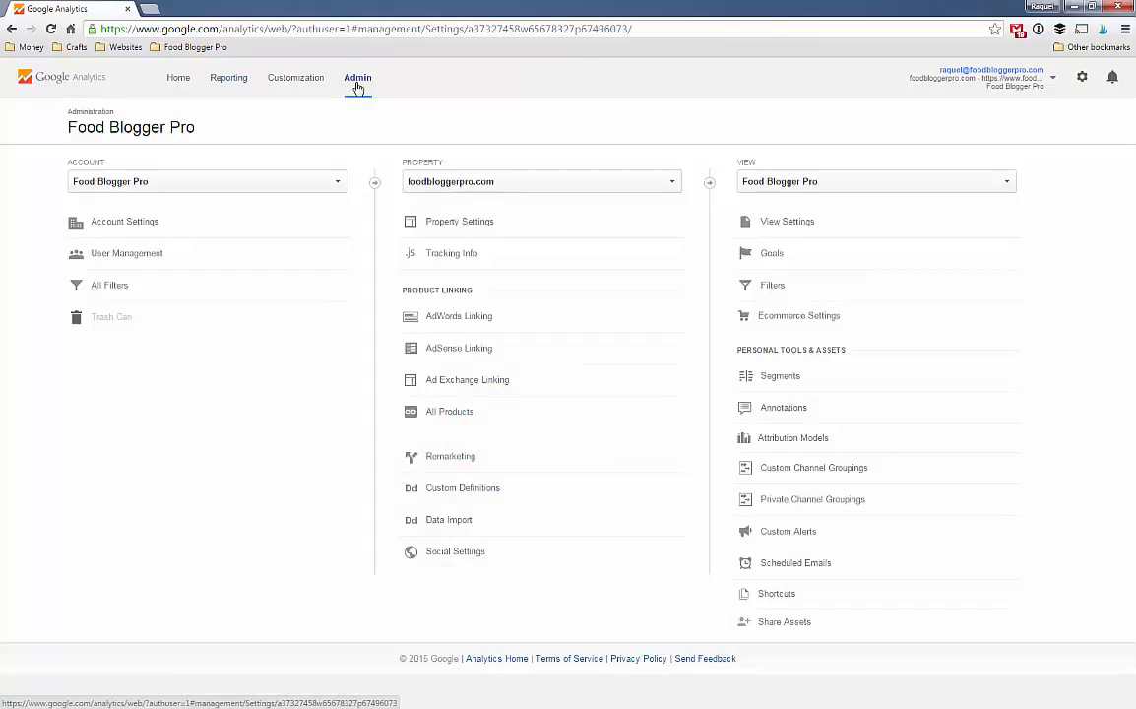
left_click(772, 252)
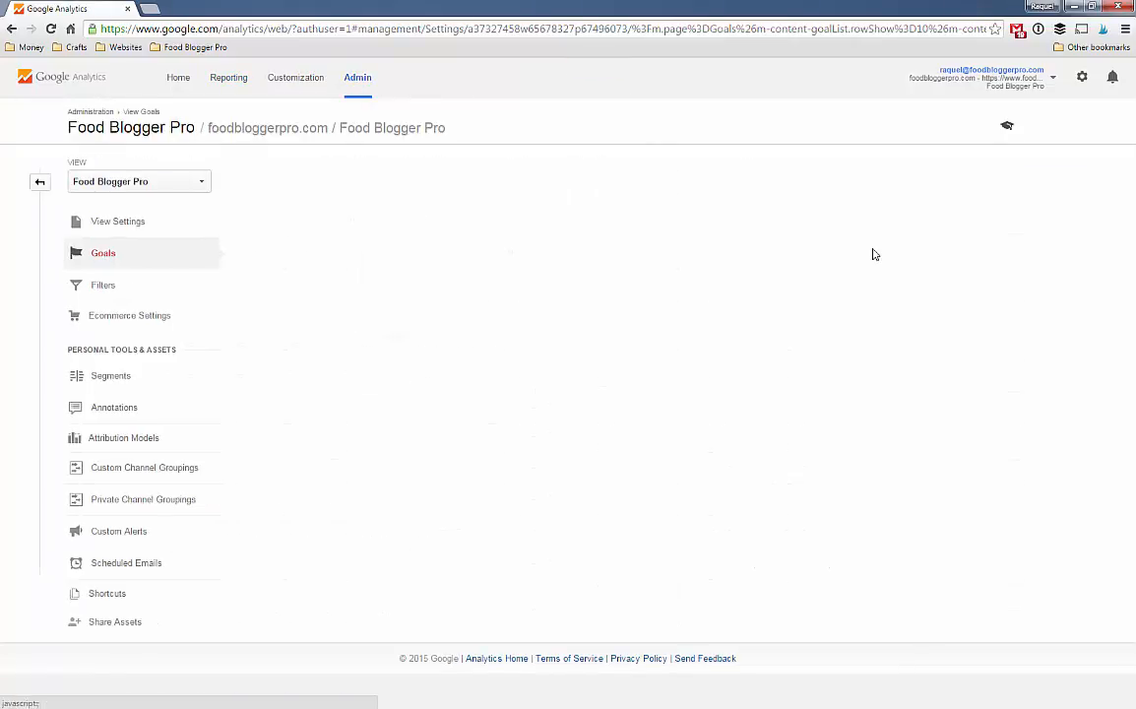
left_click(103, 252)
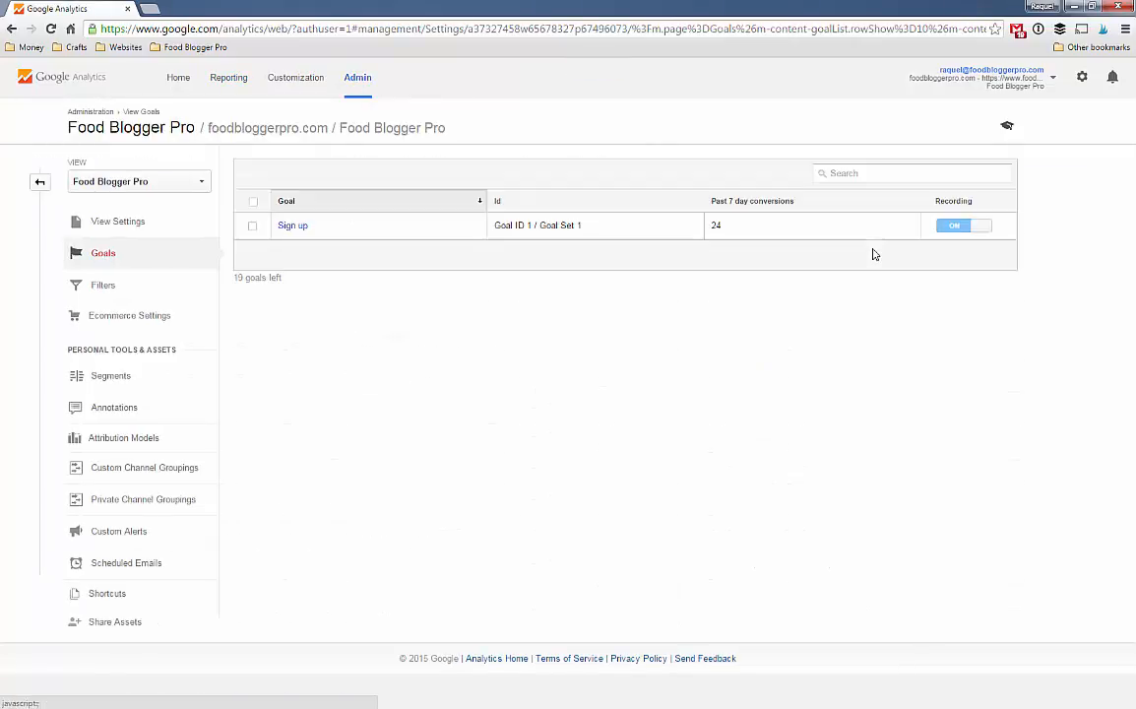
mouse_move(315, 246)
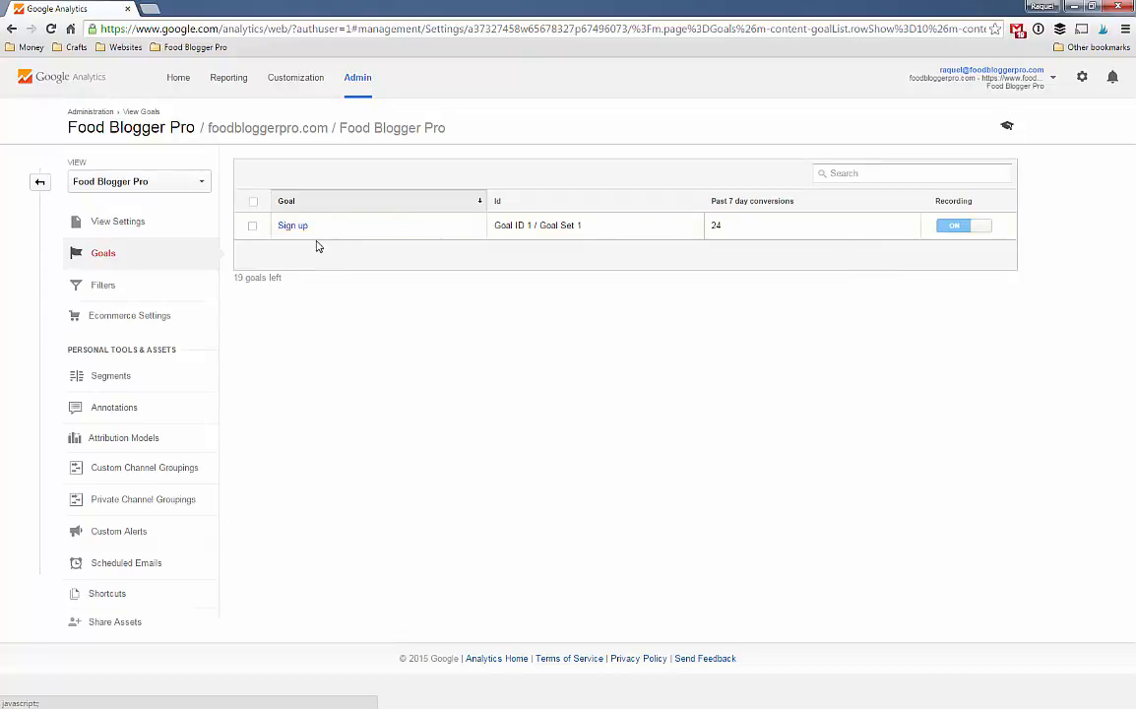
mouse_move(331, 267)
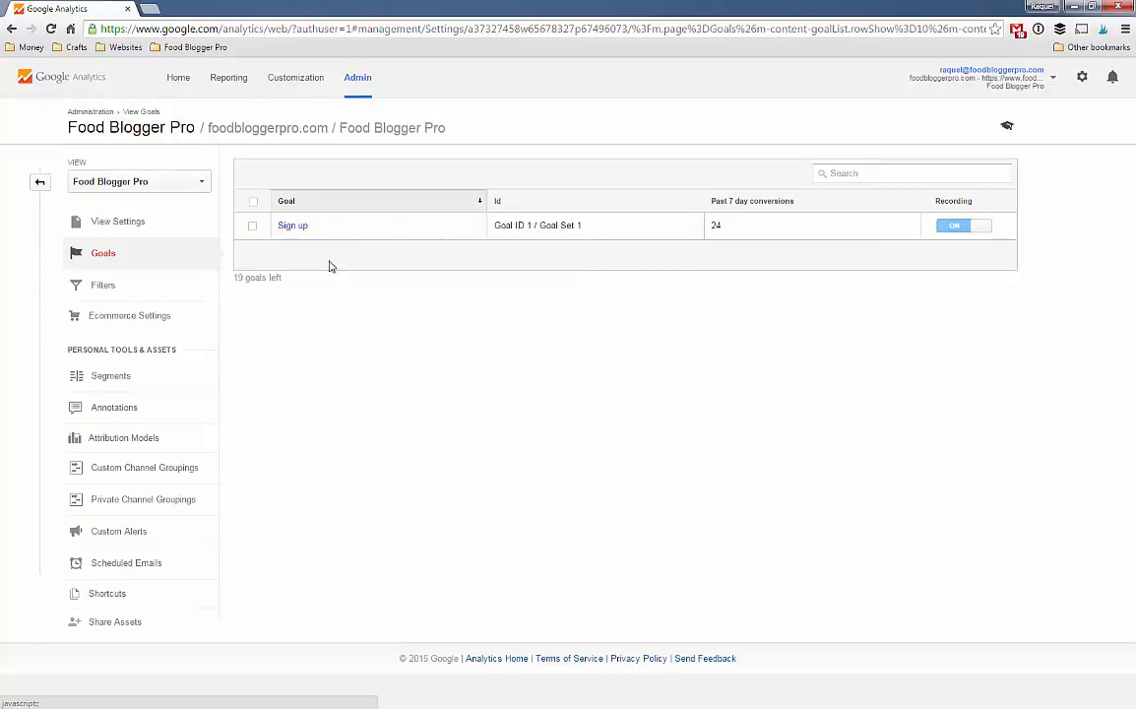
mouse_move(364, 240)
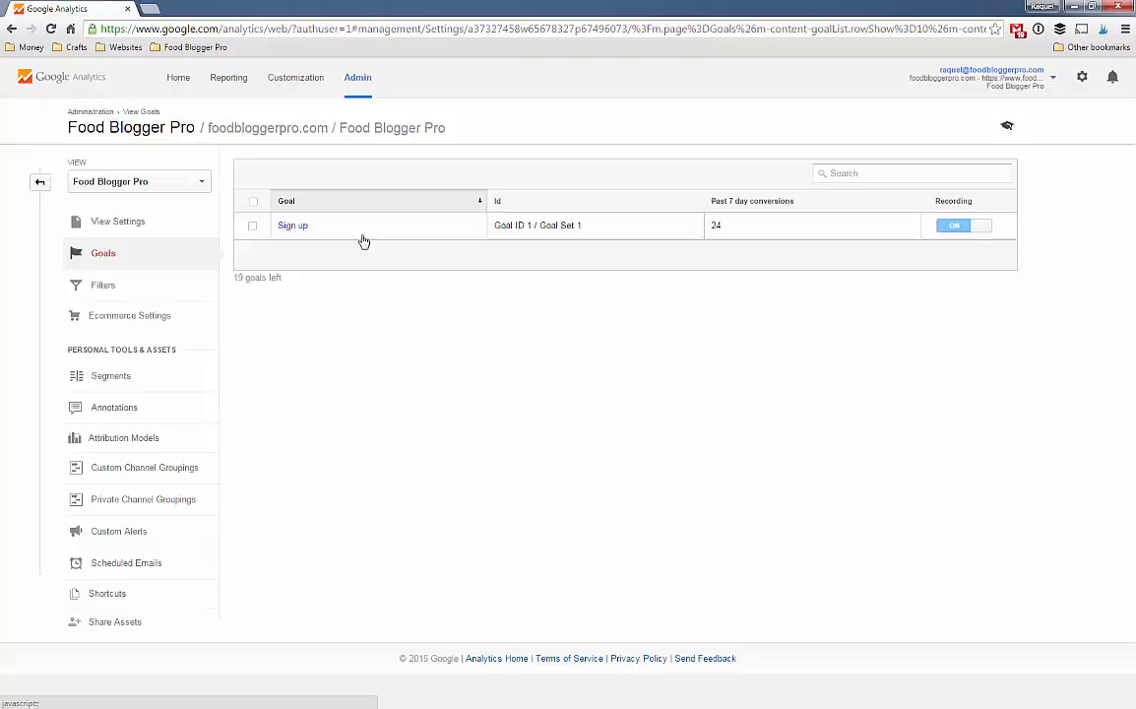
left_click(291, 224)
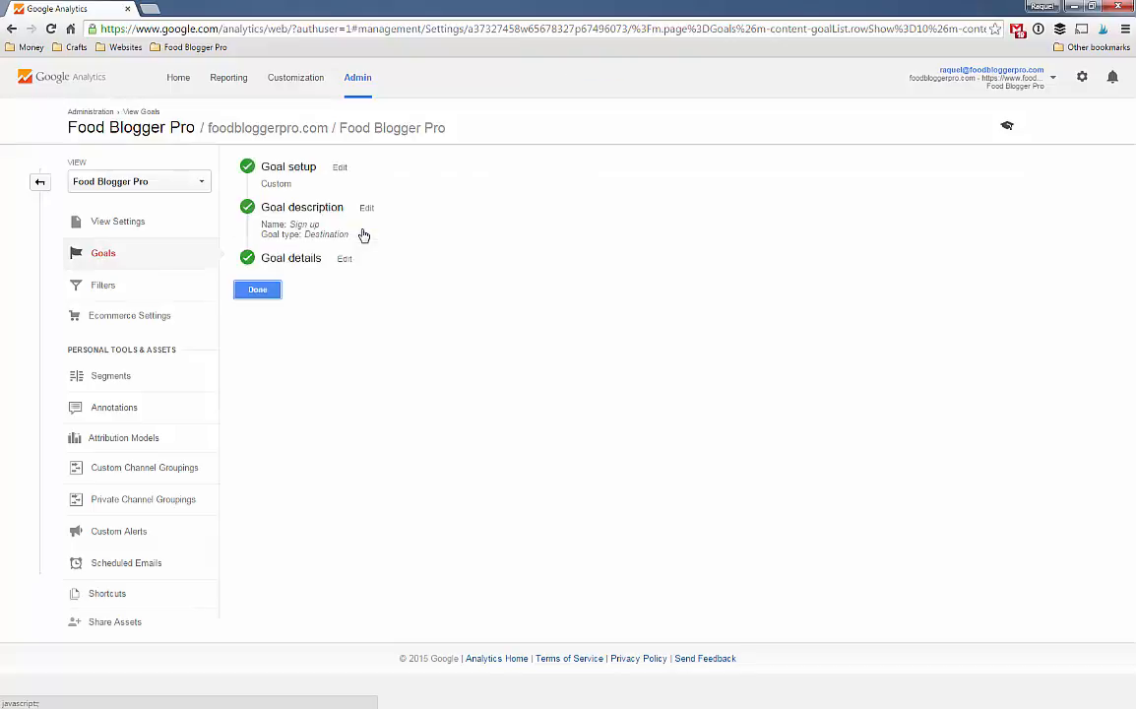
mouse_move(429, 185)
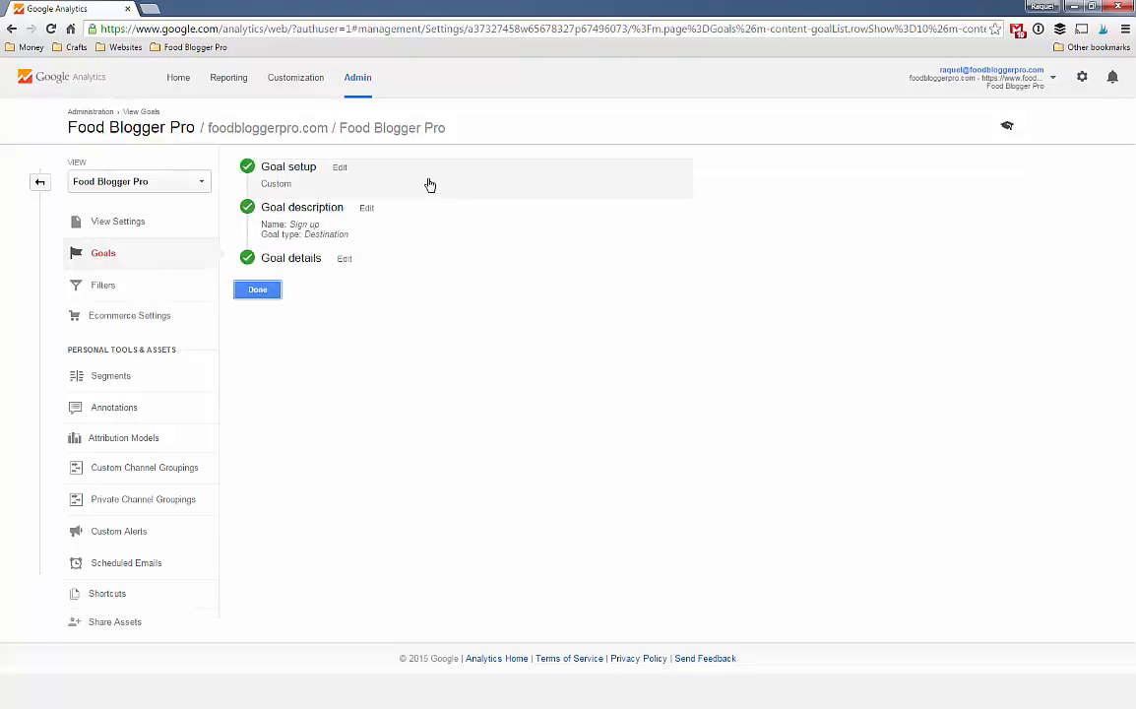
left_click(338, 166)
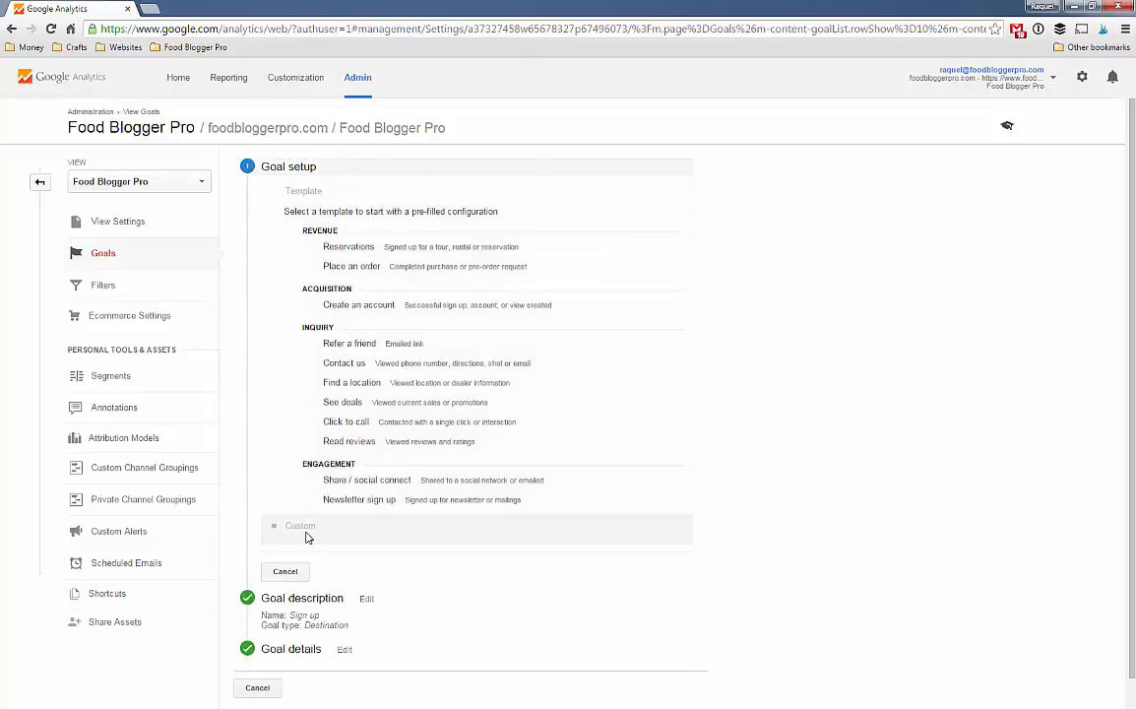
scroll("down", 3)
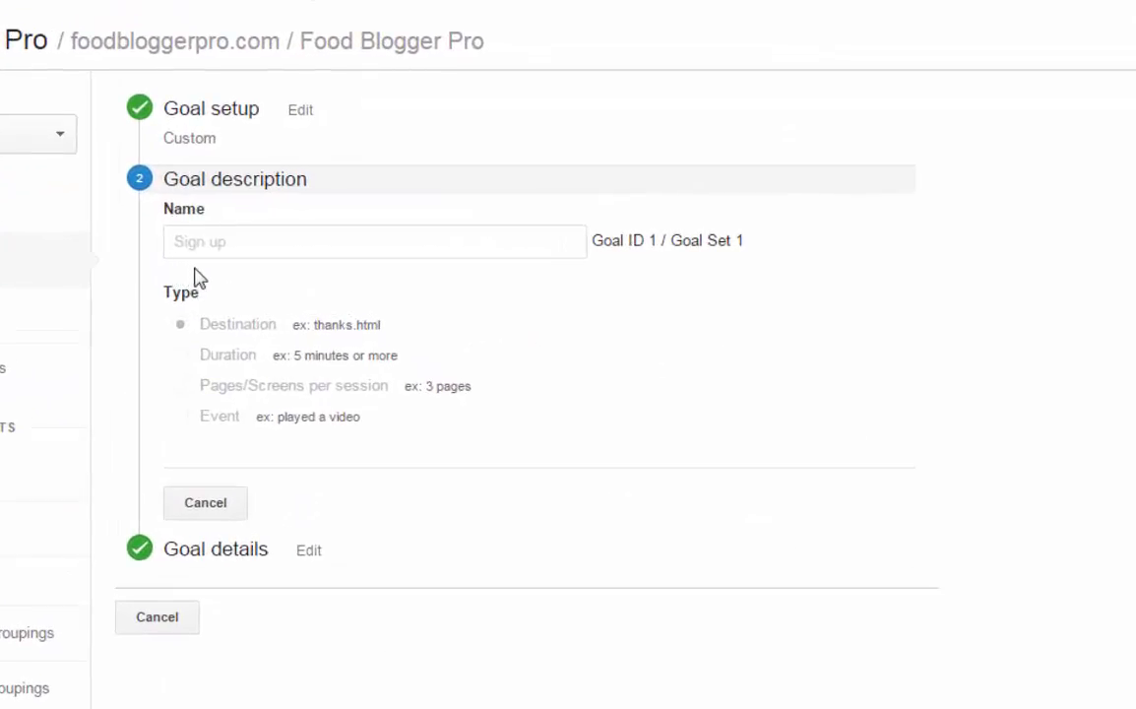
mouse_move(252, 283)
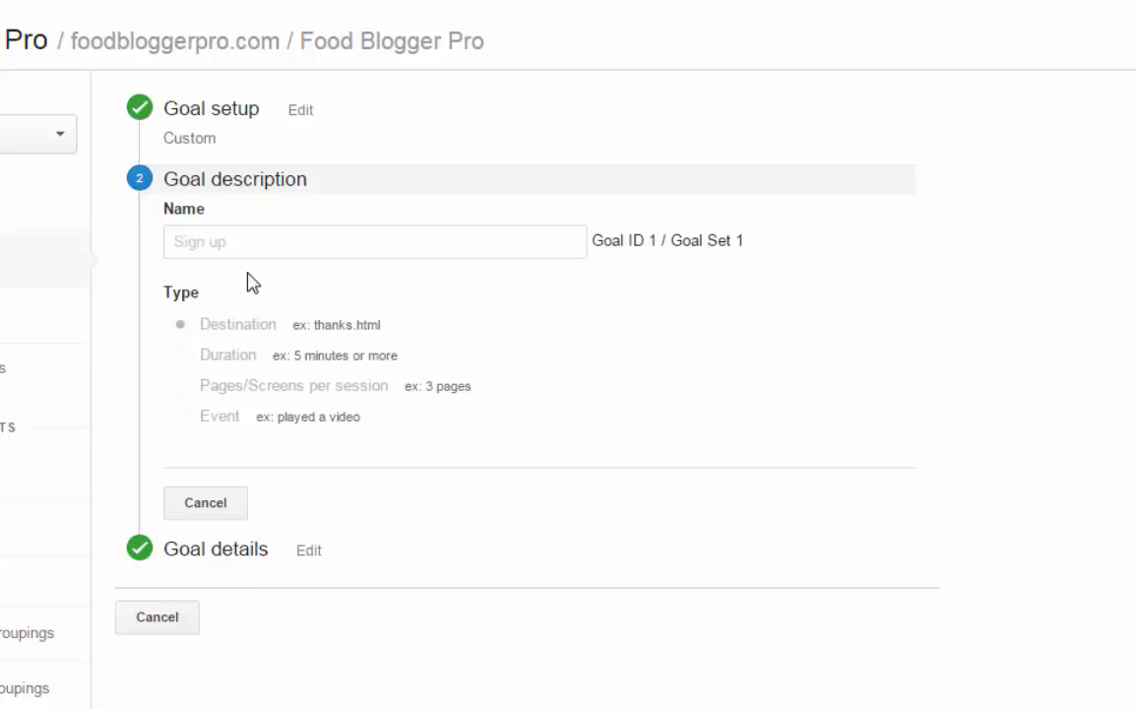
mouse_move(422, 372)
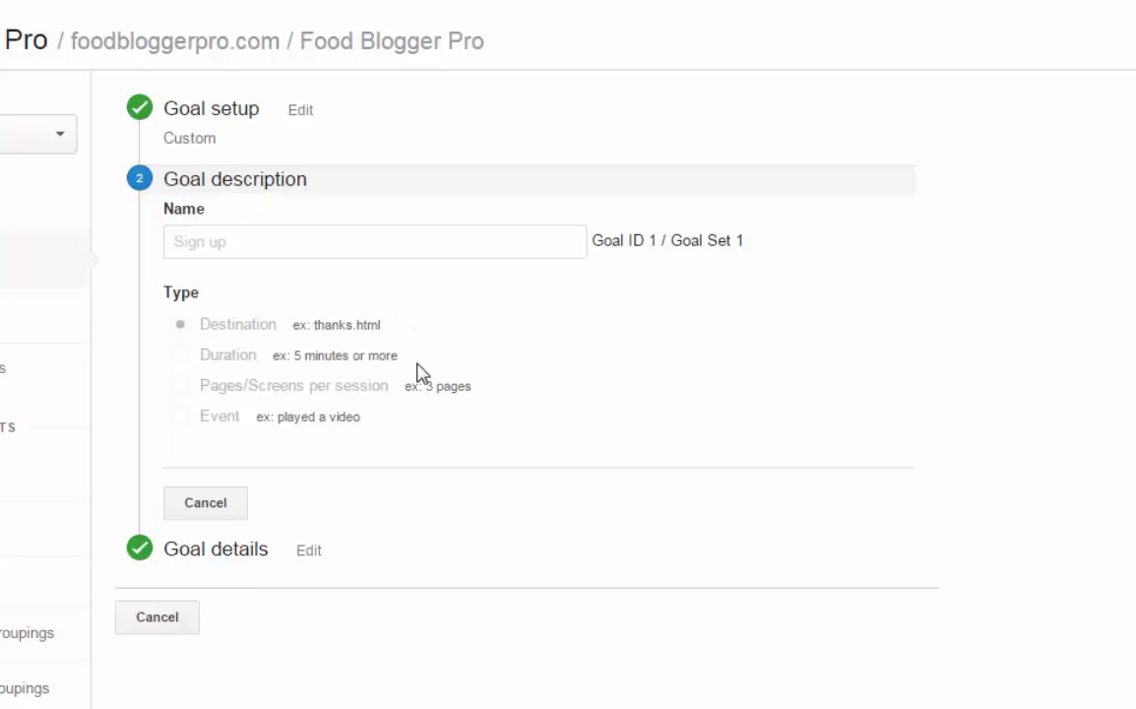
mouse_move(484, 417)
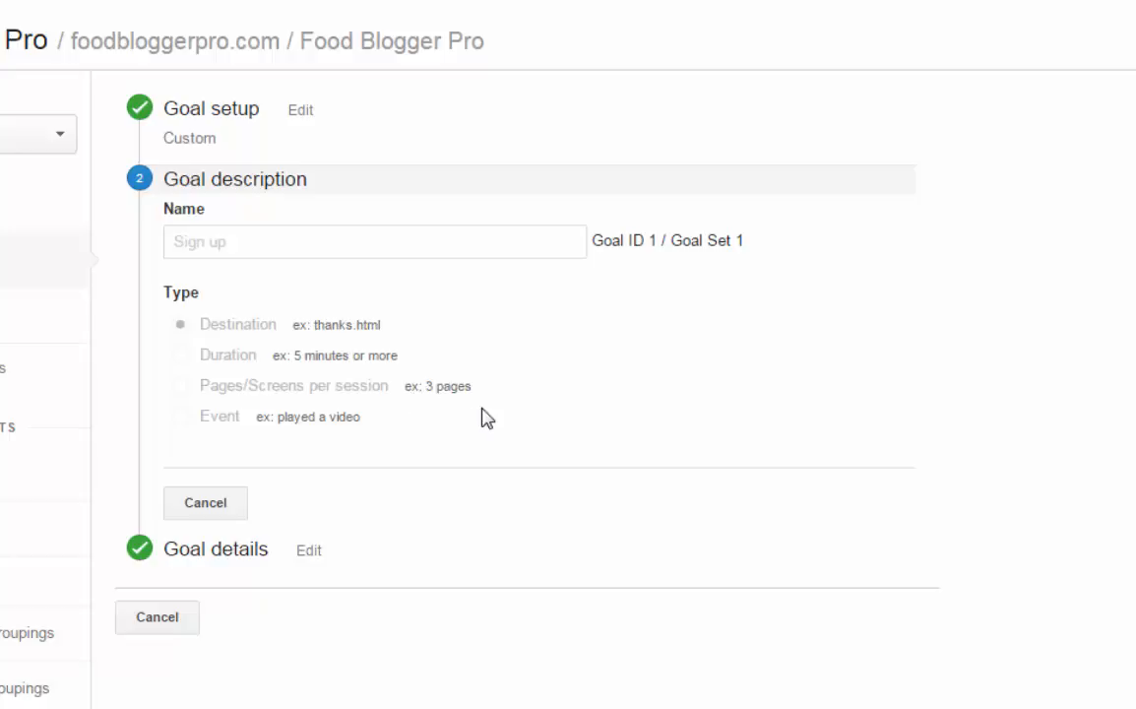
mouse_move(272, 448)
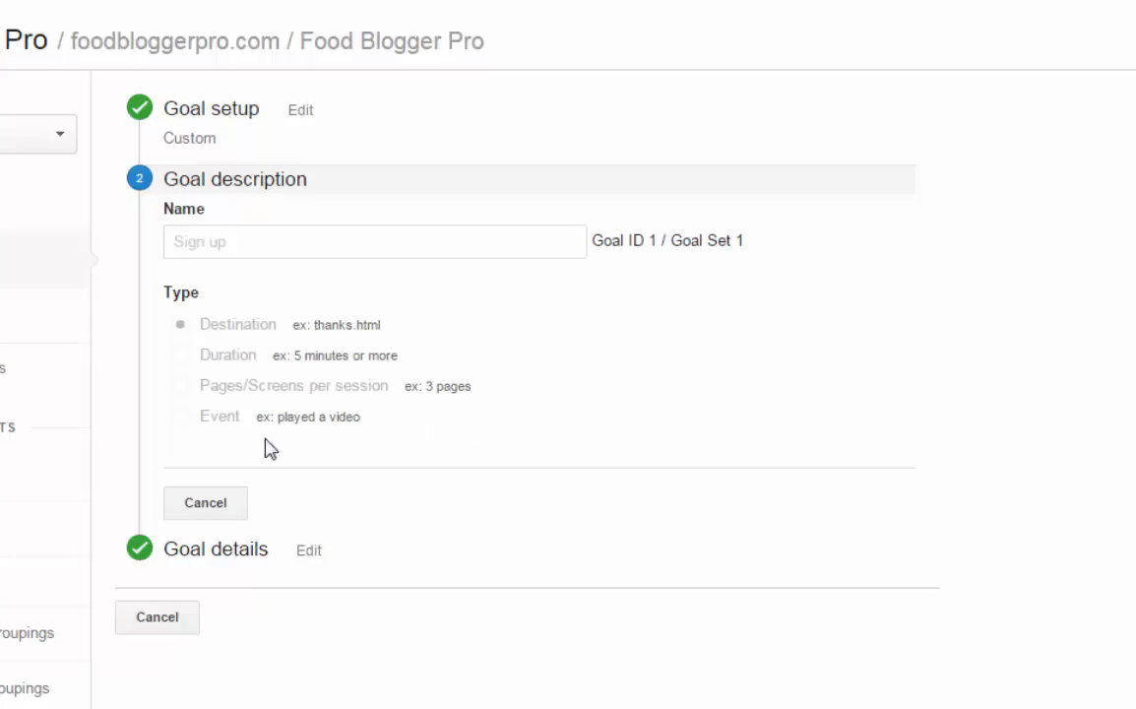
mouse_move(358, 449)
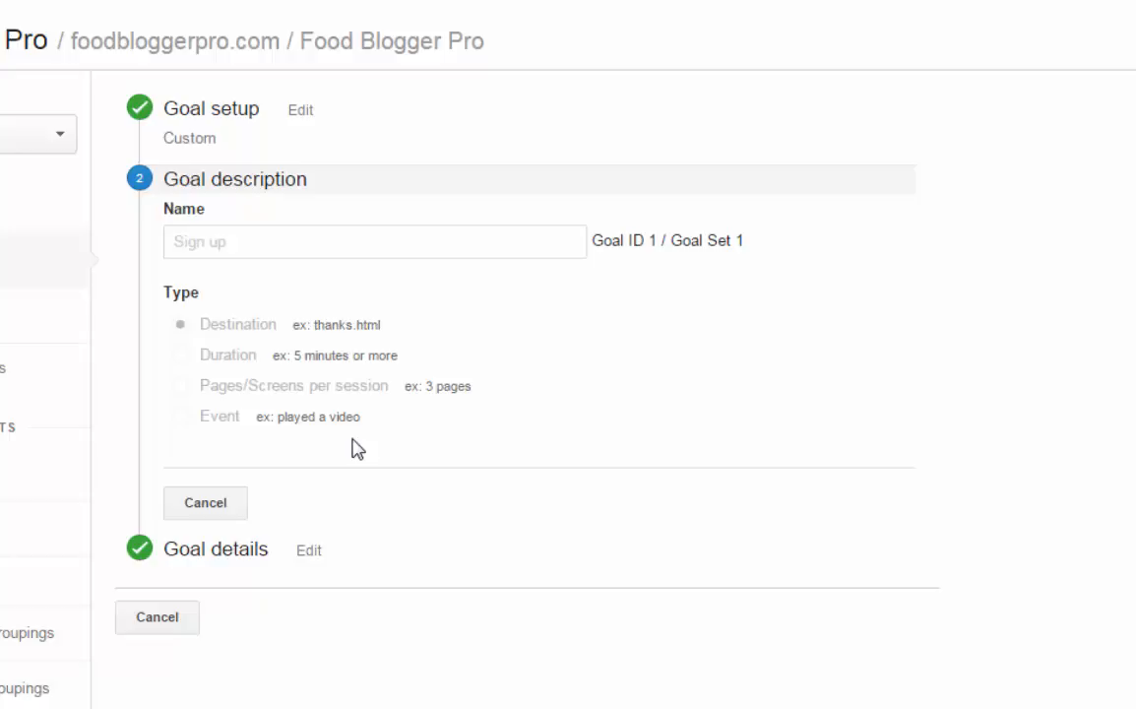
mouse_move(215, 346)
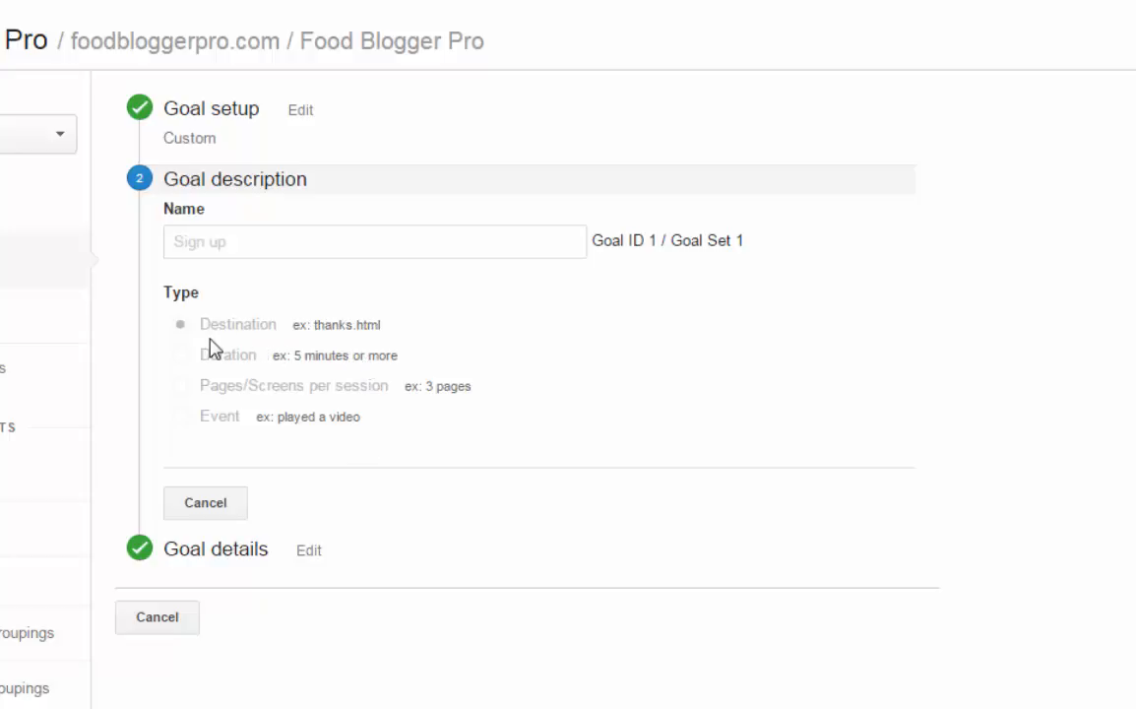
mouse_move(384, 350)
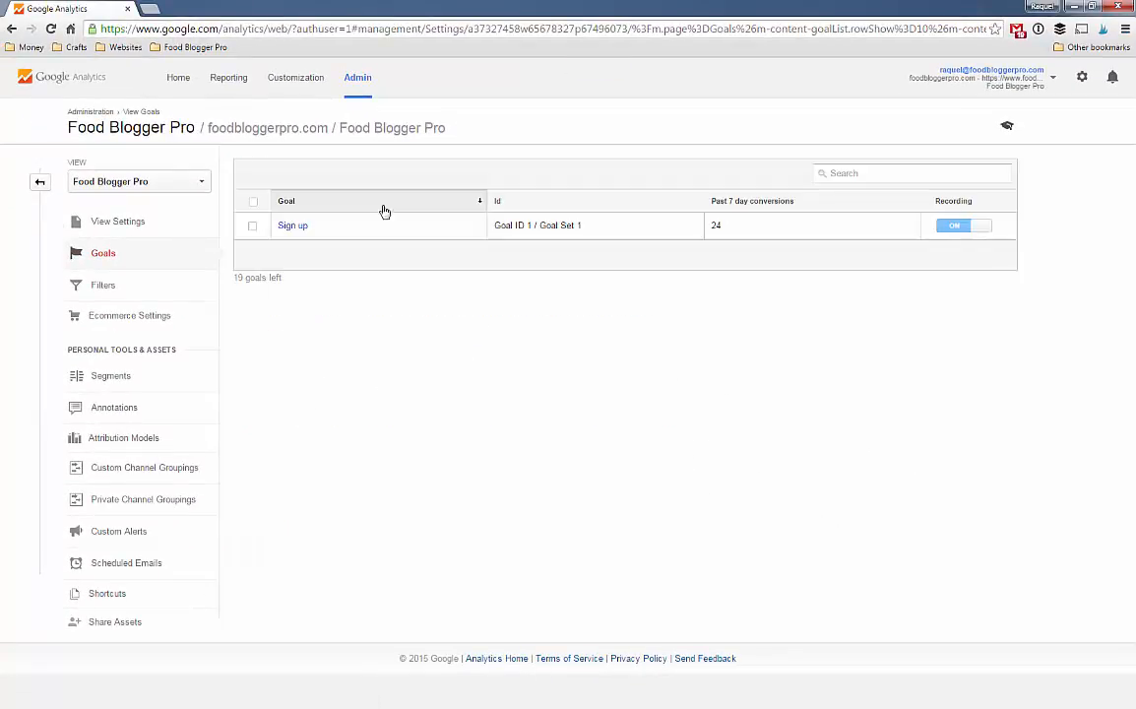
Return to reporting and reopen the shared FBP Signups dashboard.
left_click(231, 76)
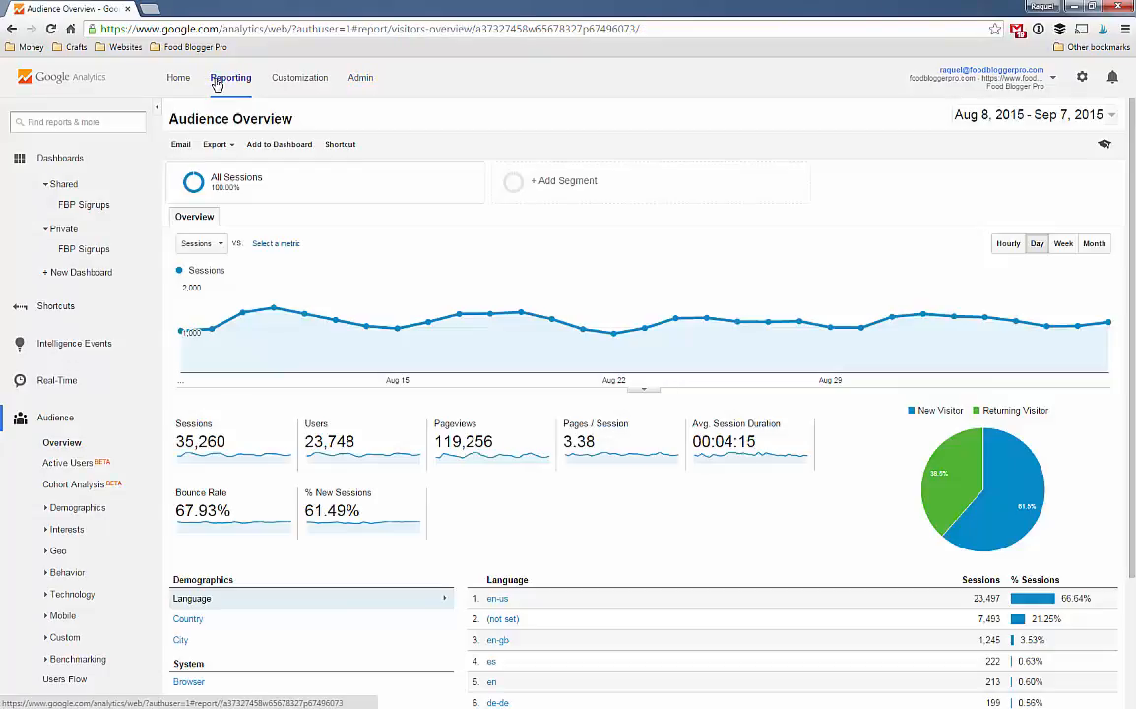
mouse_move(83, 203)
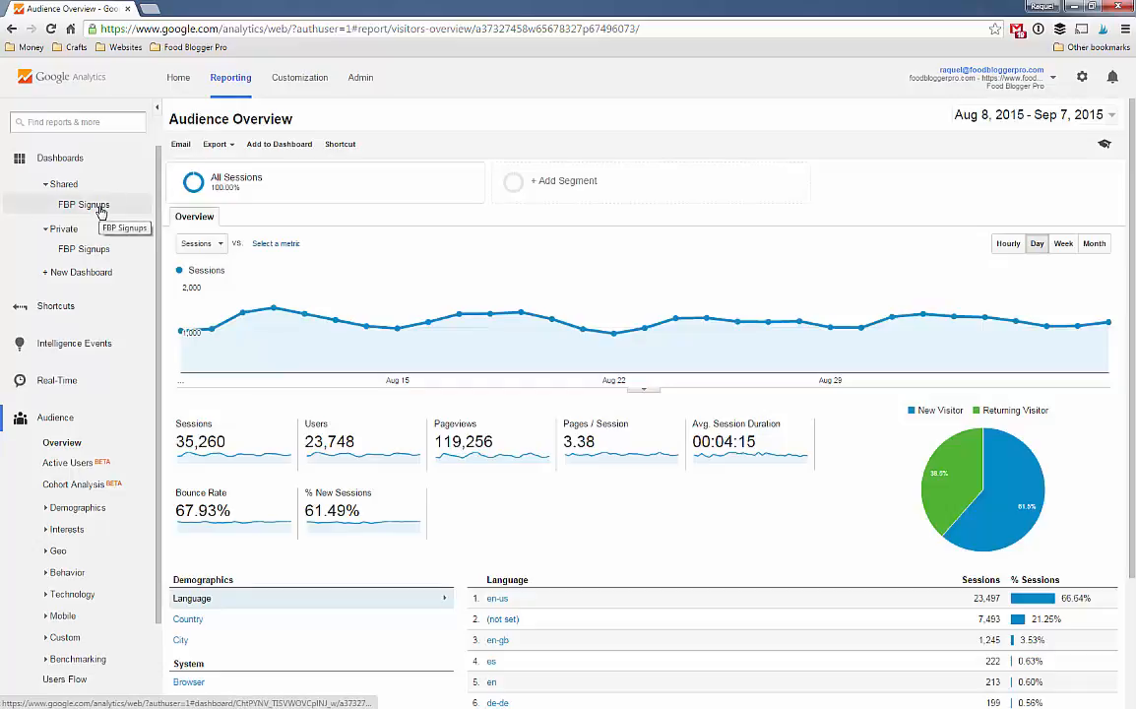
left_click(82, 203)
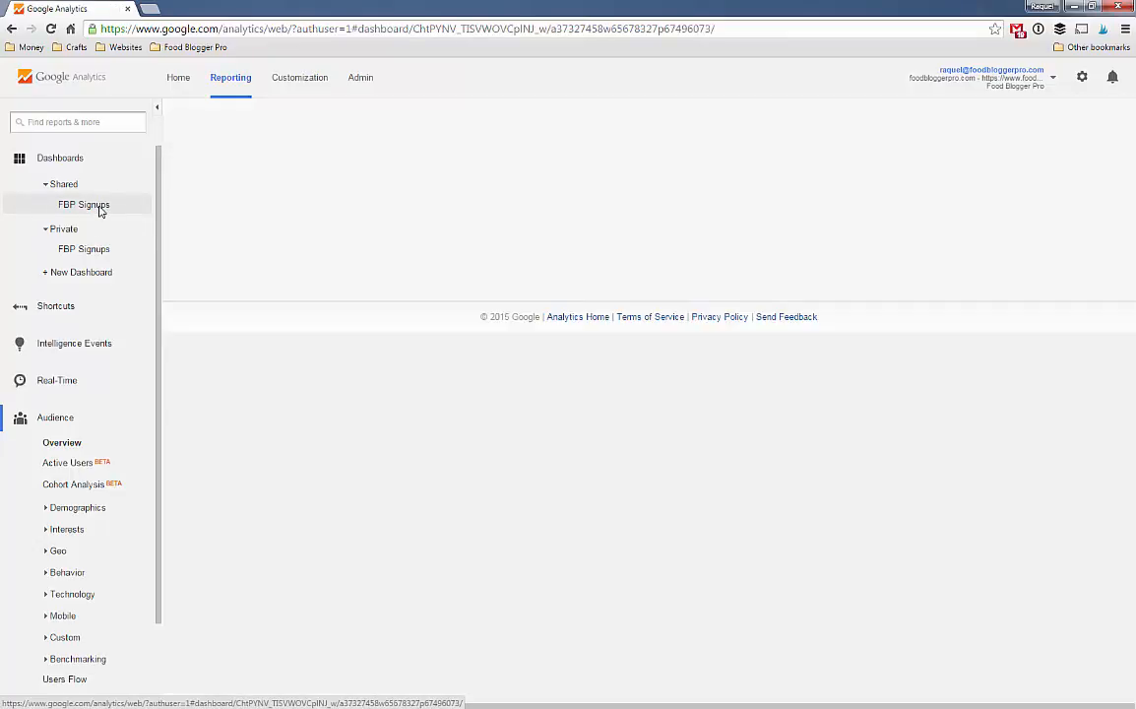
Load the FBP Signups dashboard and inspect the POY Referral Conversion timeline.
left_click(82, 202)
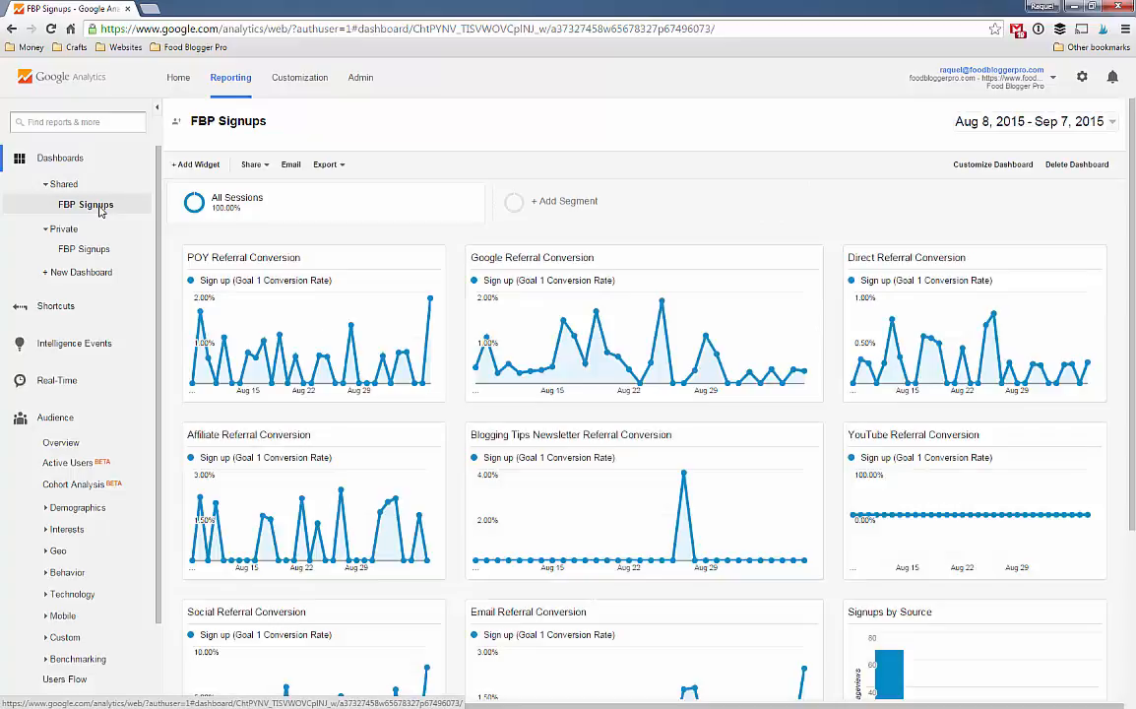
mouse_move(453, 321)
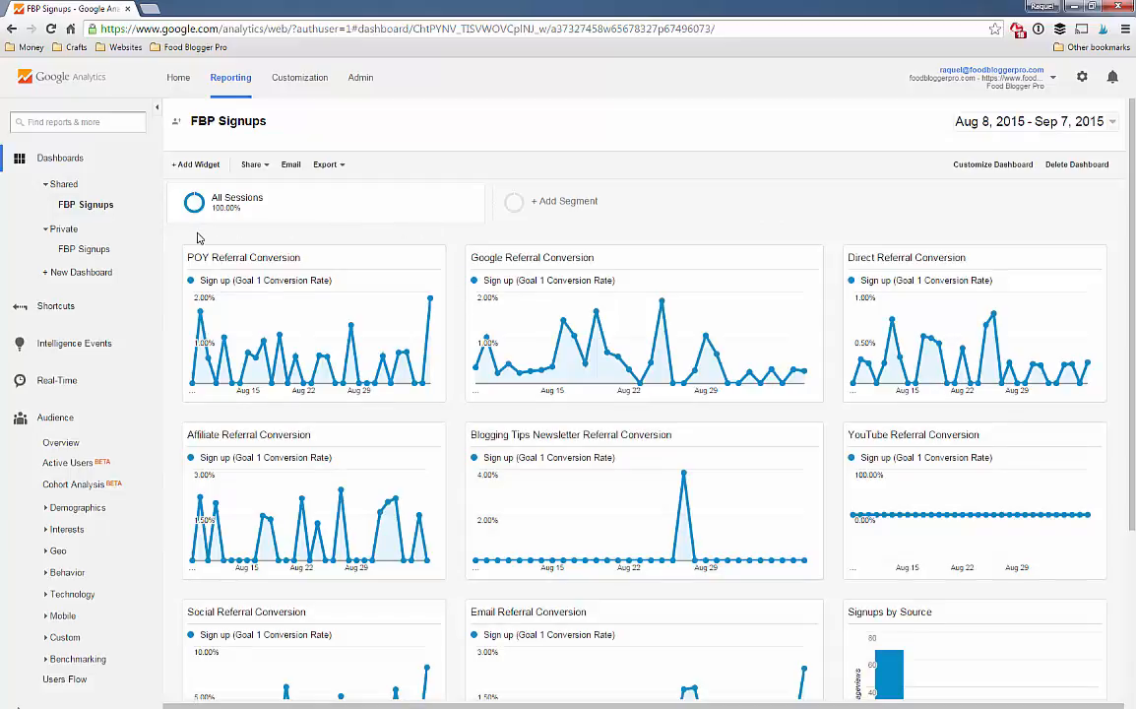
mouse_move(193, 425)
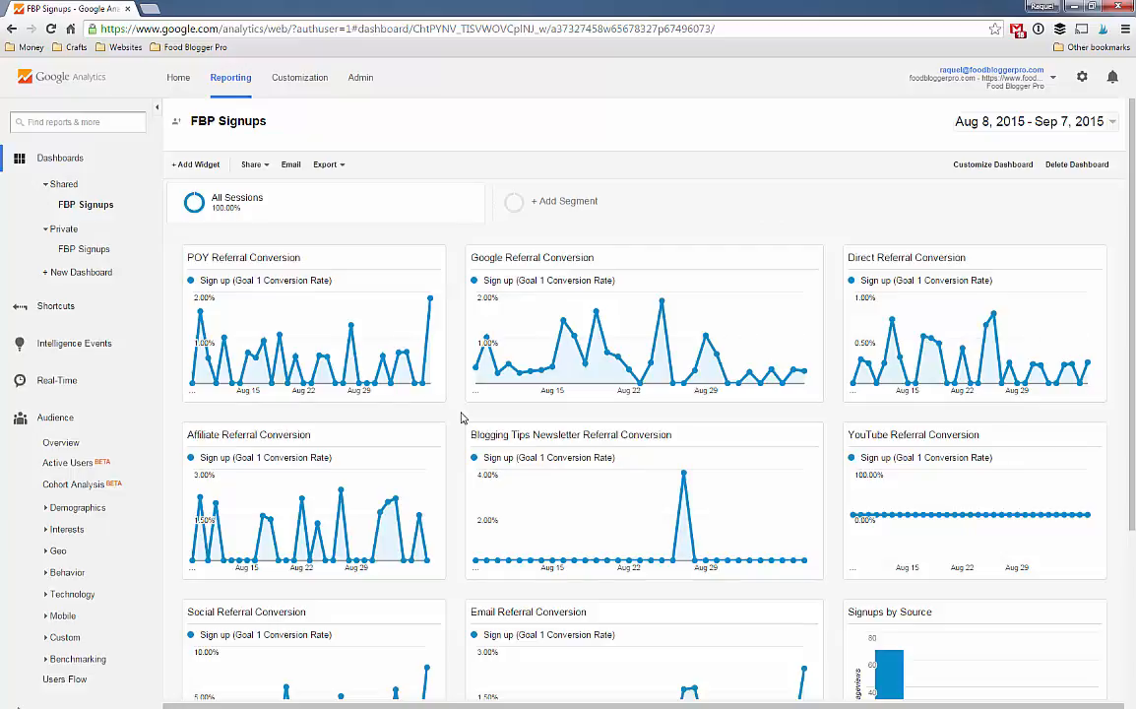
mouse_move(244, 256)
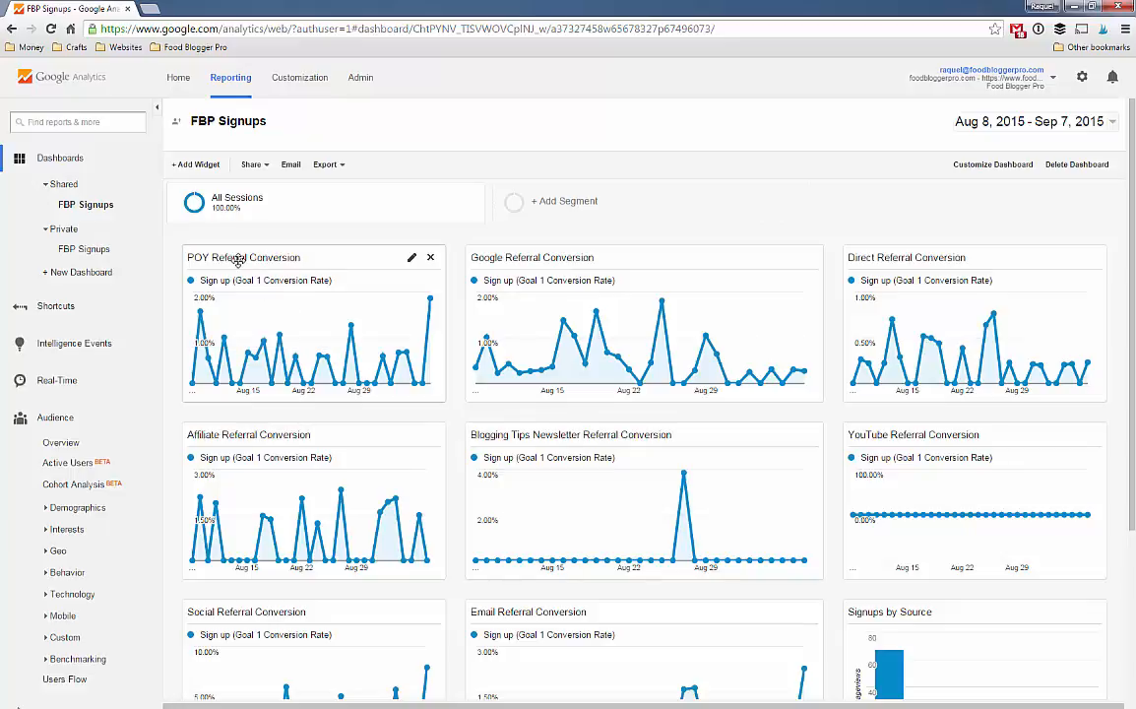
mouse_move(429, 299)
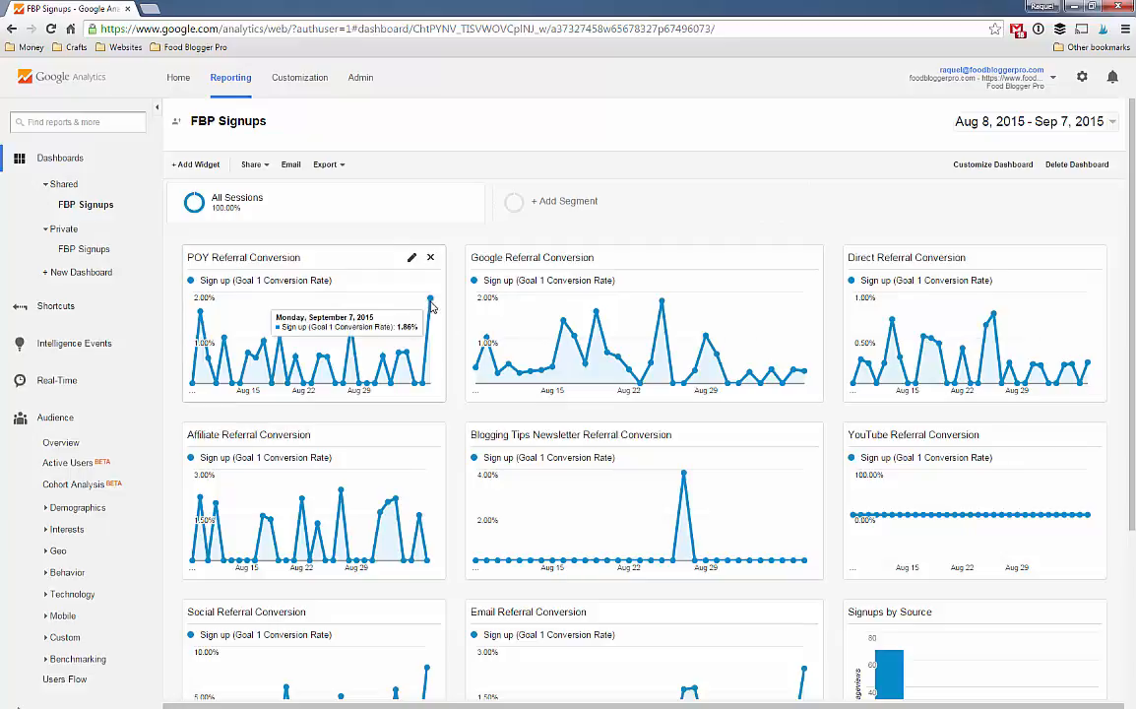
mouse_move(440, 311)
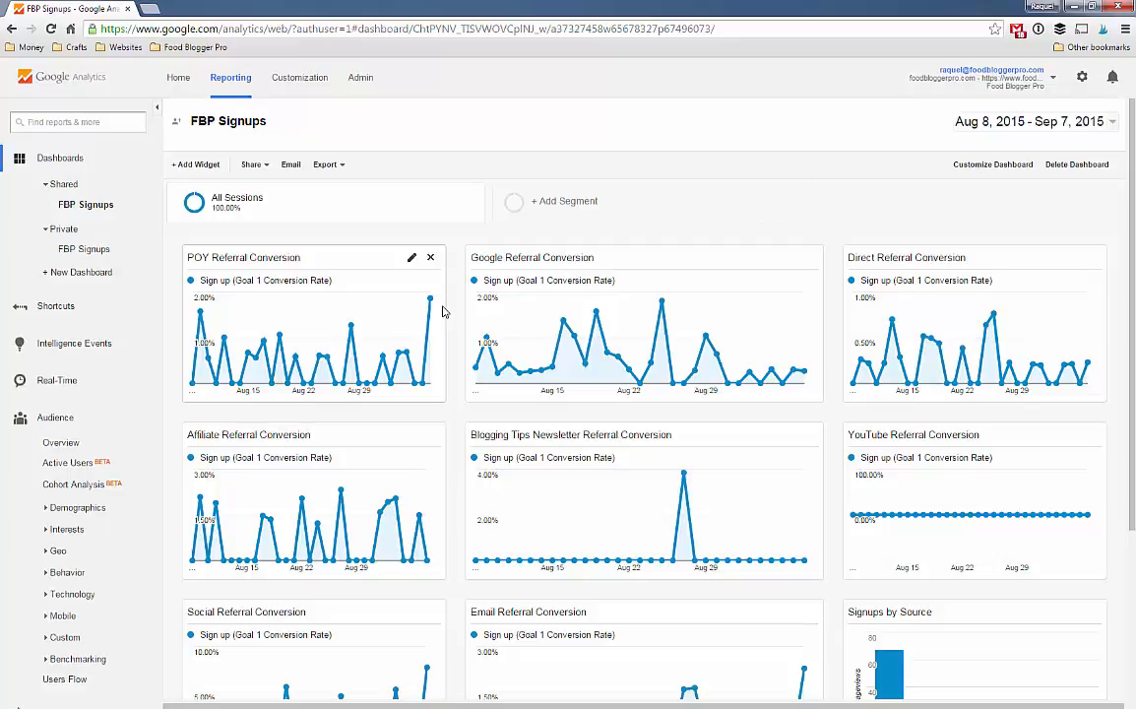
mouse_move(453, 311)
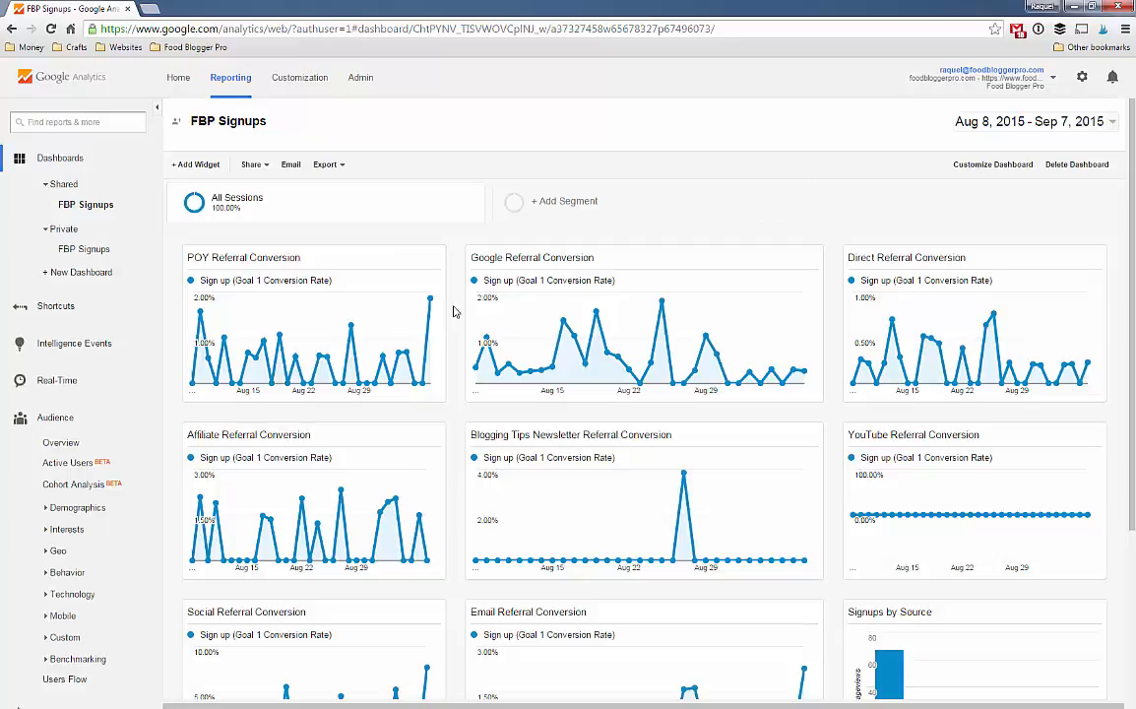
scroll("down", 3)
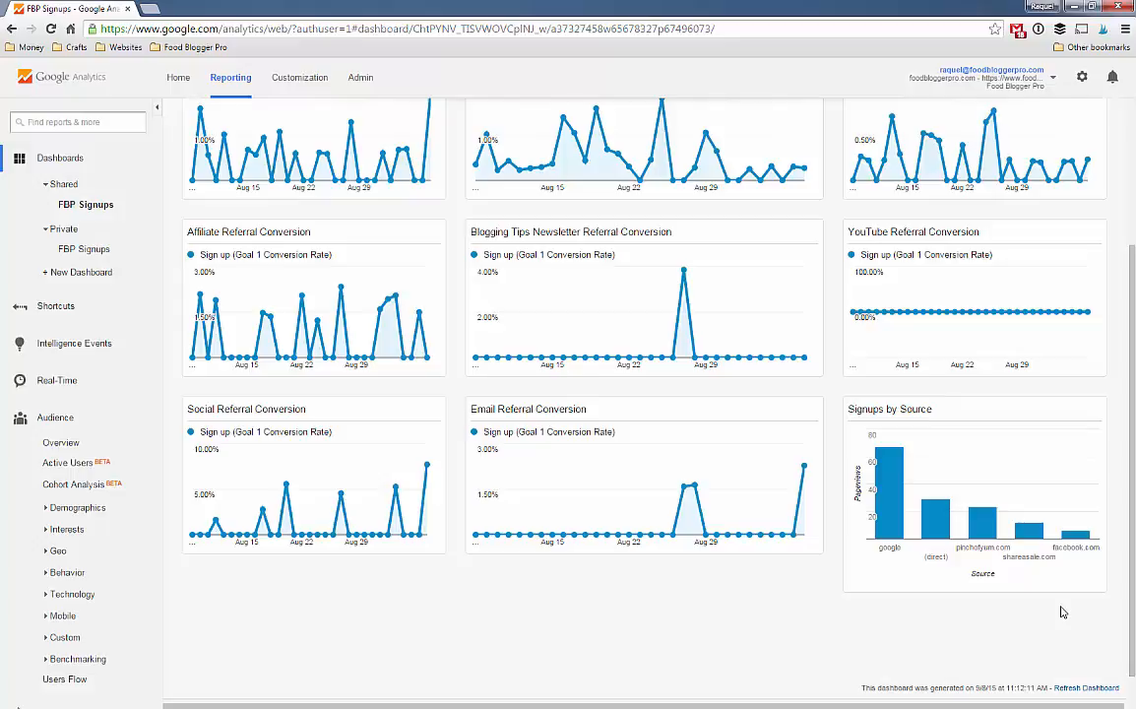
scroll("up", 3)
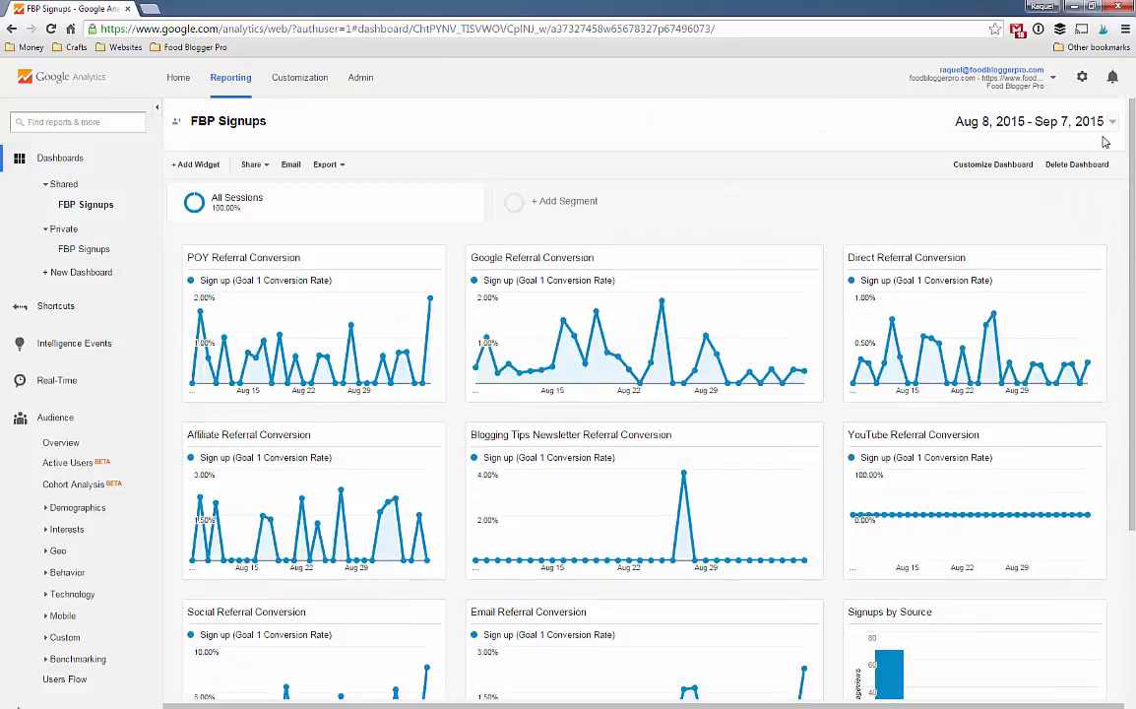
scroll("down", 3)
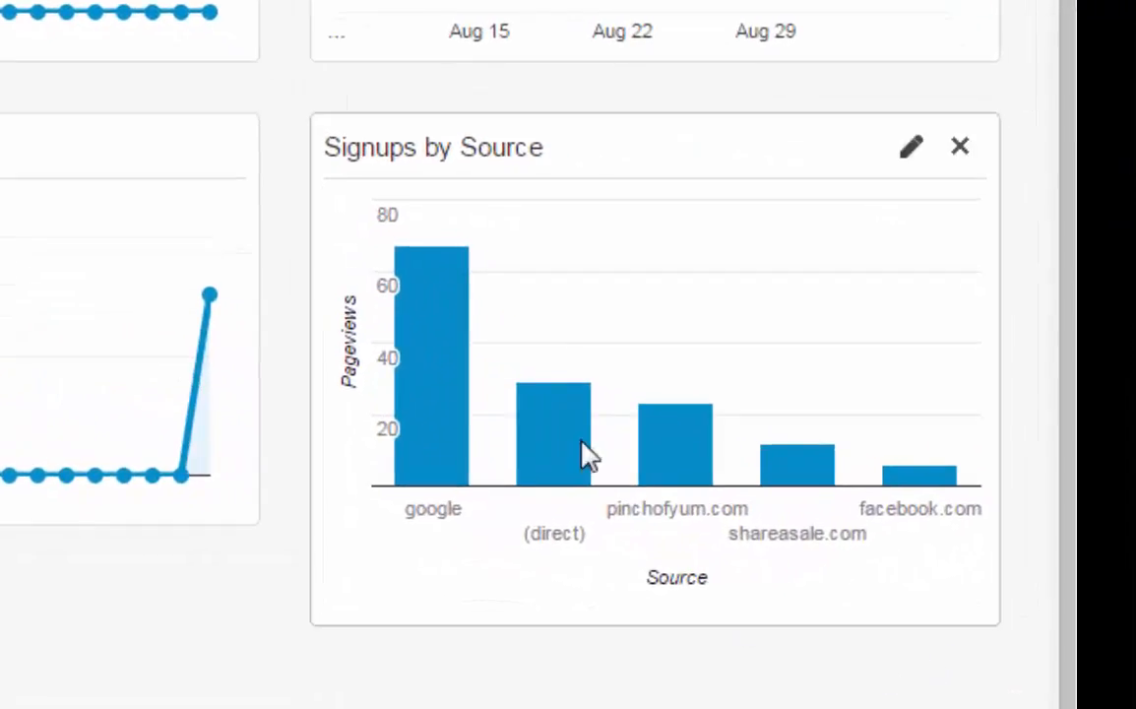
mouse_move(463, 404)
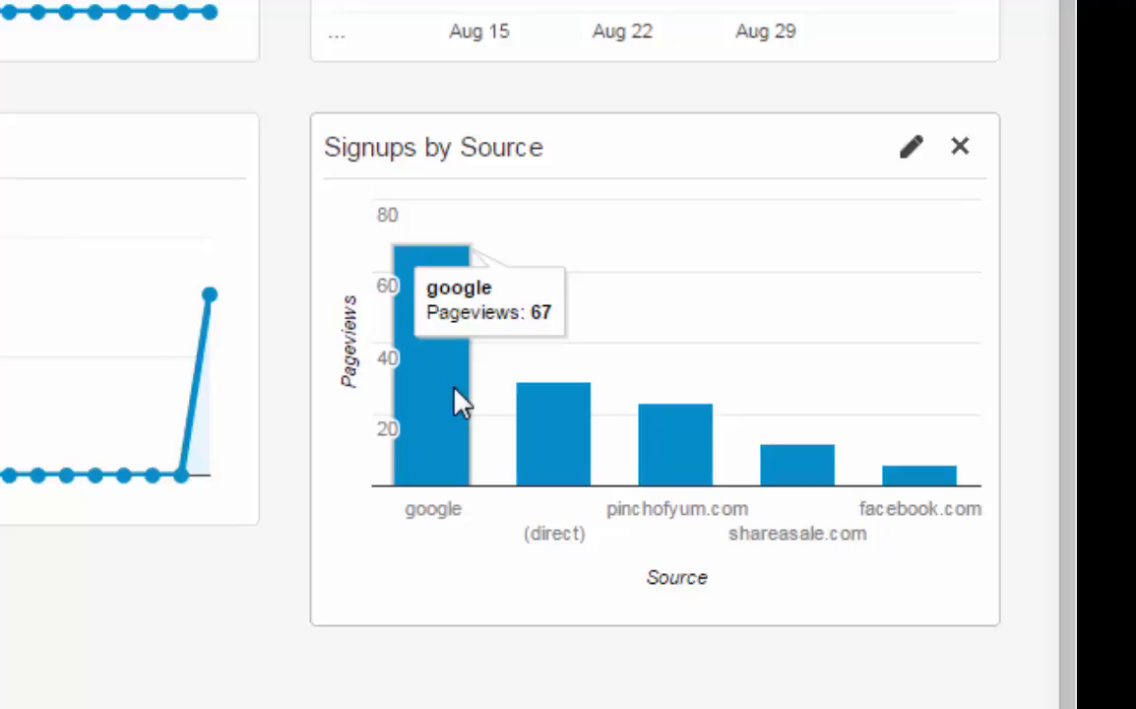
mouse_move(586, 463)
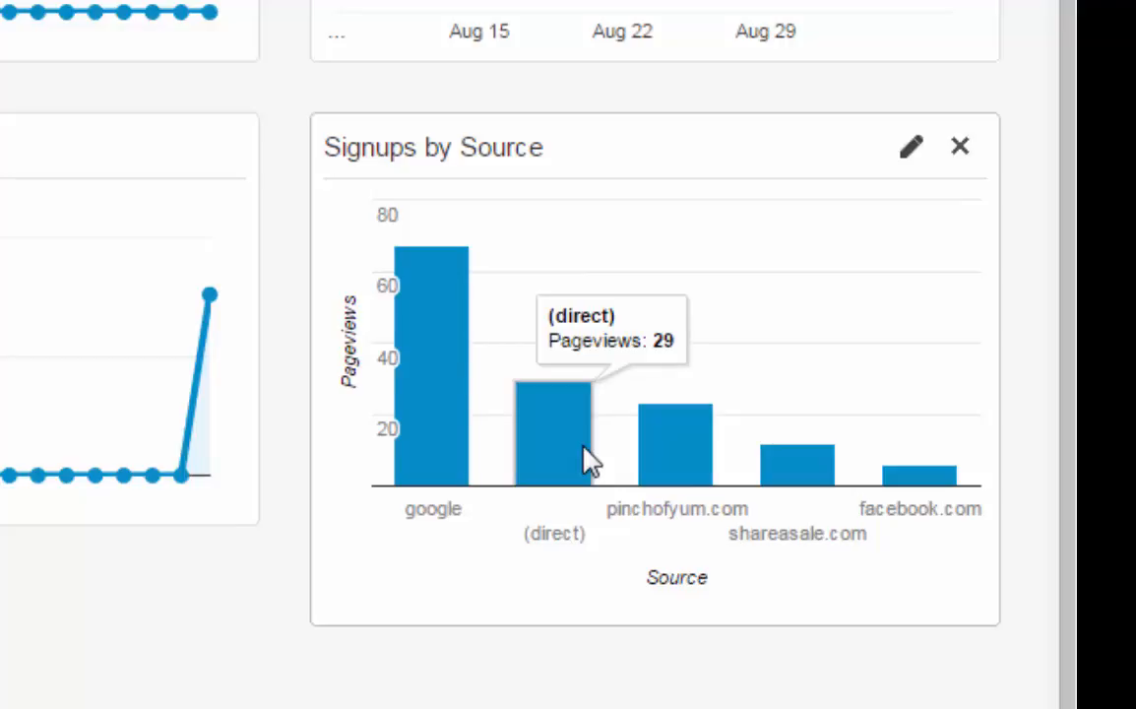
mouse_move(687, 474)
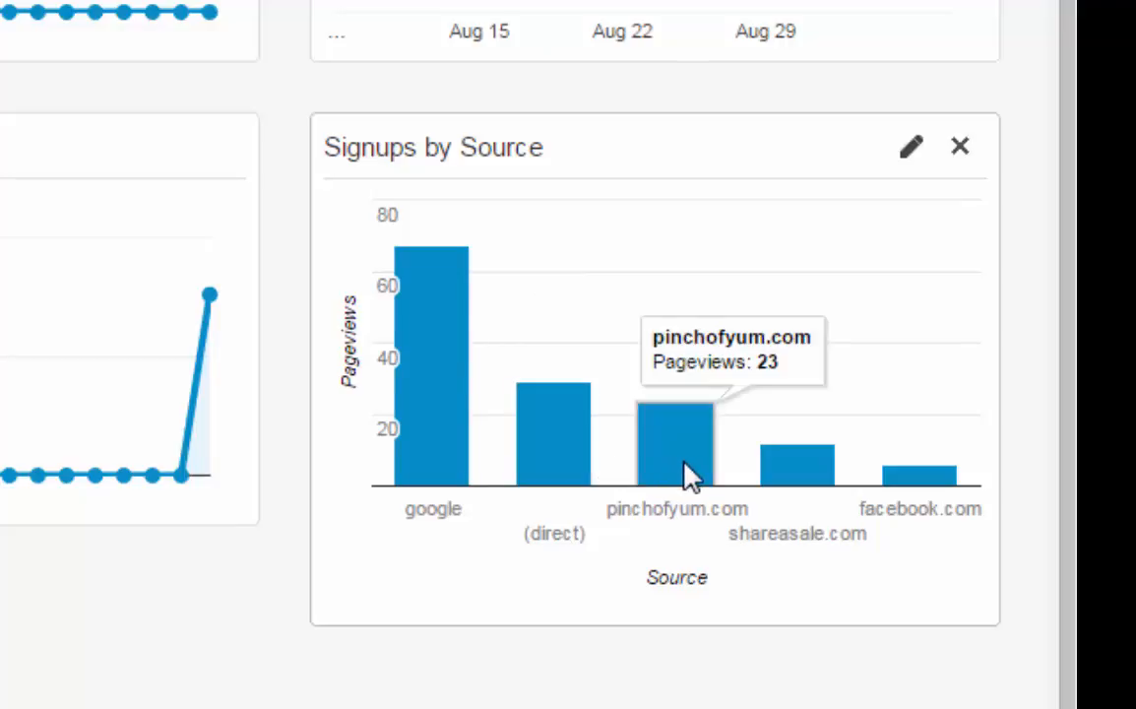
mouse_move(161, 650)
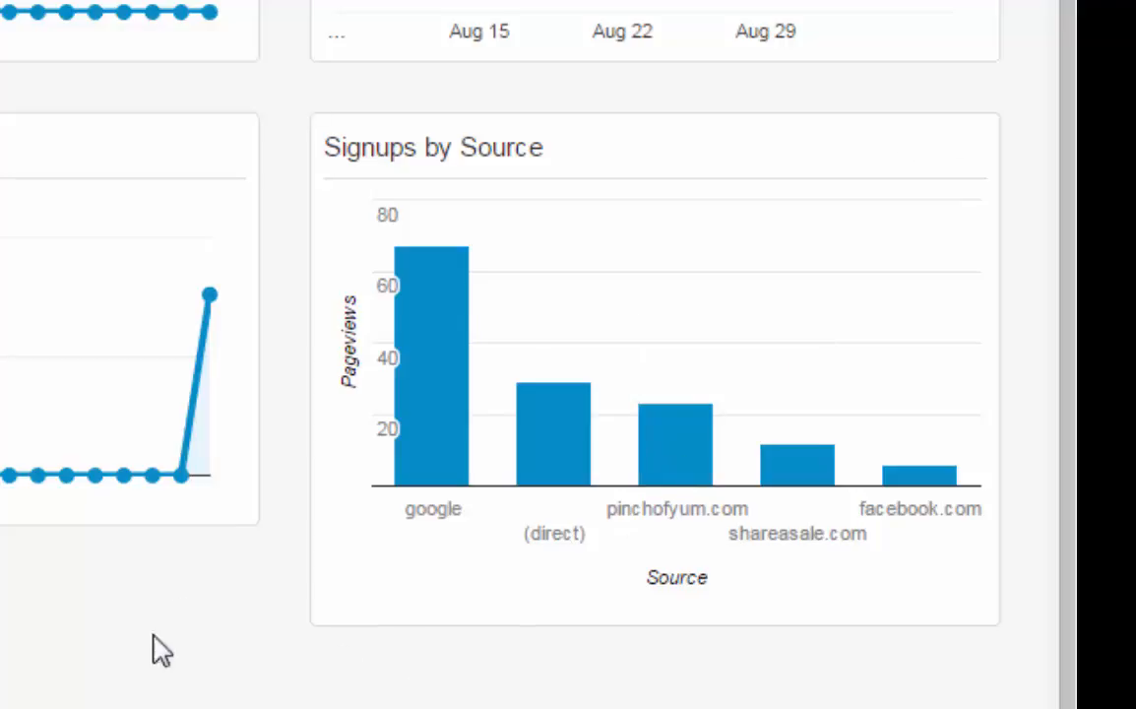
mouse_move(344, 134)
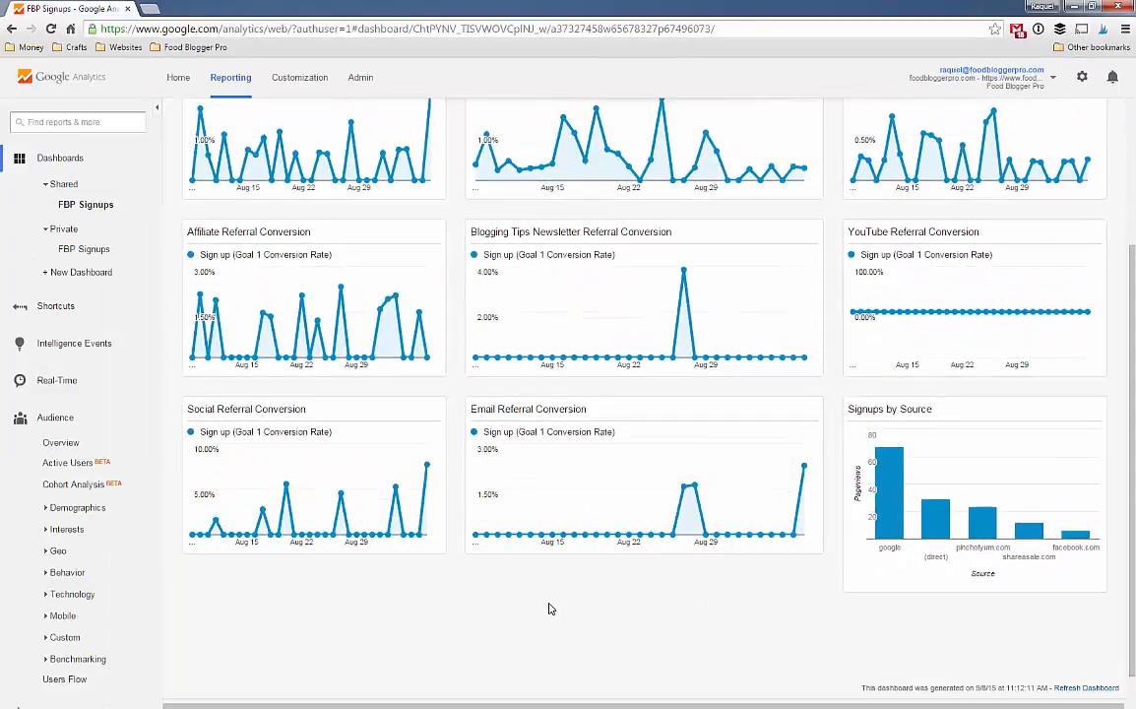
Send the All Traffic Channels report to a new browser tab from the sidebar.
scroll("up", 3)
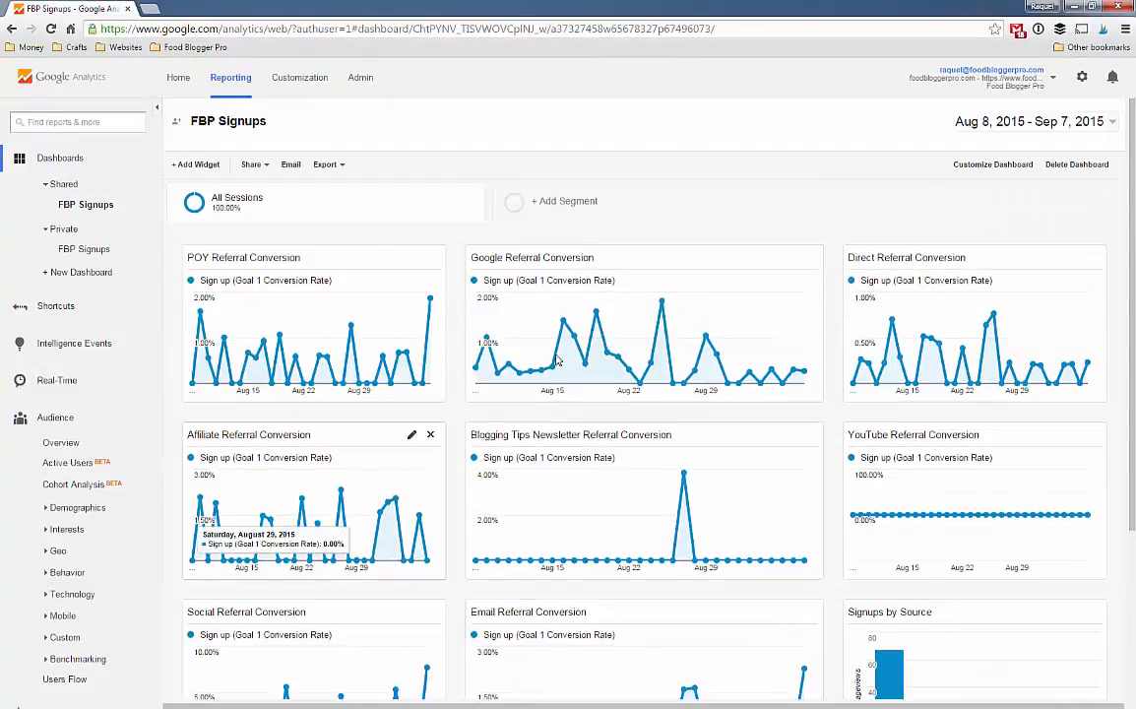
mouse_move(457, 326)
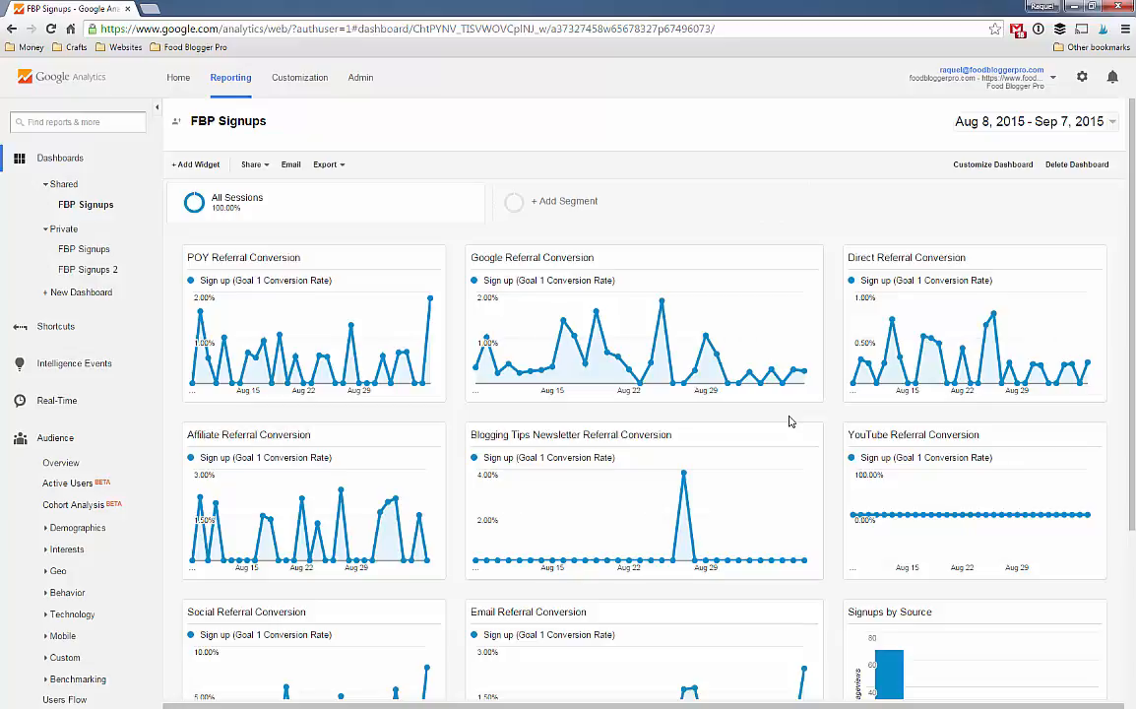
mouse_move(56, 437)
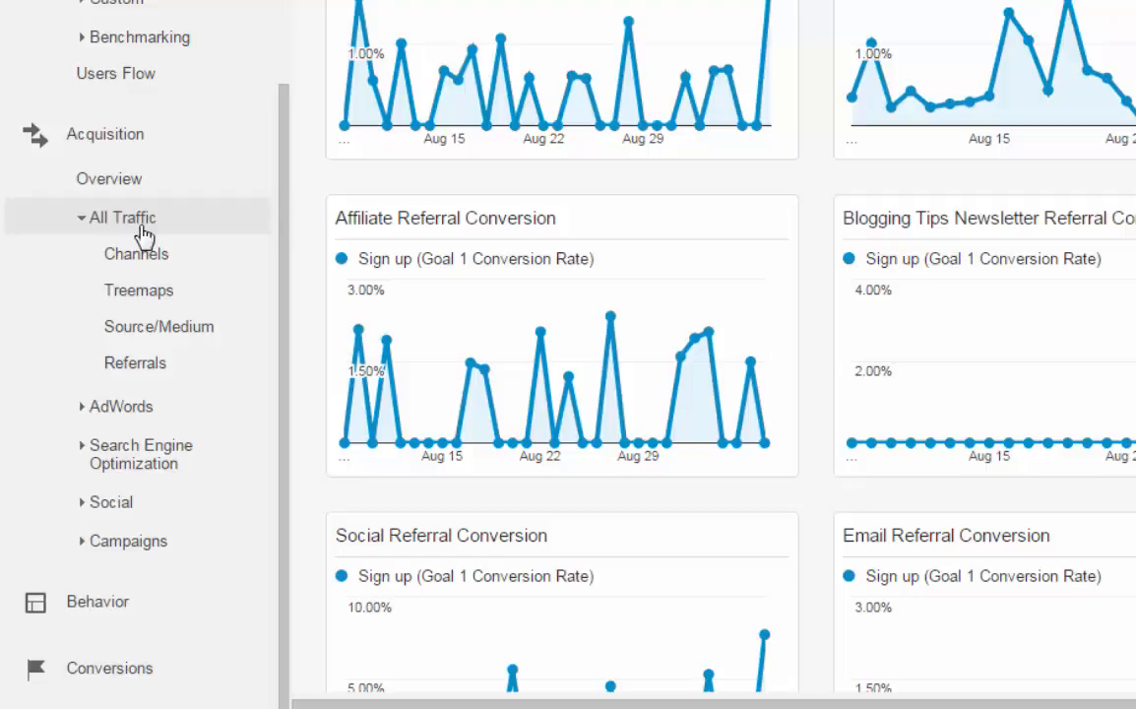
mouse_move(157, 327)
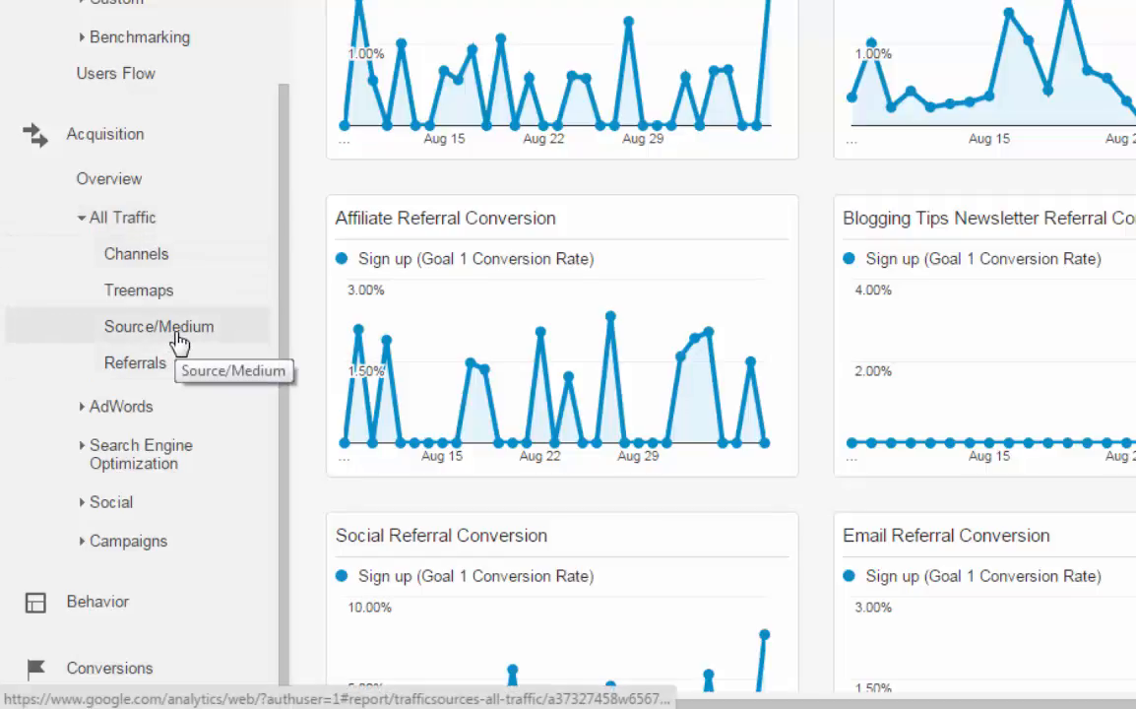
mouse_move(187, 268)
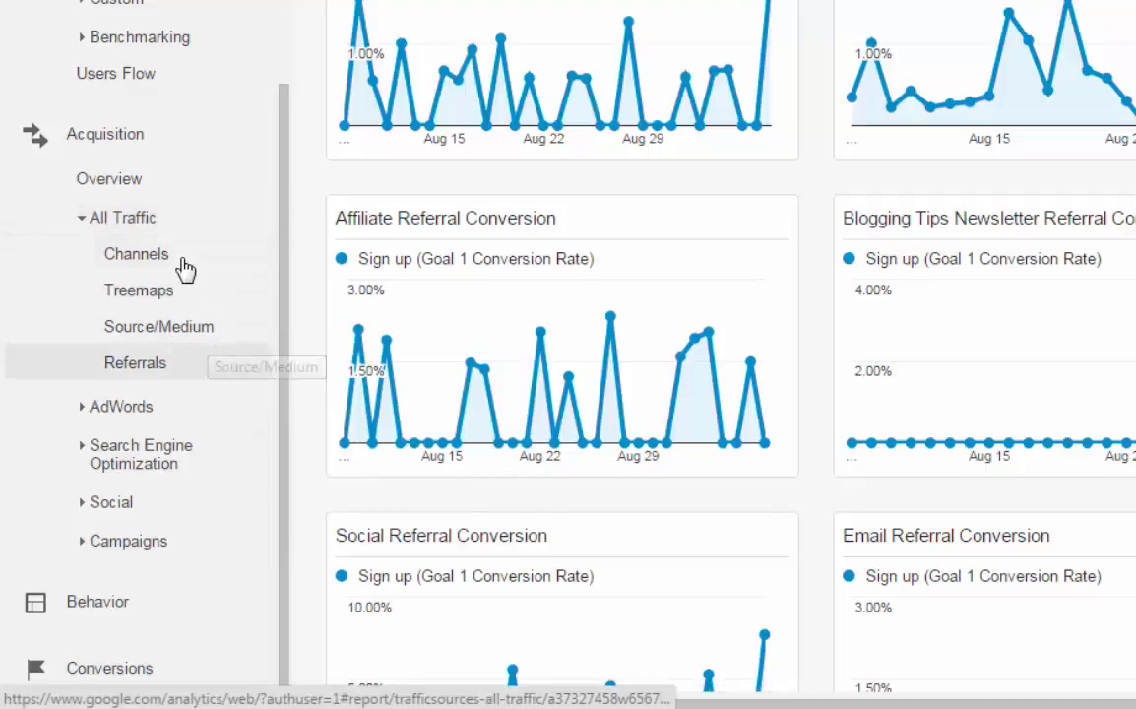
right_click(135, 252)
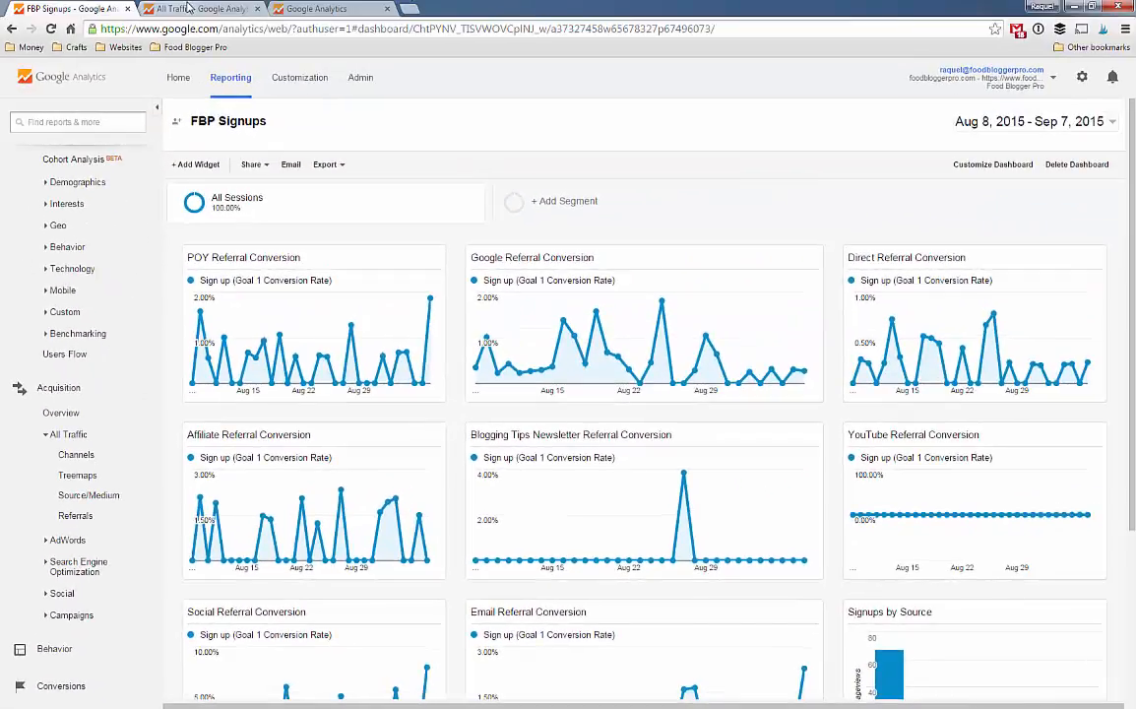
View the Source/Medium report, led by (direct) / (none) and google / organic.
left_click(87, 496)
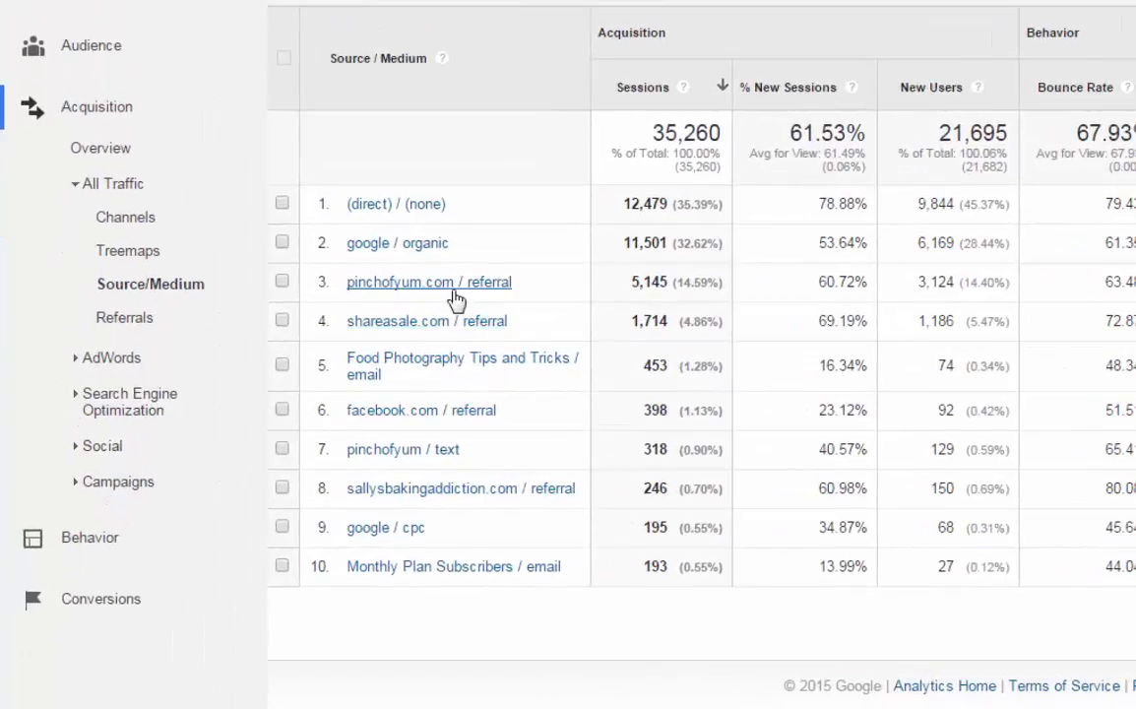
mouse_move(413, 295)
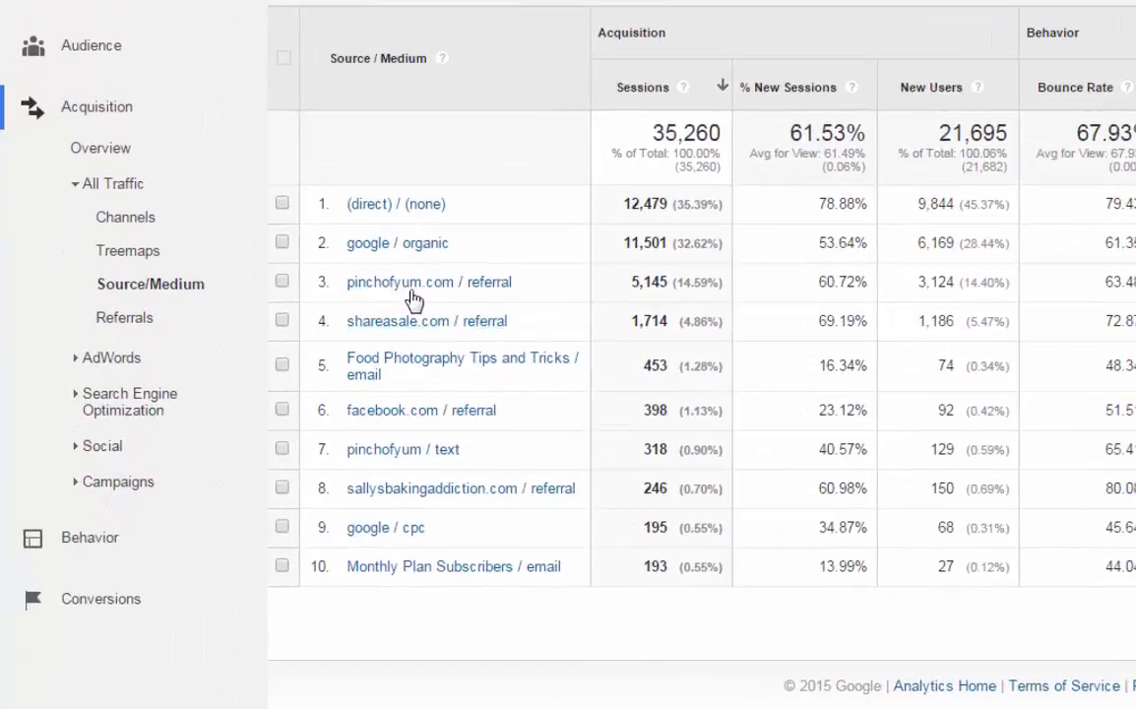
mouse_move(413, 364)
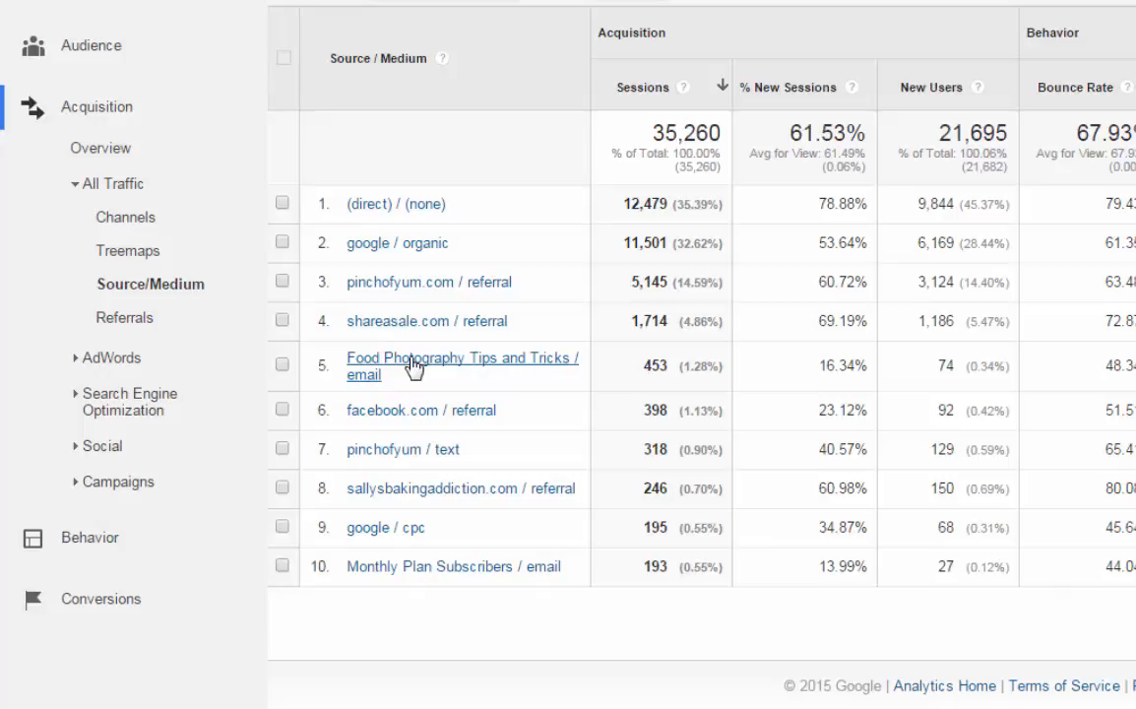
mouse_move(414, 374)
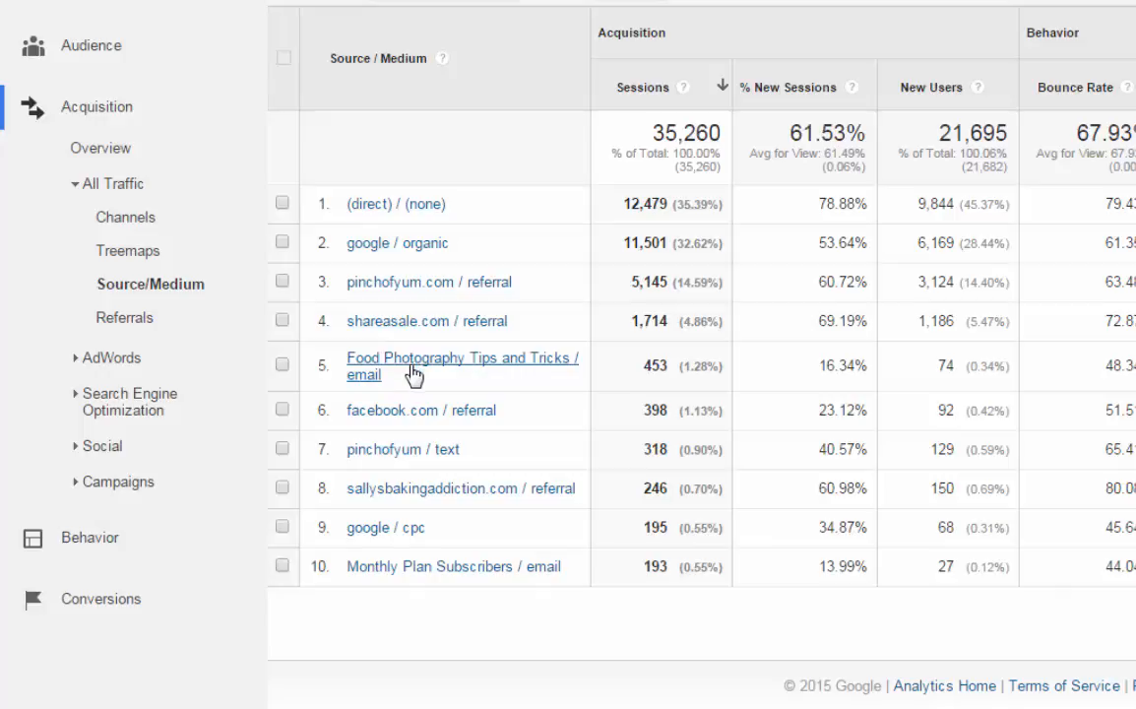
scroll("up", 3)
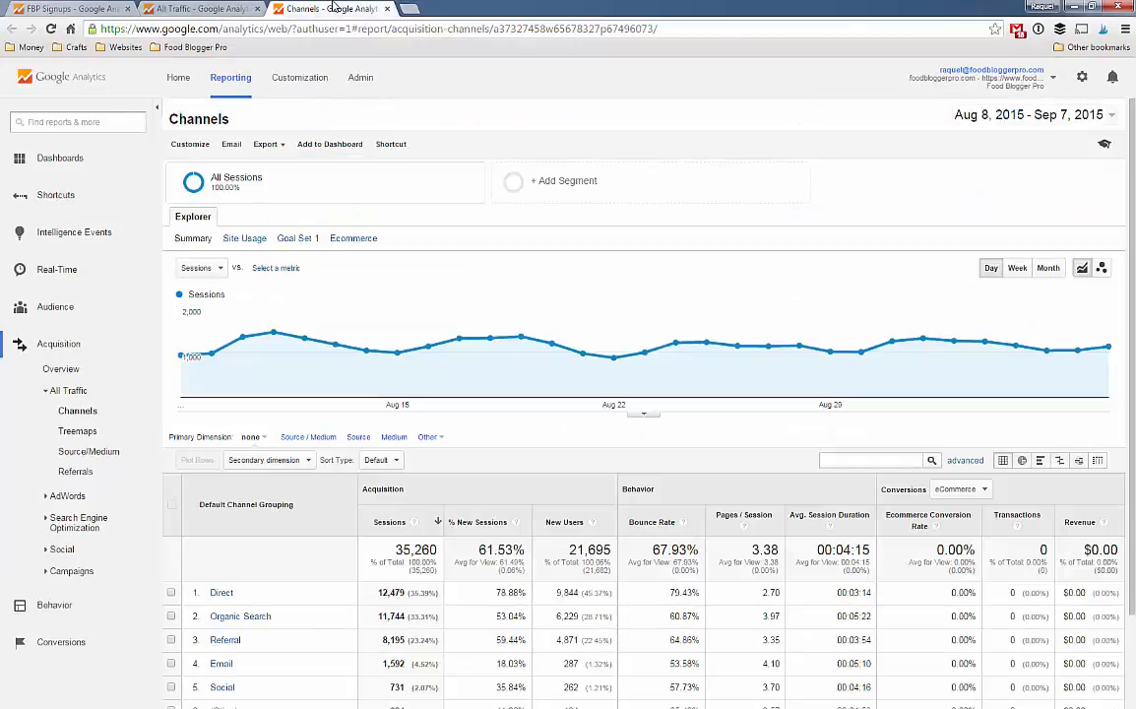
scroll("down", 3)
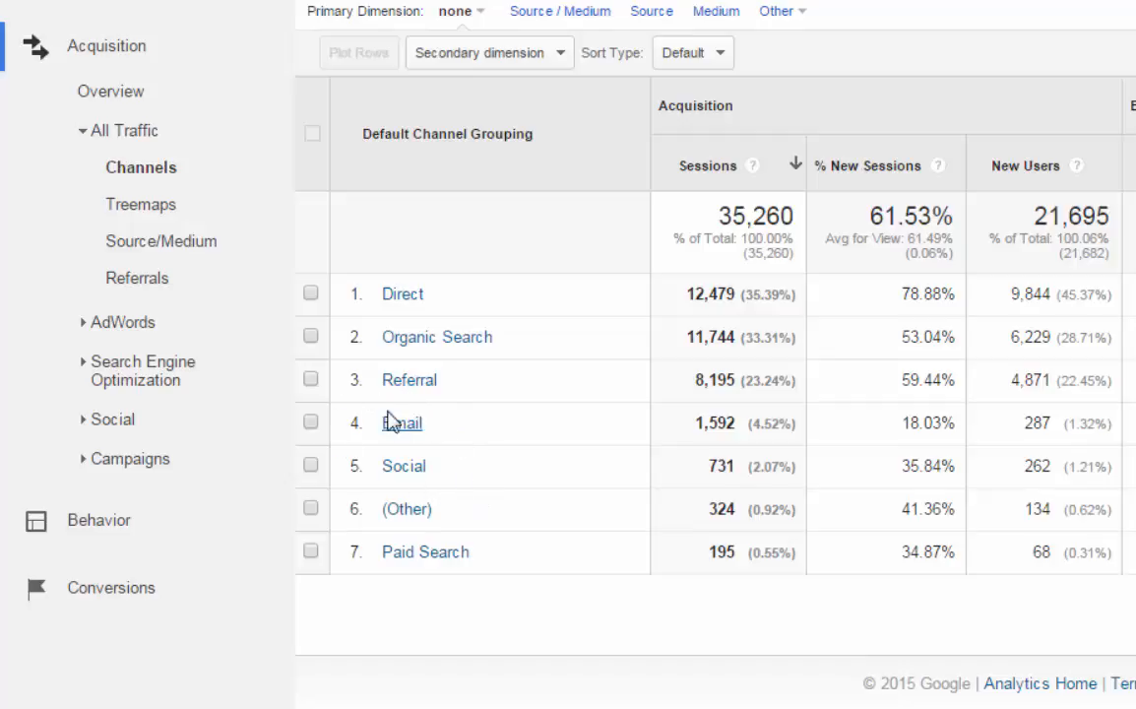
mouse_move(372, 429)
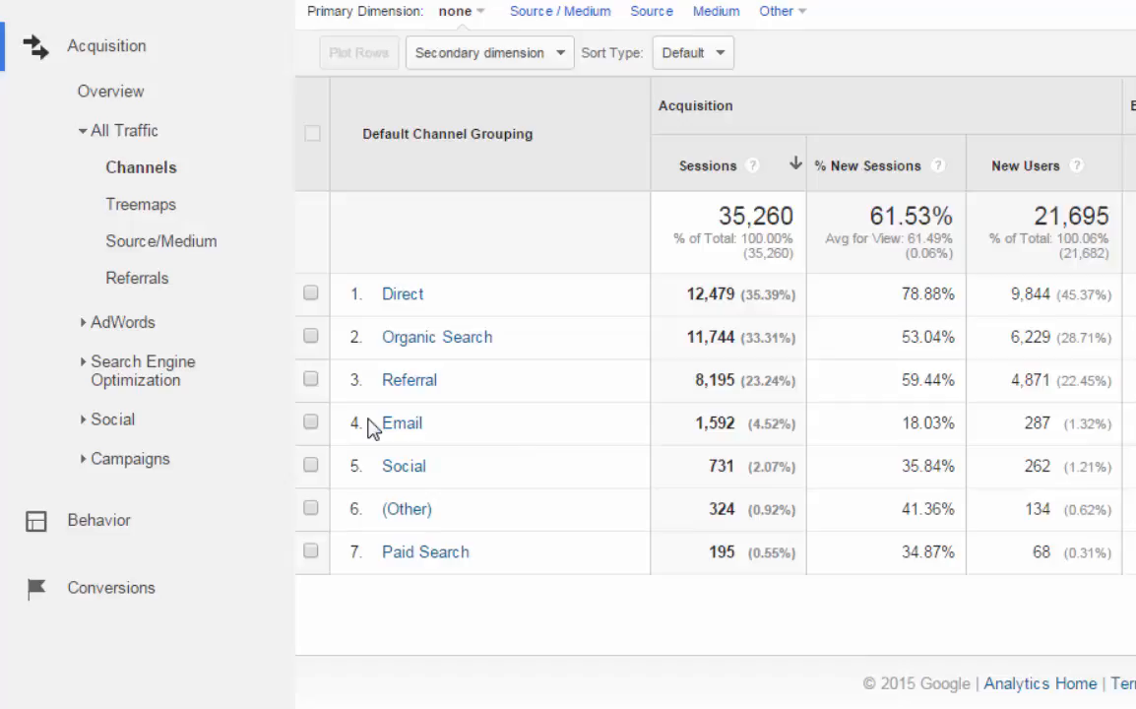
mouse_move(512, 461)
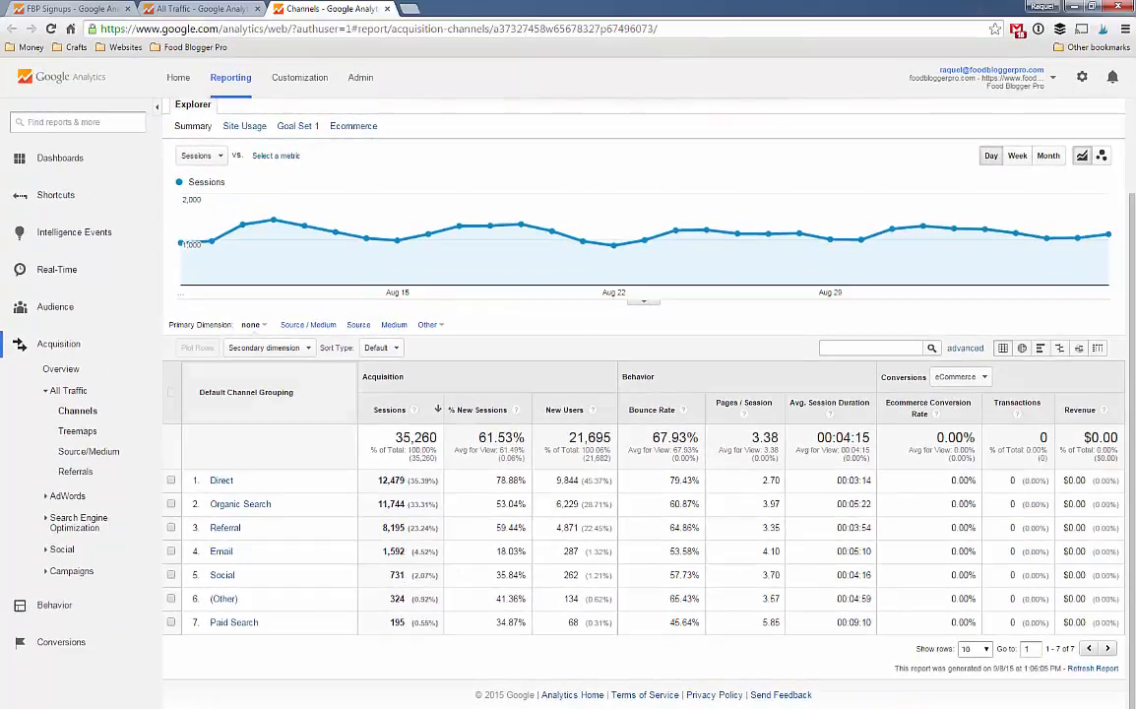
mouse_move(201, 8)
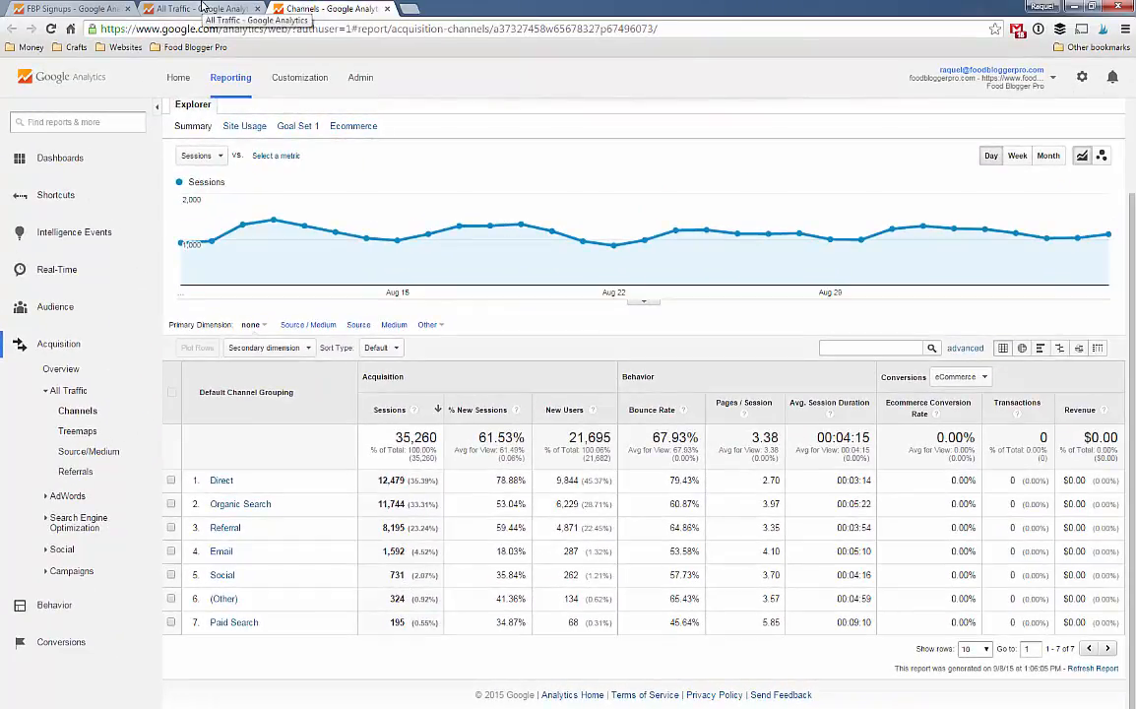
Glance at the Source/Medium report, then return to the FBP Signups dashboard.
left_click(91, 450)
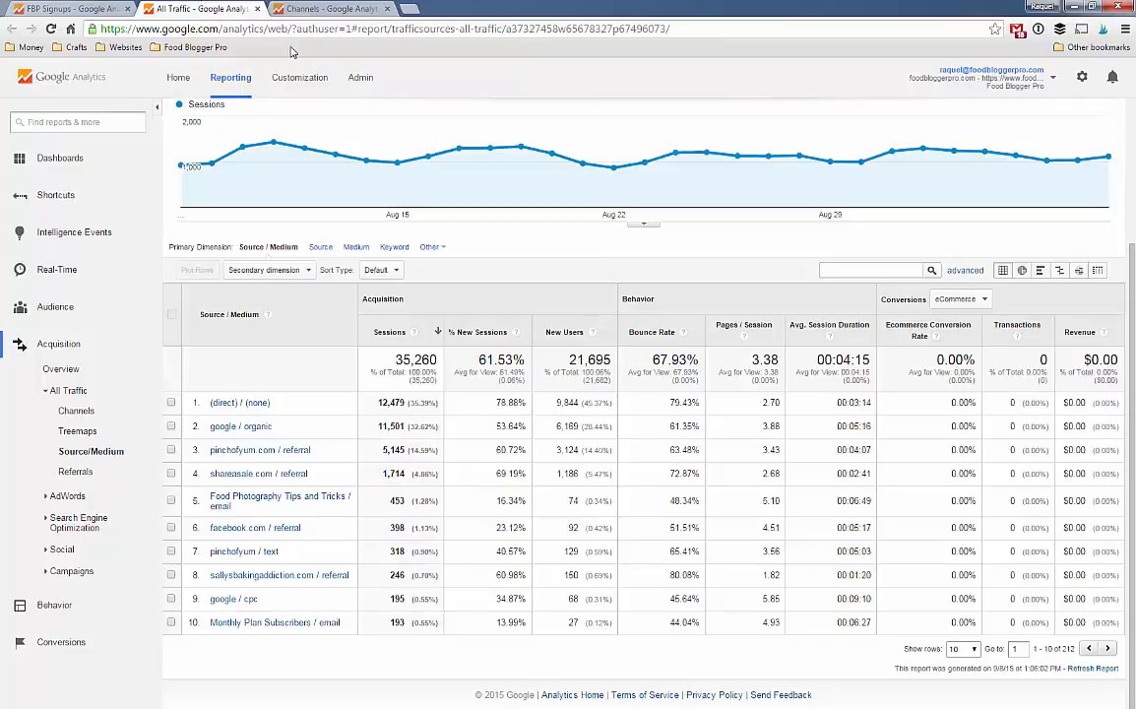
left_click(69, 8)
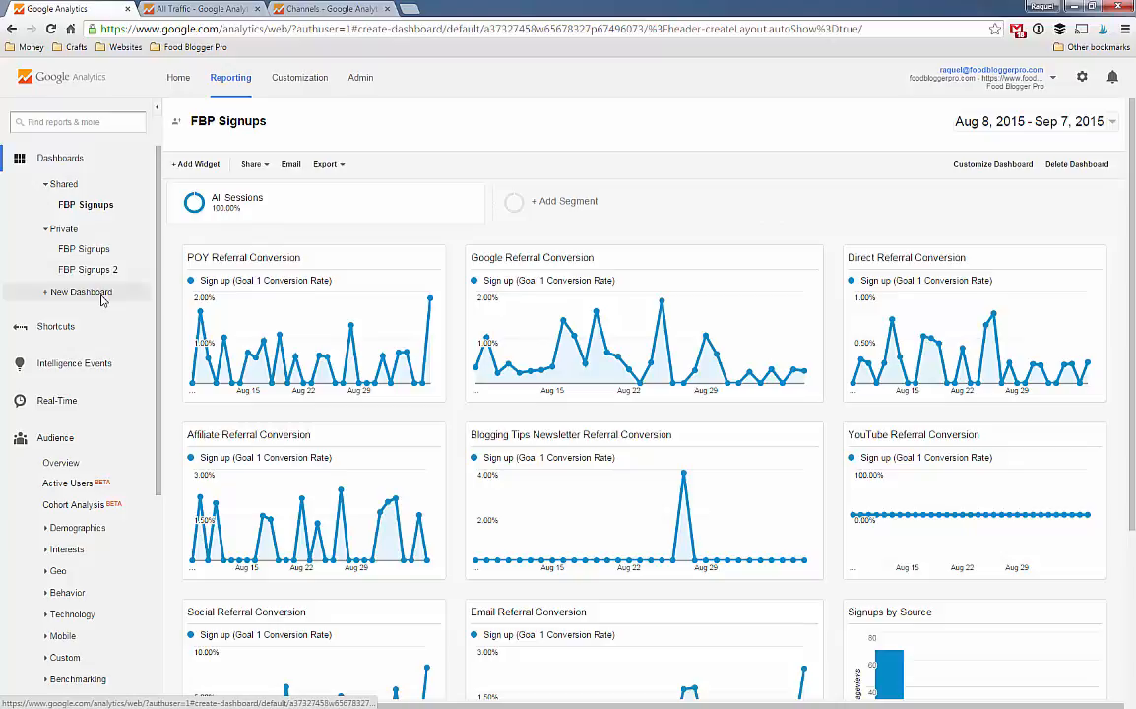
Create a new blank-canvas dashboard named 'FBP Signups 3'.
left_click(79, 291)
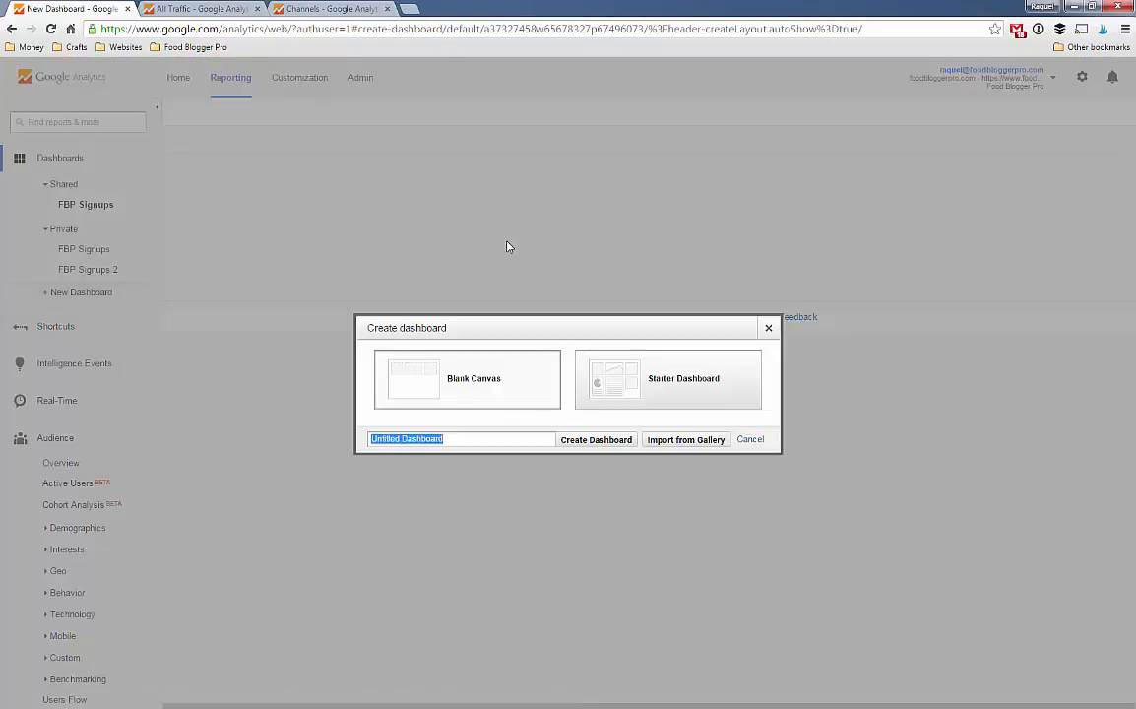
type("FBP")
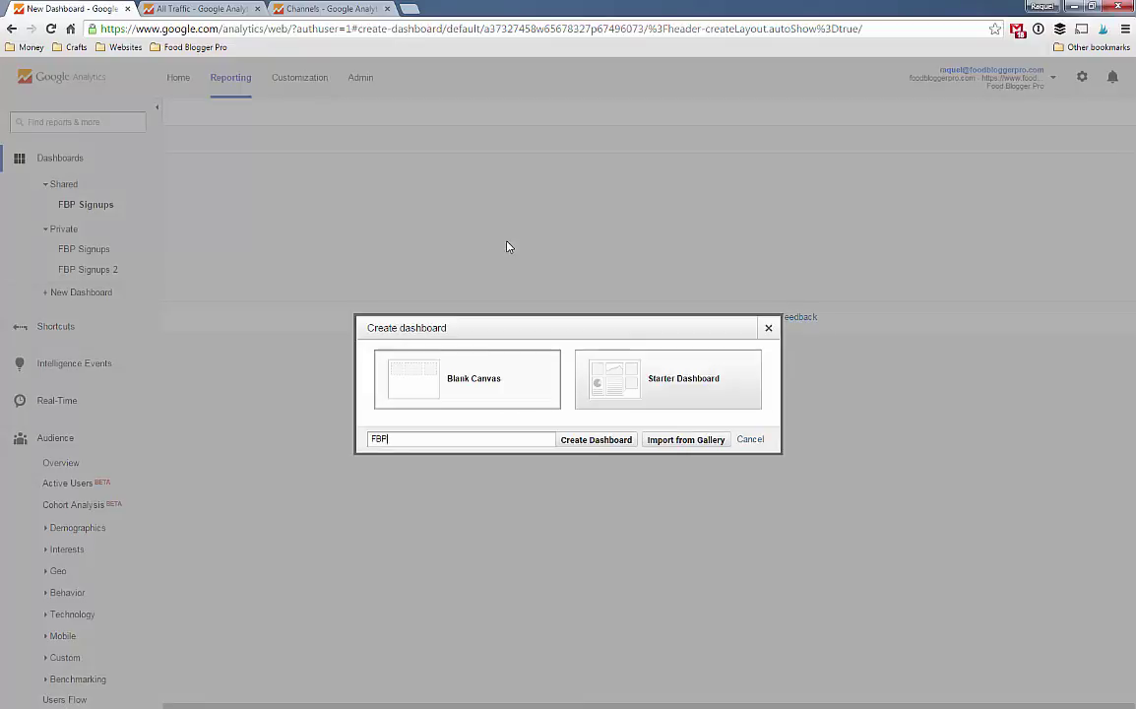
type("Sig")
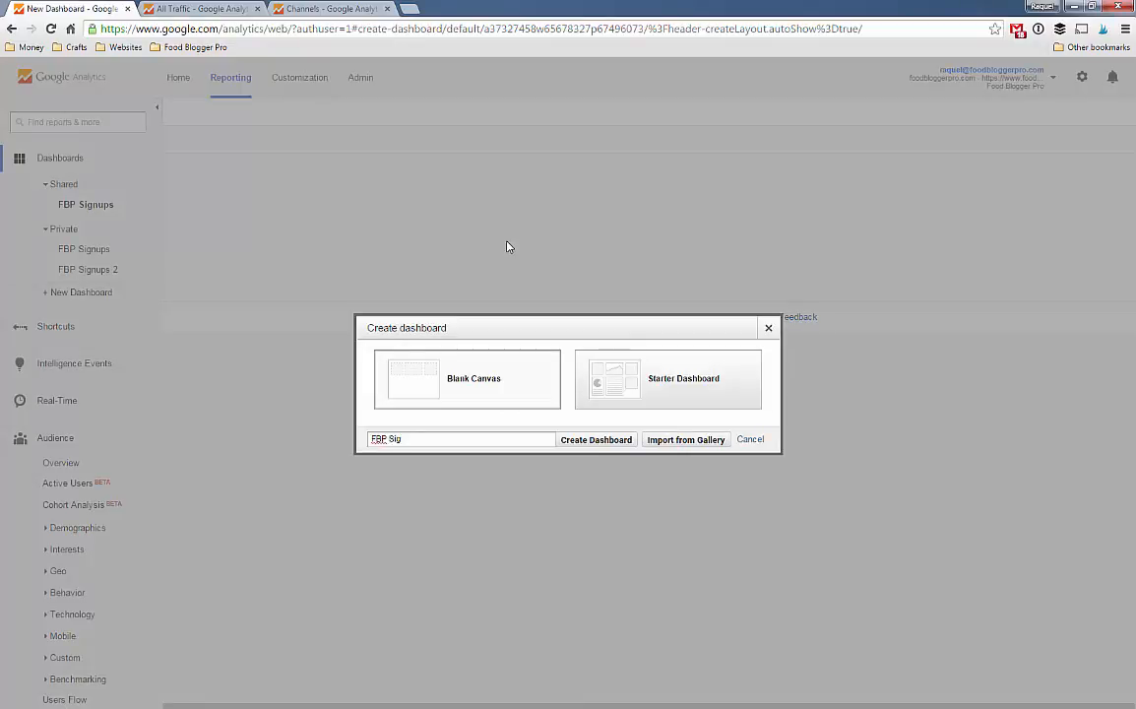
type("nup")
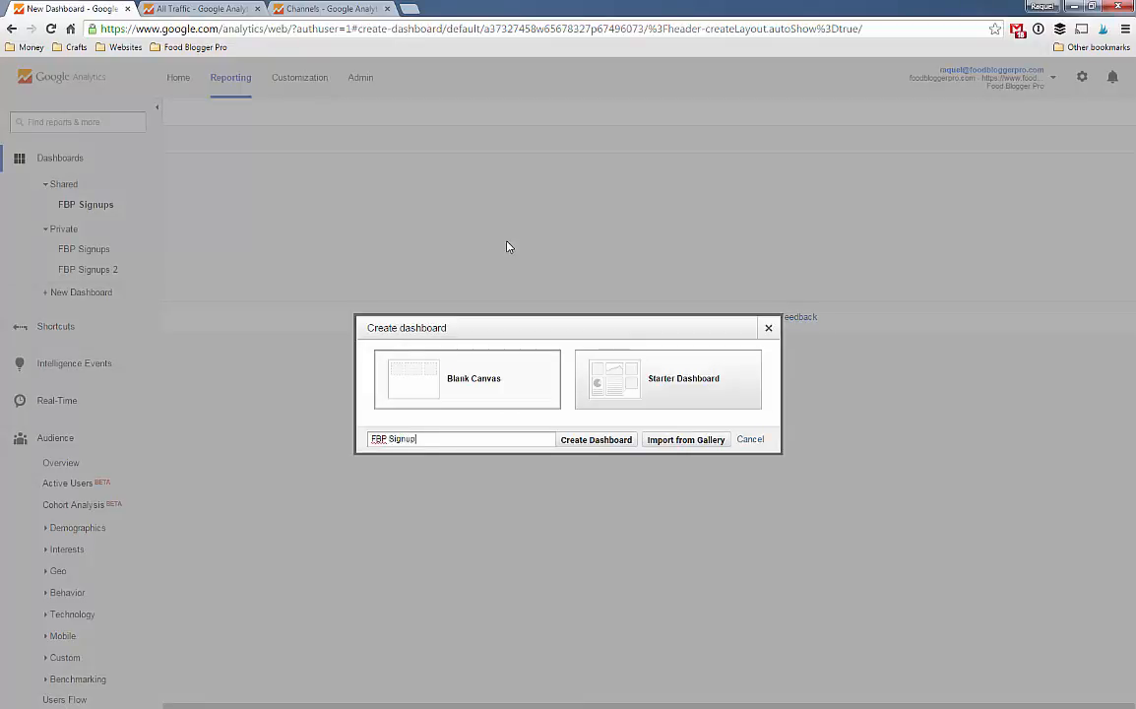
type("s 3")
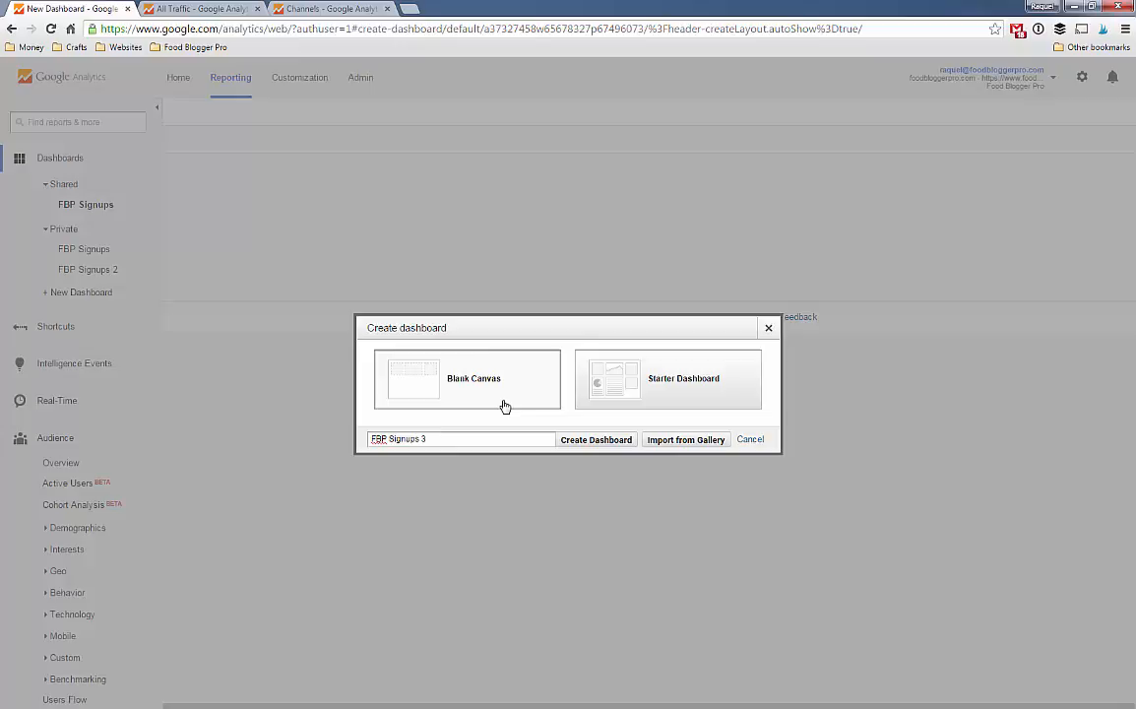
left_click(595, 439)
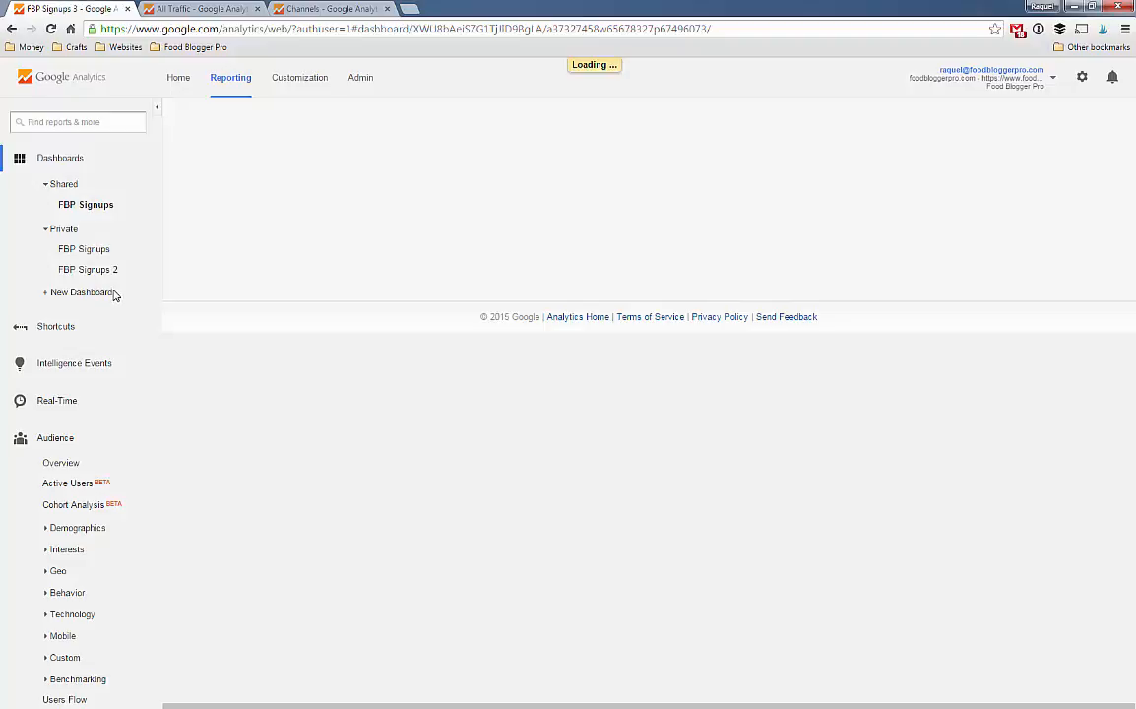
Add a Standard Timeline widget graphing Sign up (Goal 1 Conversion Rate).
left_click(197, 165)
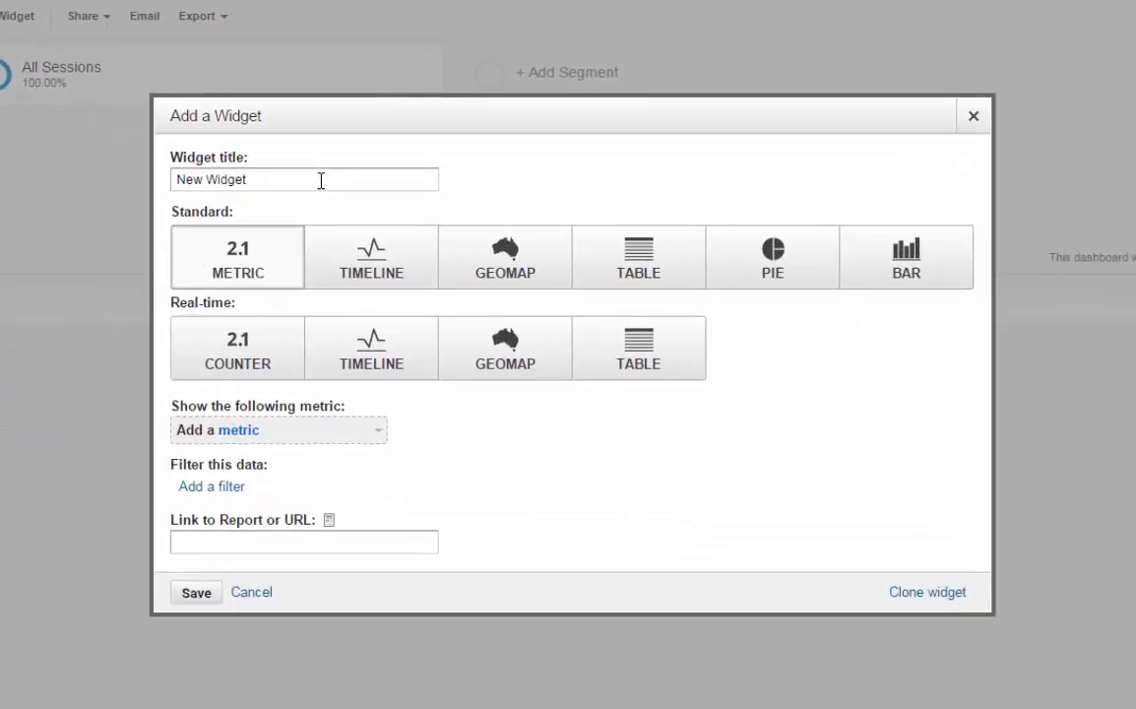
mouse_move(411, 250)
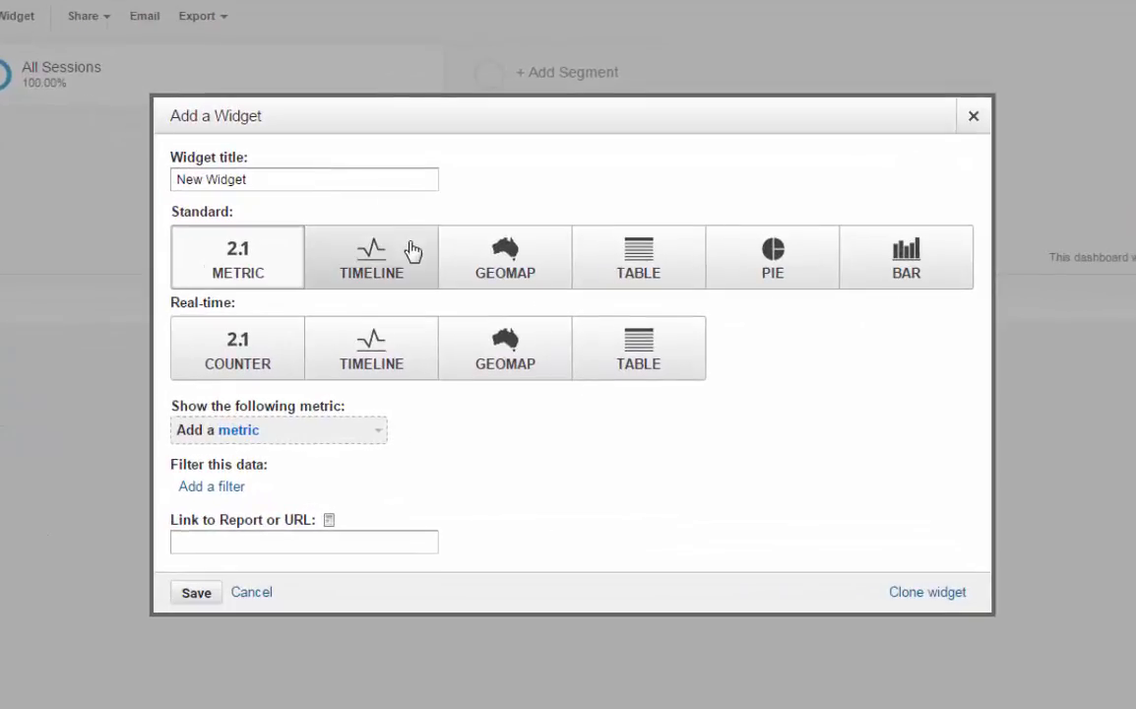
left_click(370, 255)
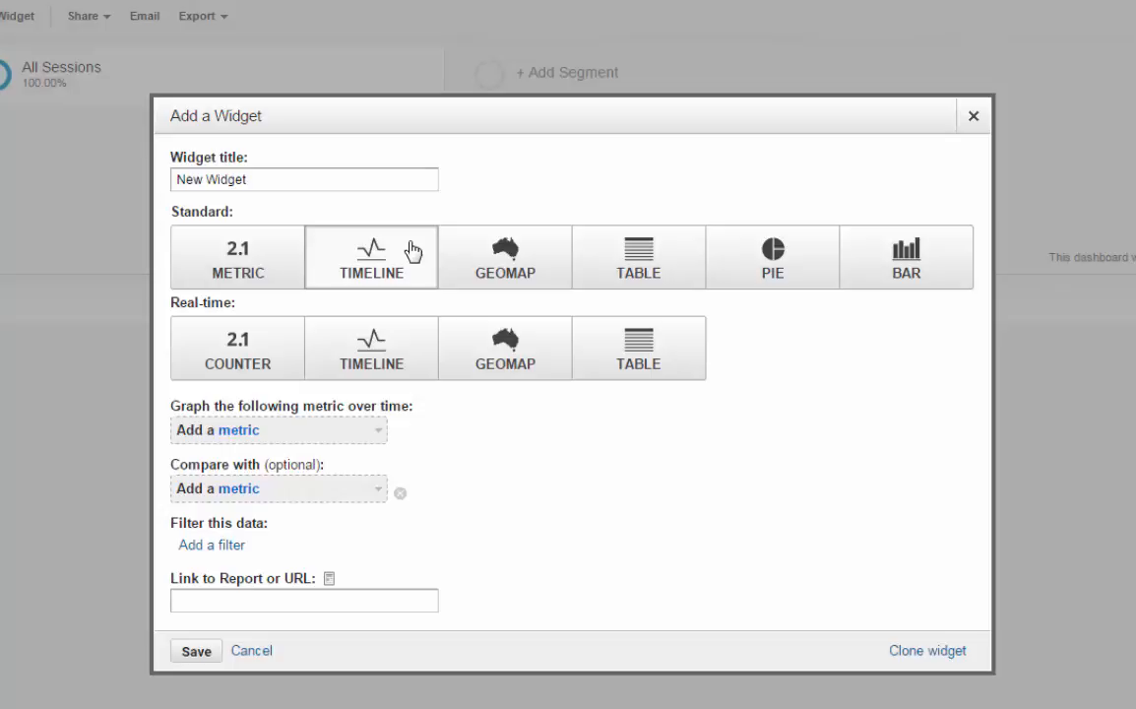
mouse_move(527, 437)
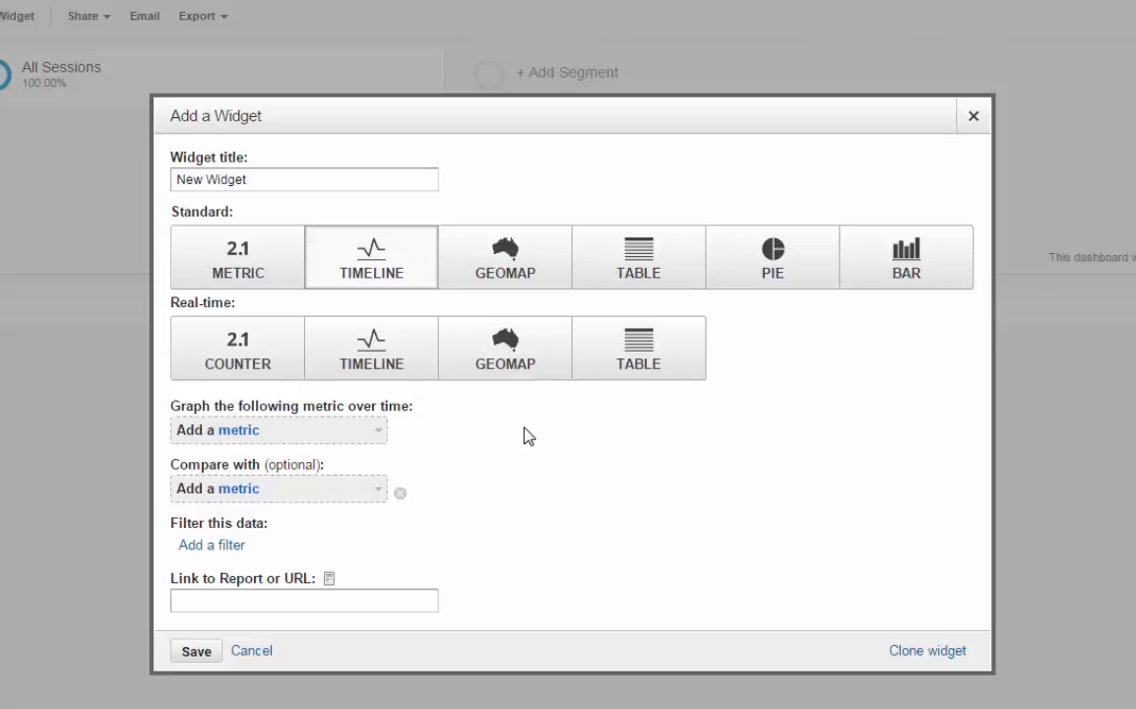
left_click(280, 429)
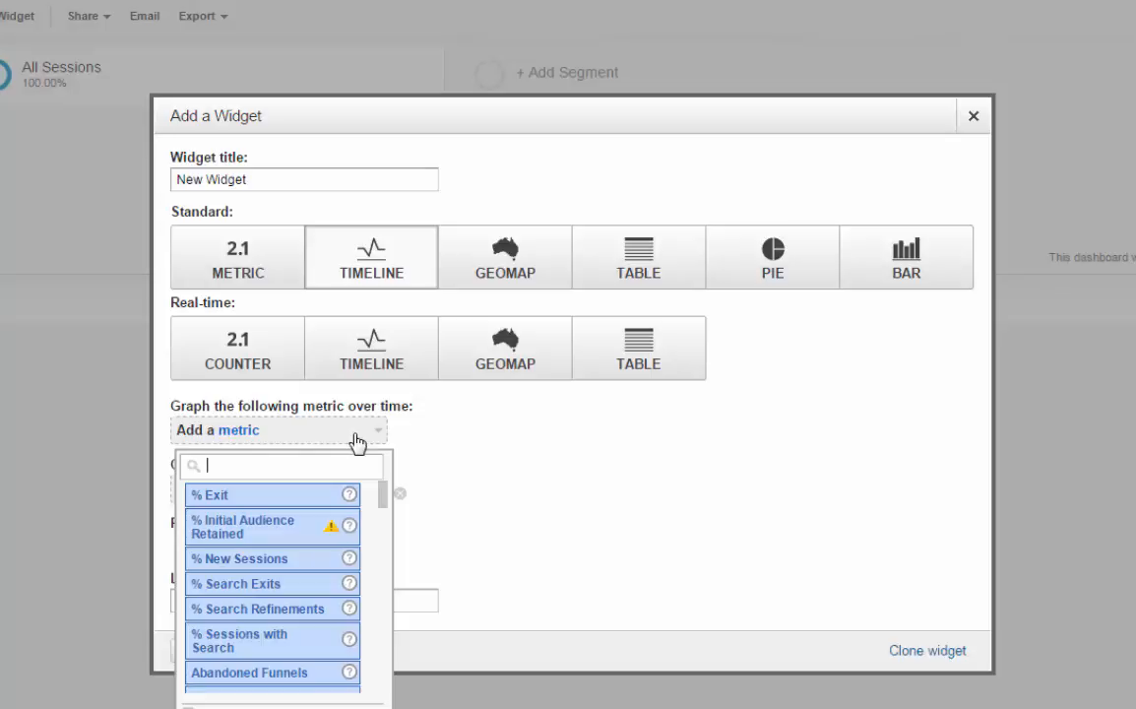
type("s")
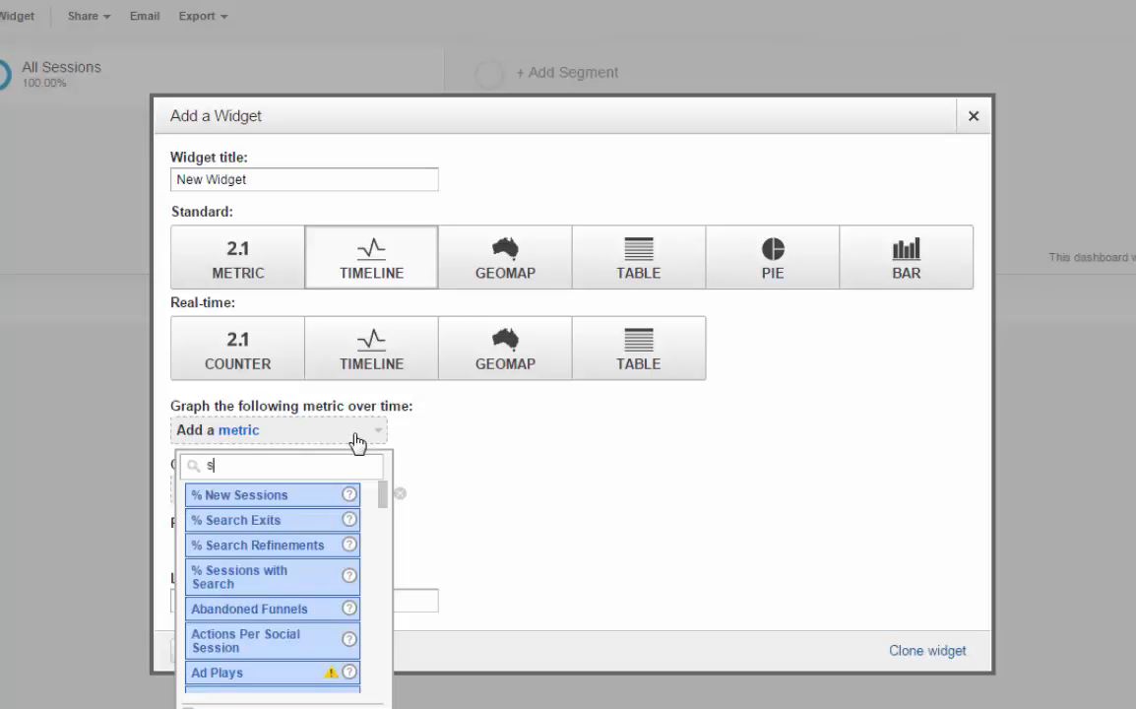
type("ign u")
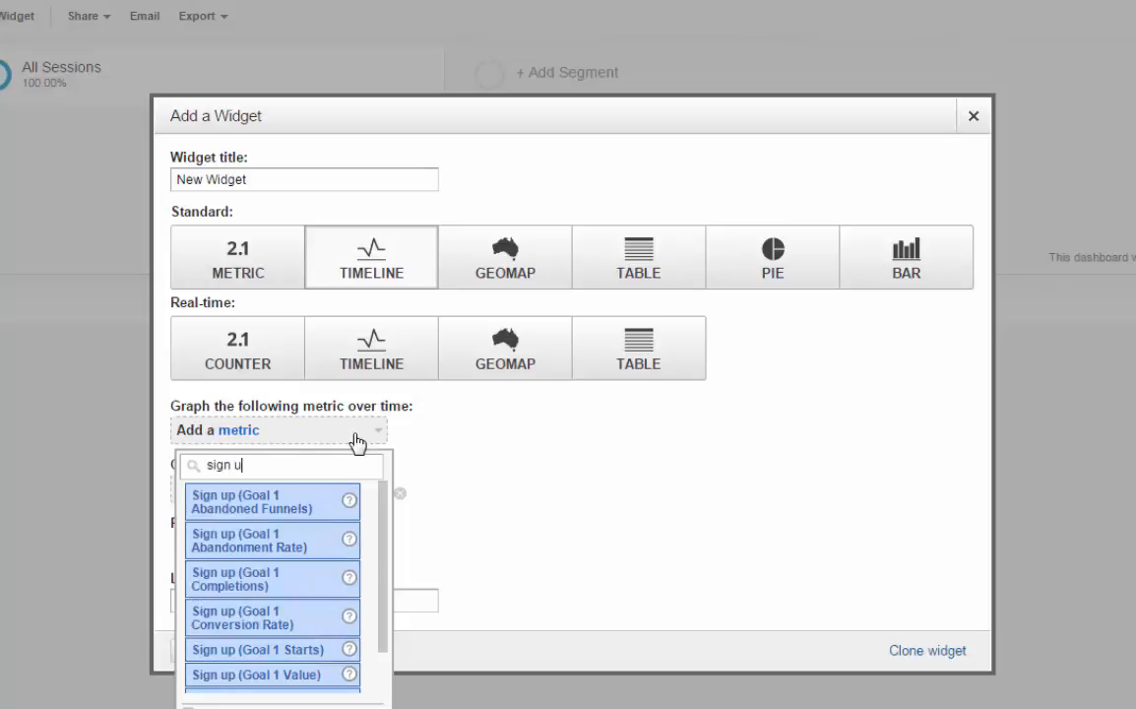
type("p")
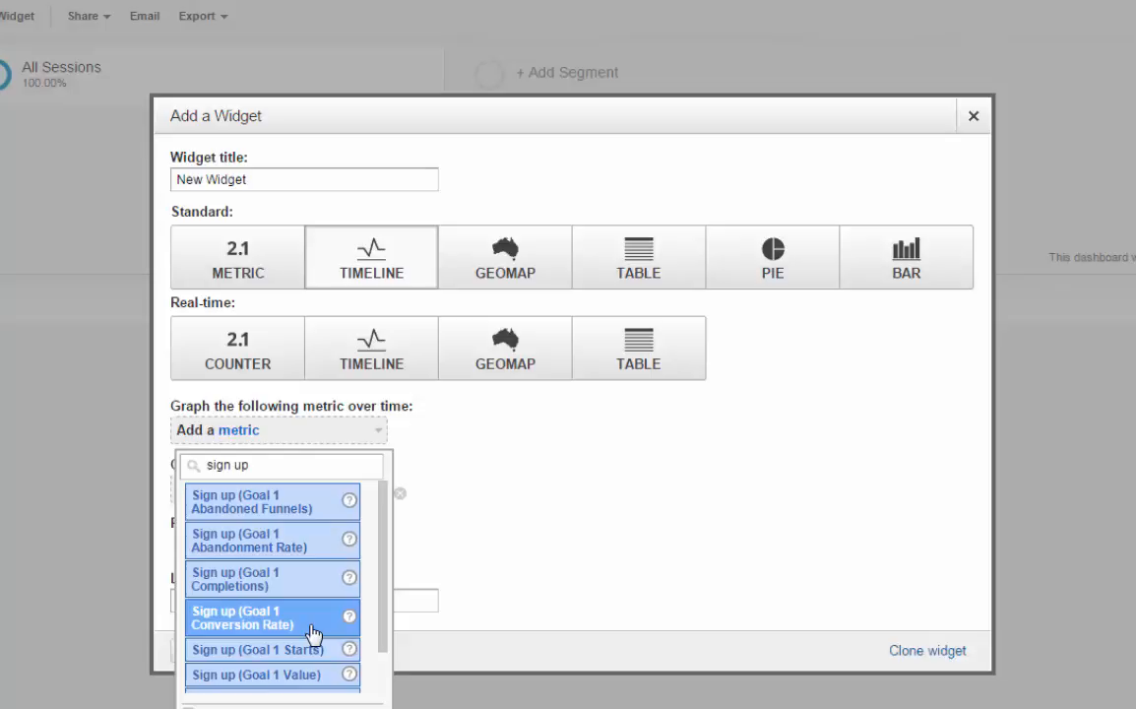
mouse_move(290, 622)
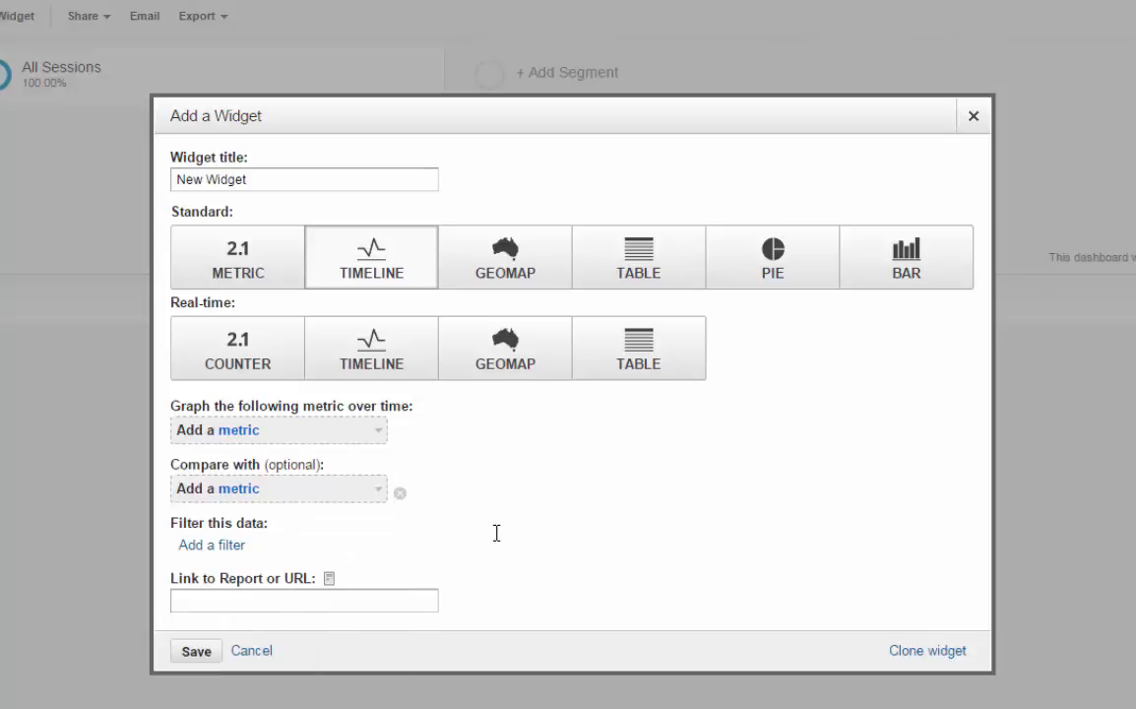
left_click(277, 429)
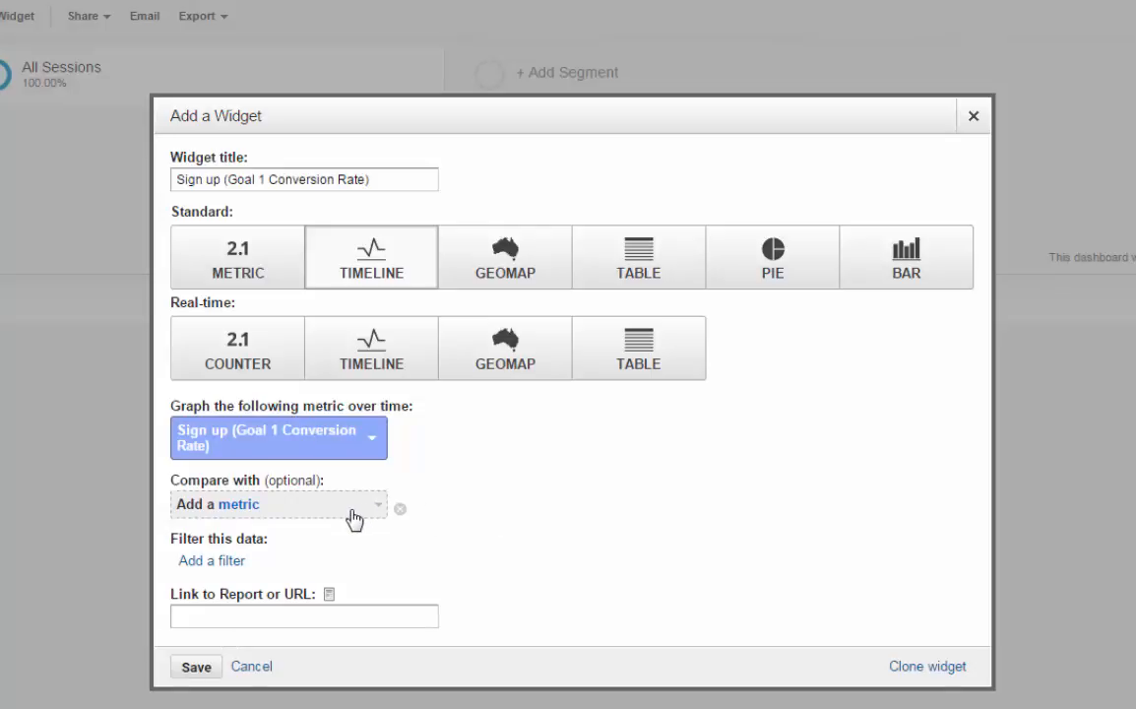
mouse_move(213, 559)
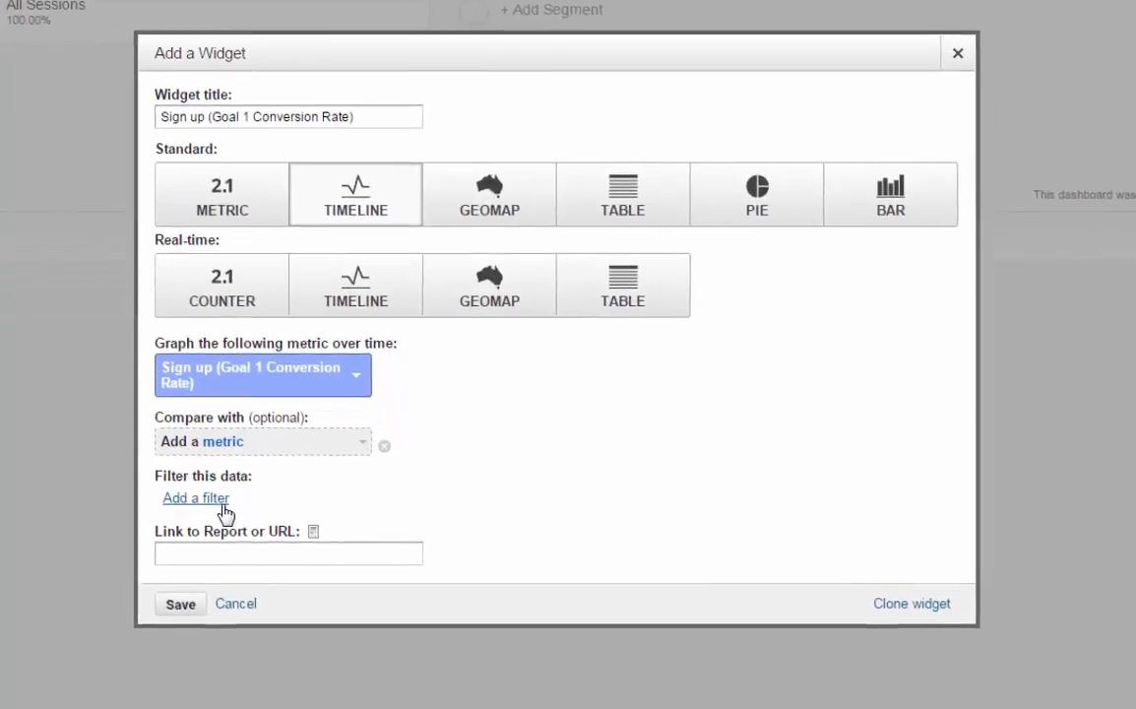
Add a filter showing only data where Source contains a value, leaving the value box ready.
left_click(195, 496)
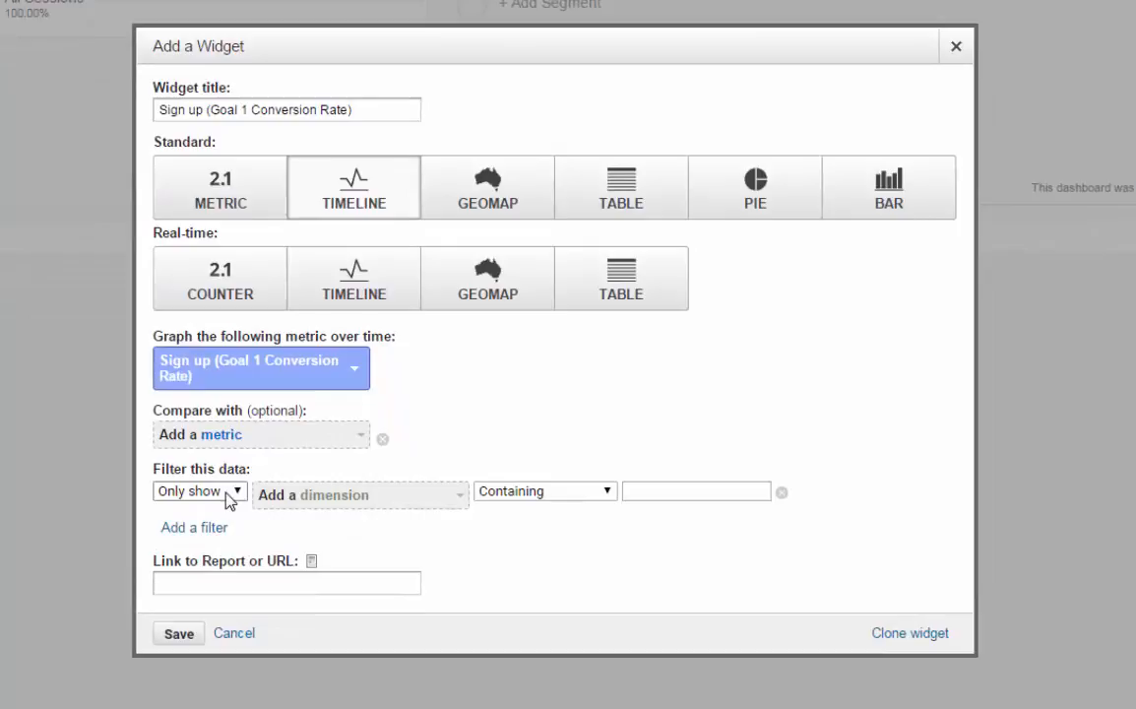
left_click(197, 490)
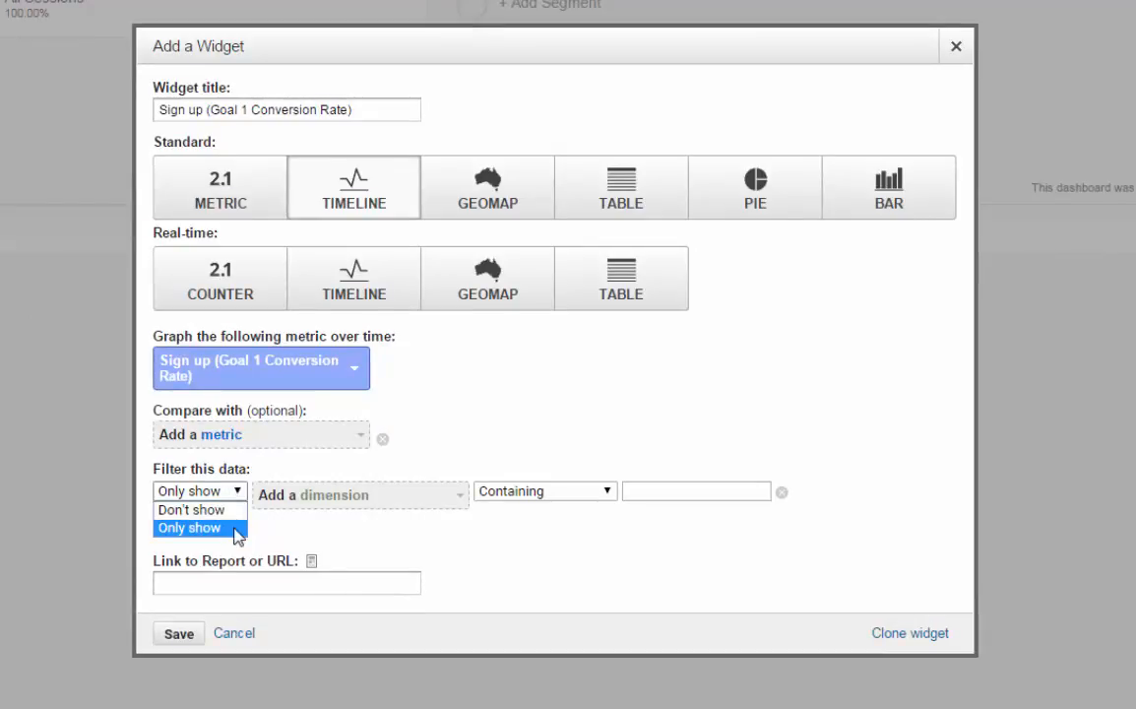
left_click(189, 527)
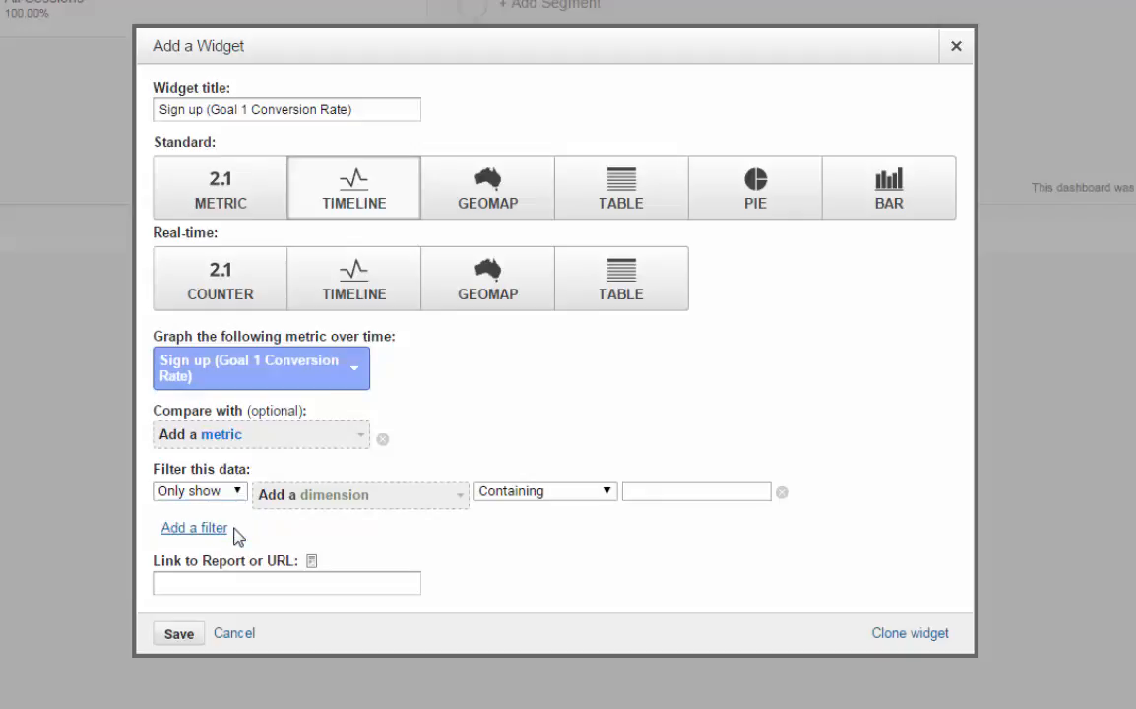
mouse_move(410, 512)
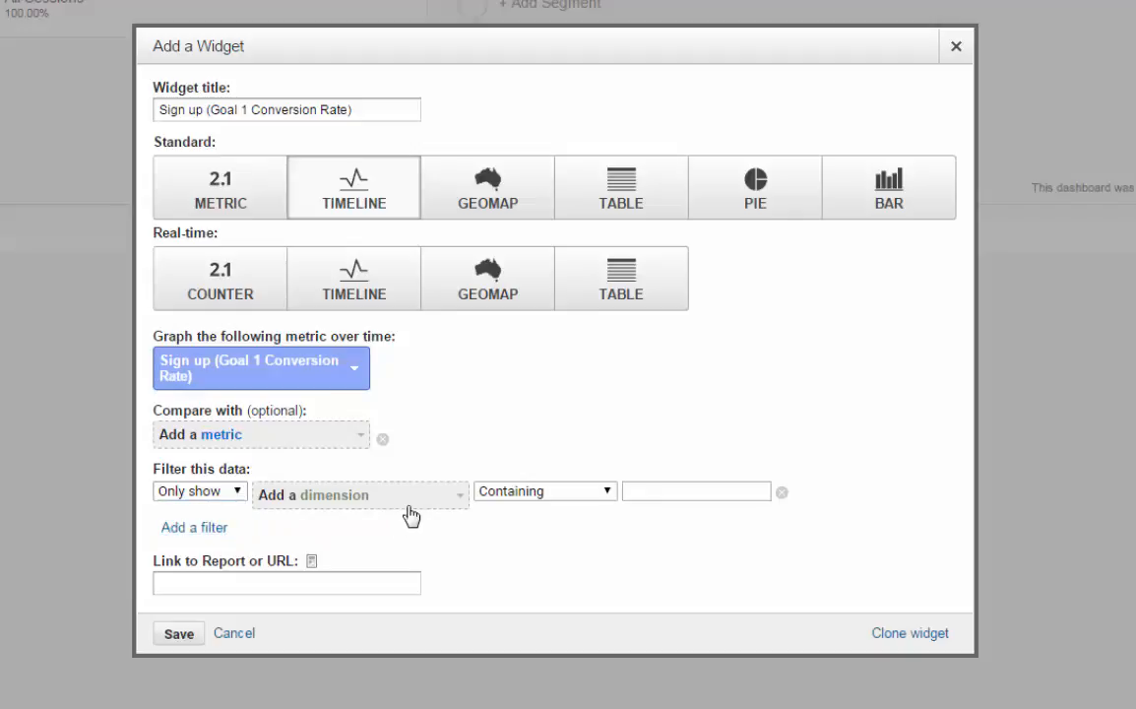
left_click(358, 496)
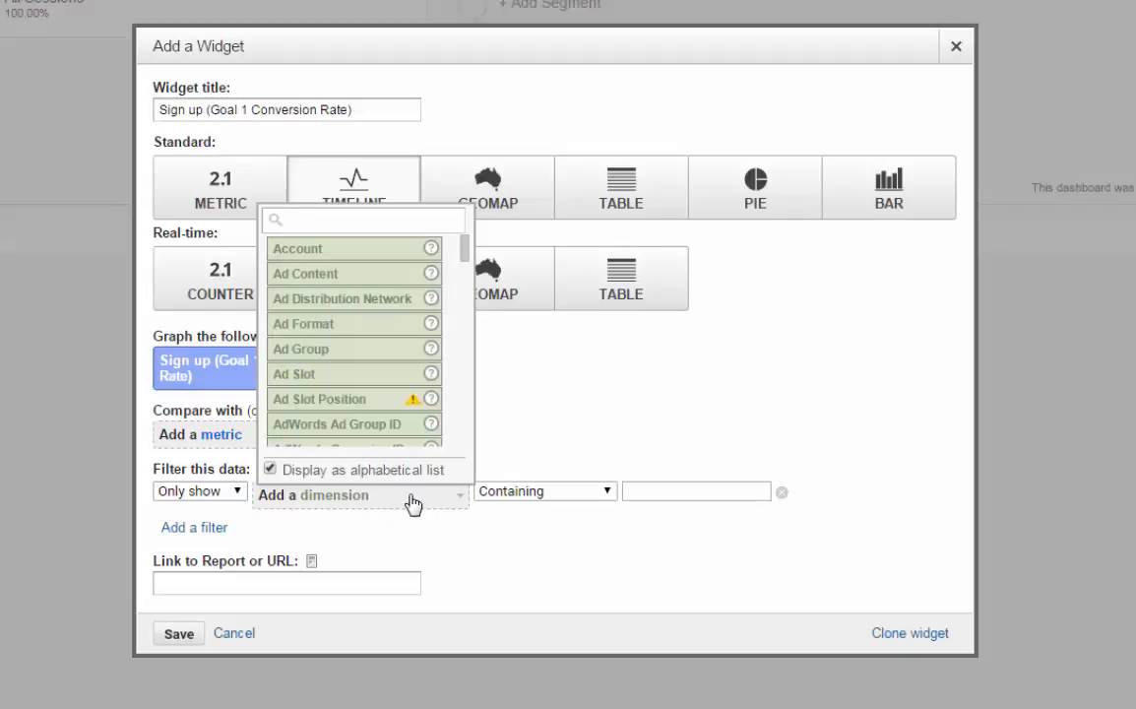
type("sou")
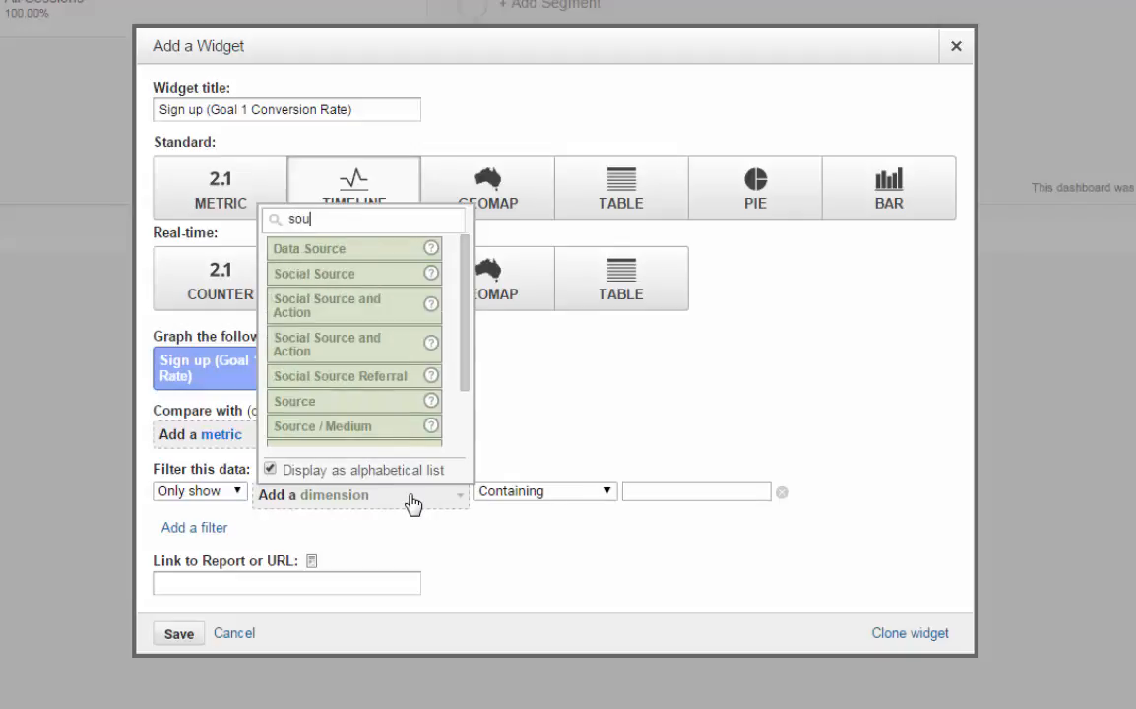
type("rce")
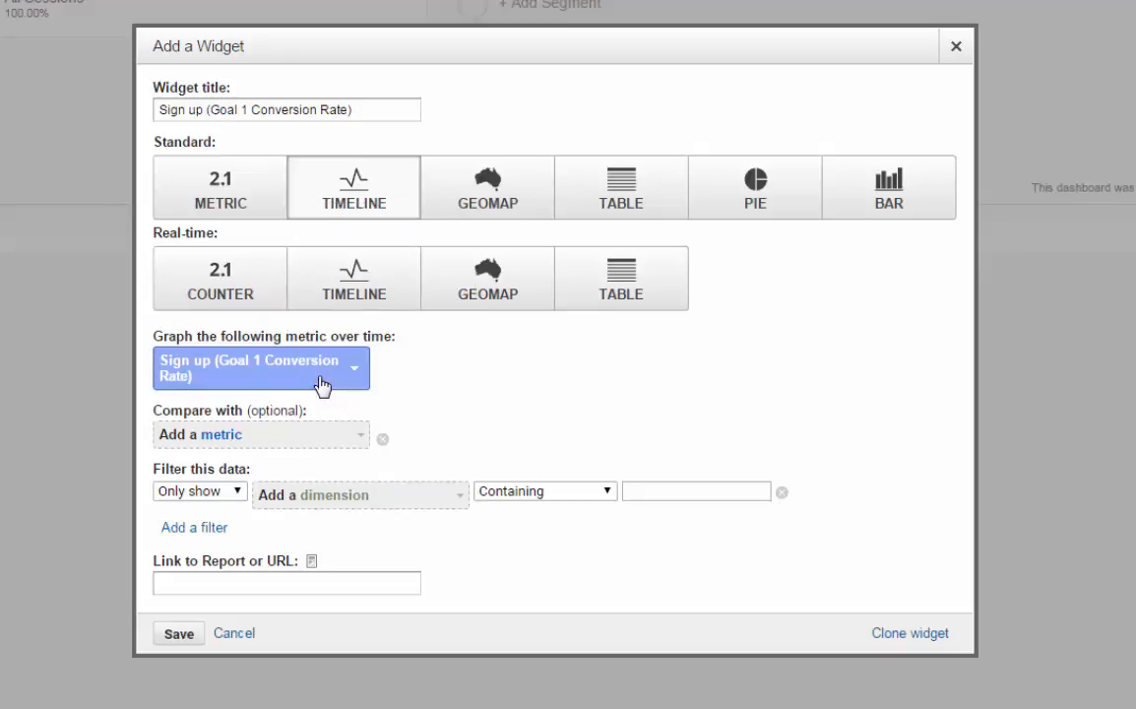
left_click(358, 494)
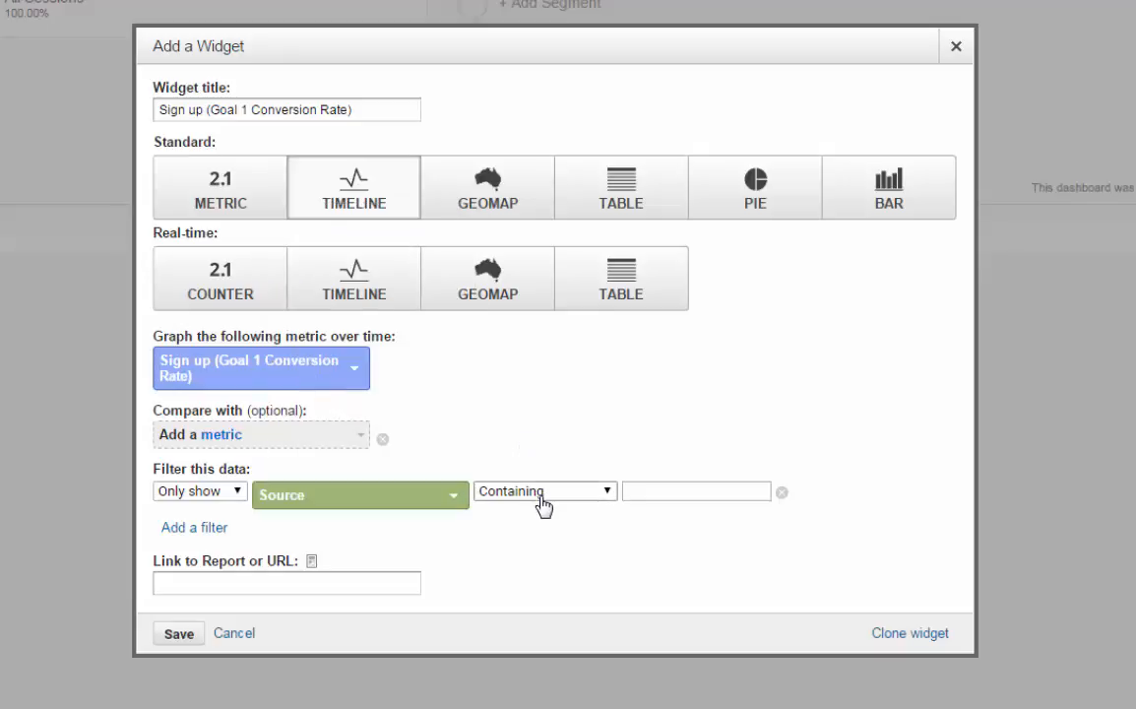
mouse_move(697, 507)
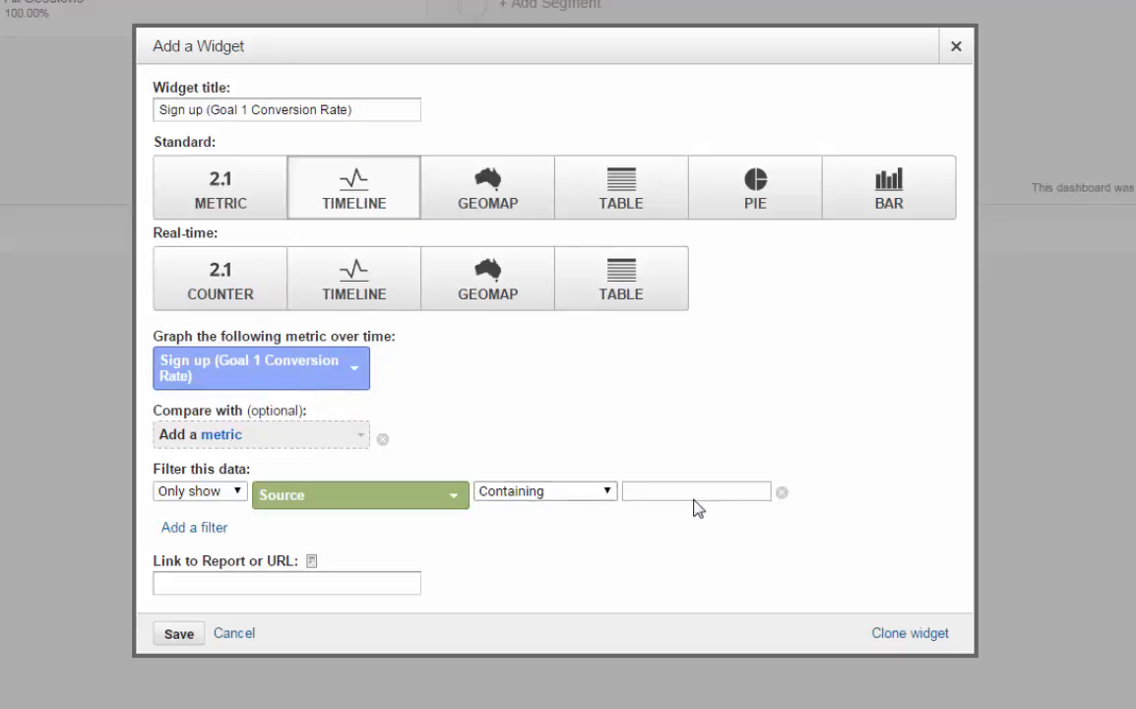
left_click(697, 490)
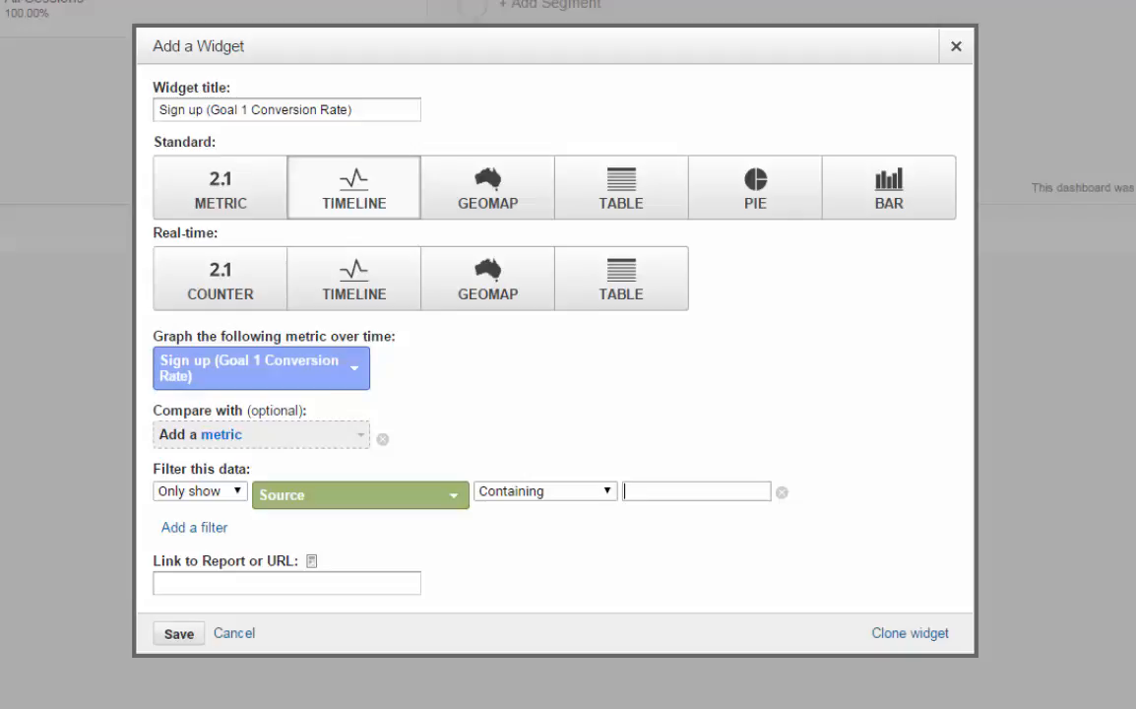
Fill the Source filter value with pinchofyum.com copied from the All Traffic report.
left_click(232, 633)
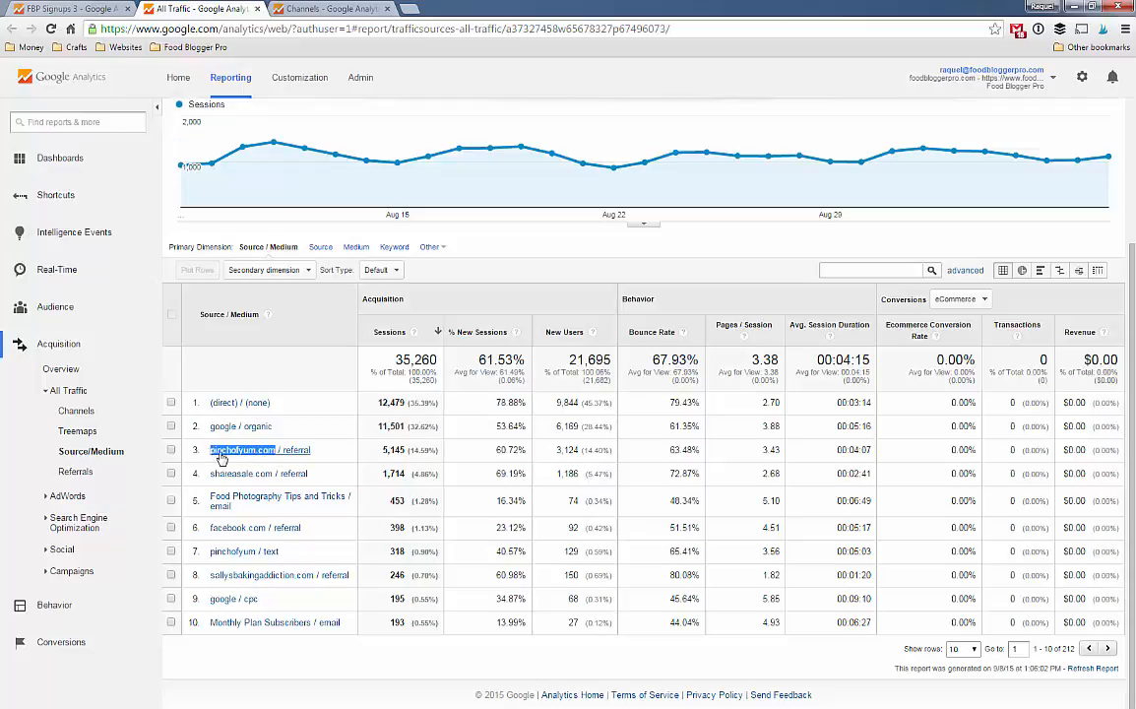
left_click(77, 412)
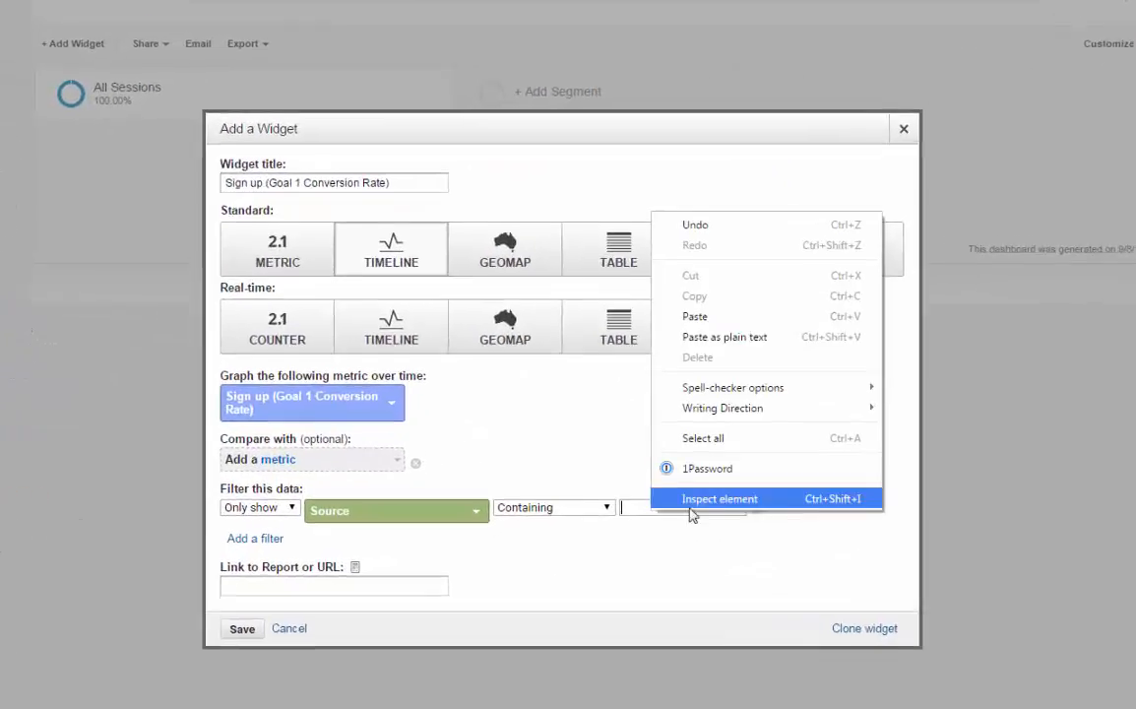
type("pinchofyum.com")
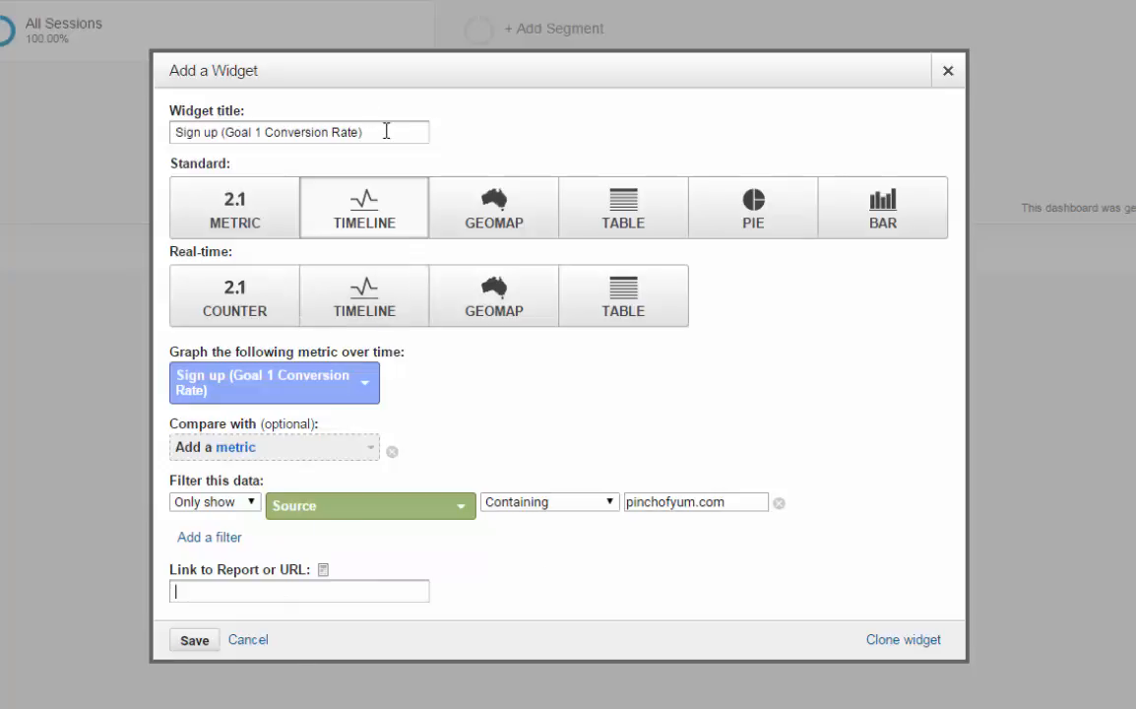
mouse_move(266, 129)
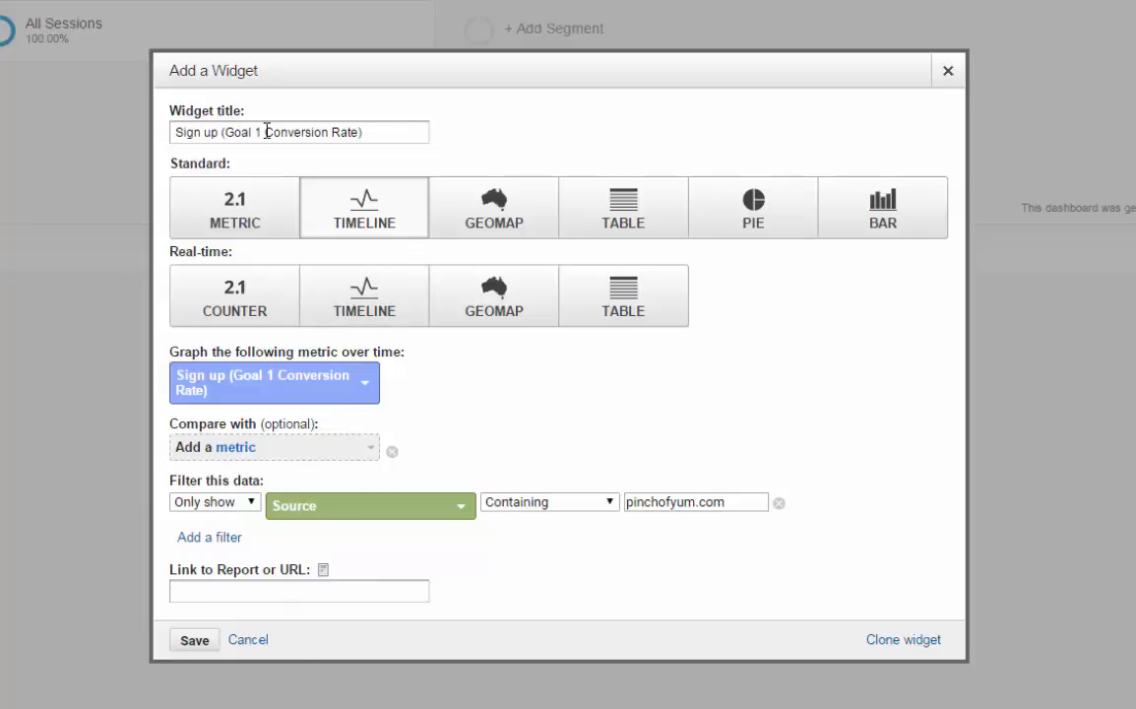
Retitle the widget to POY Conversion Rate and save it to the dashboard.
double_click(218, 132)
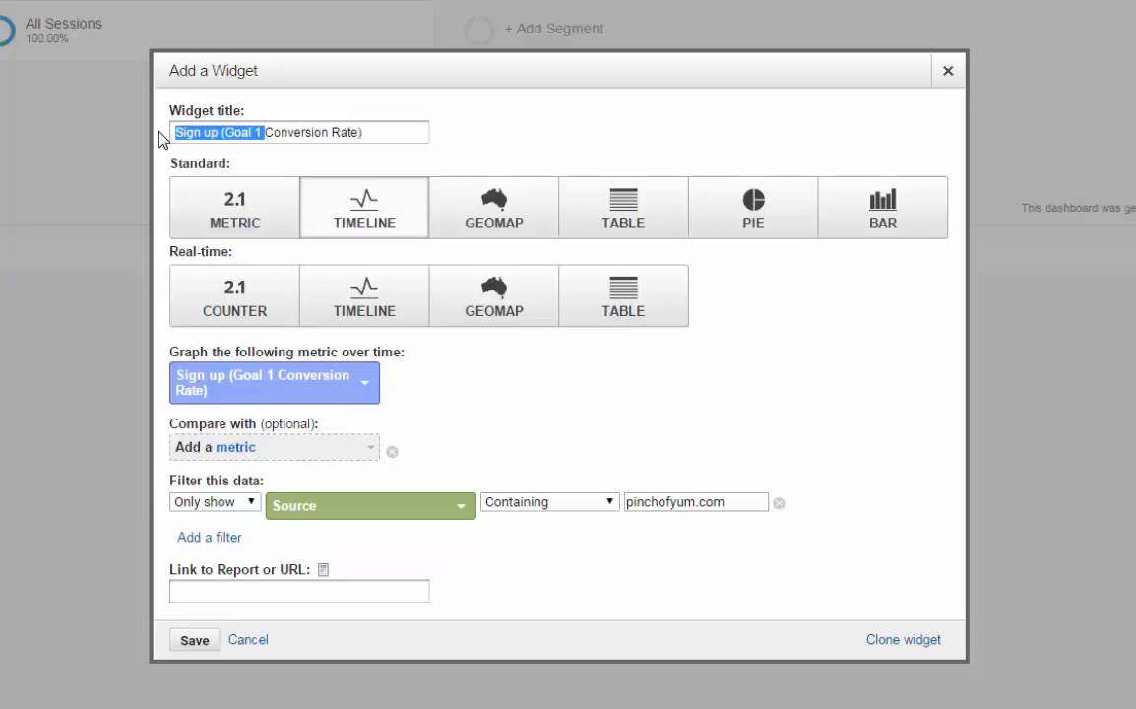
type("POY")
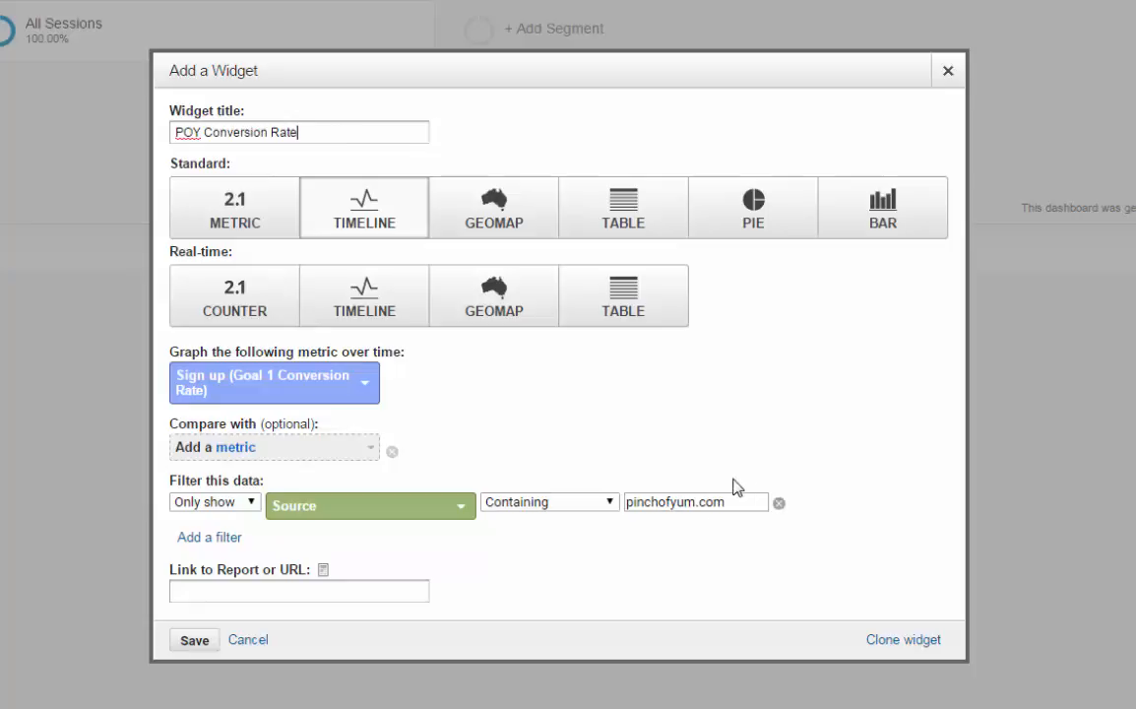
mouse_move(236, 650)
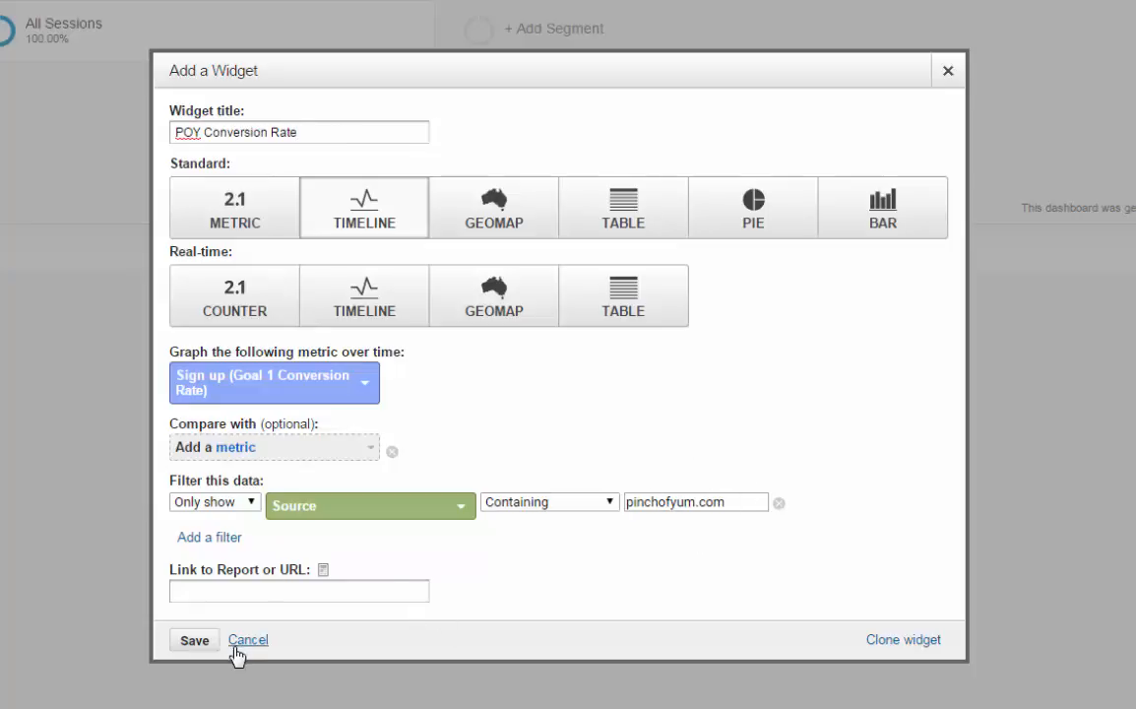
left_click(193, 640)
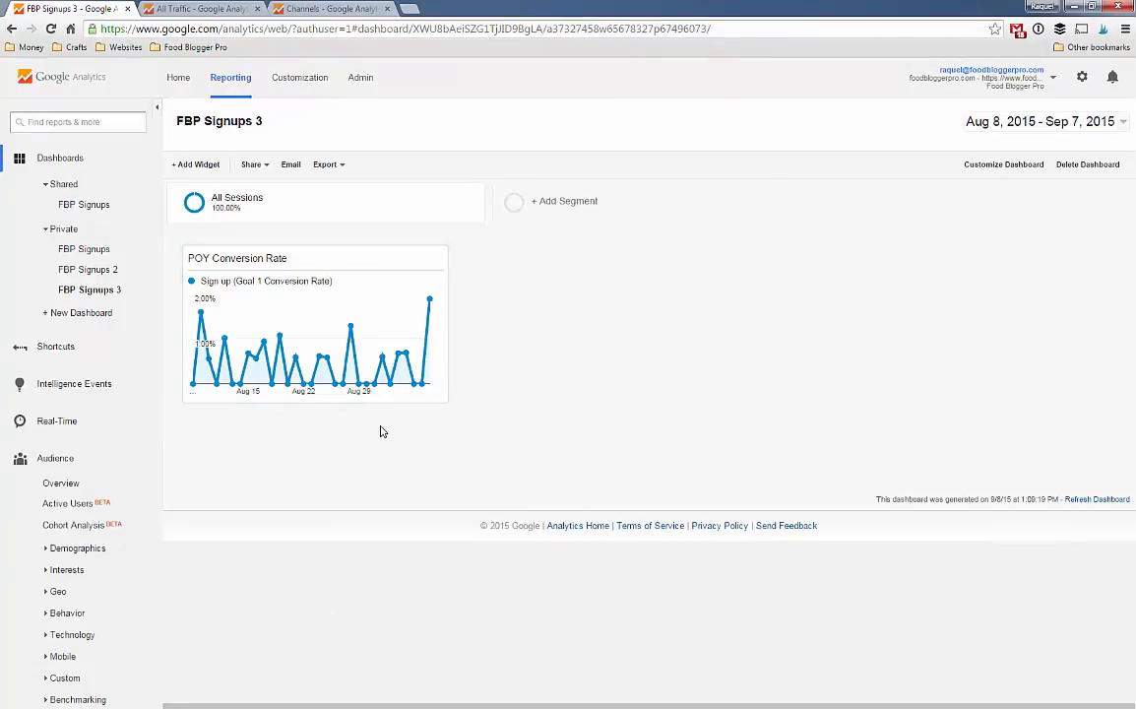
mouse_move(443, 313)
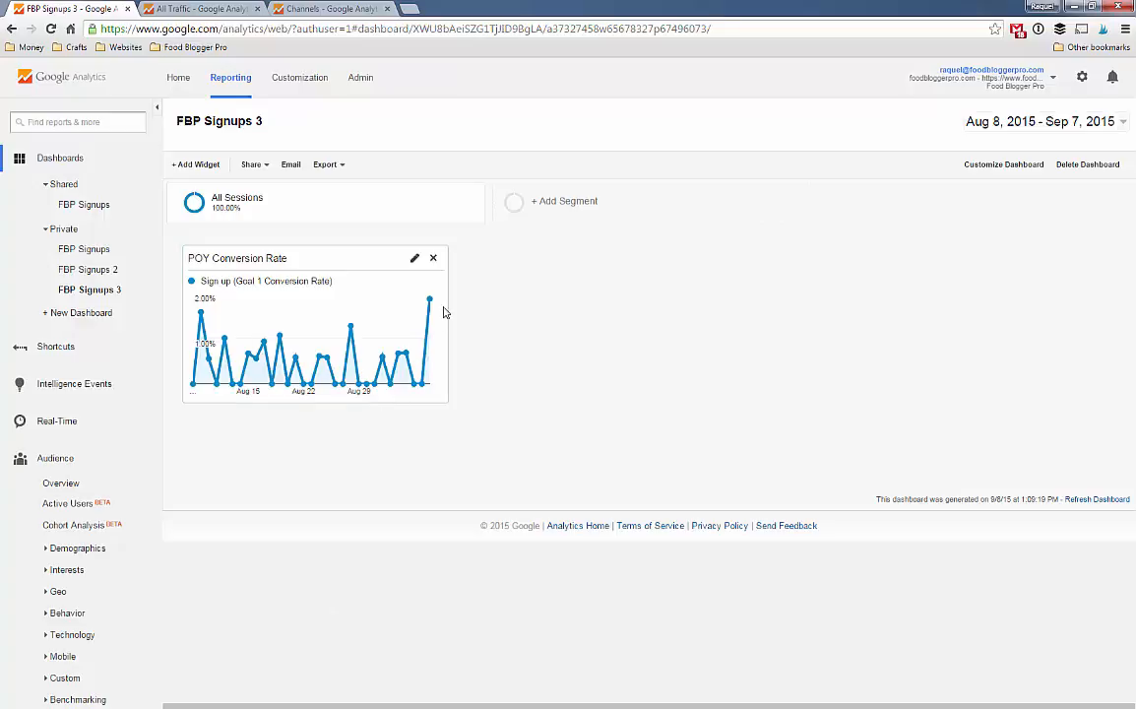
mouse_move(429, 299)
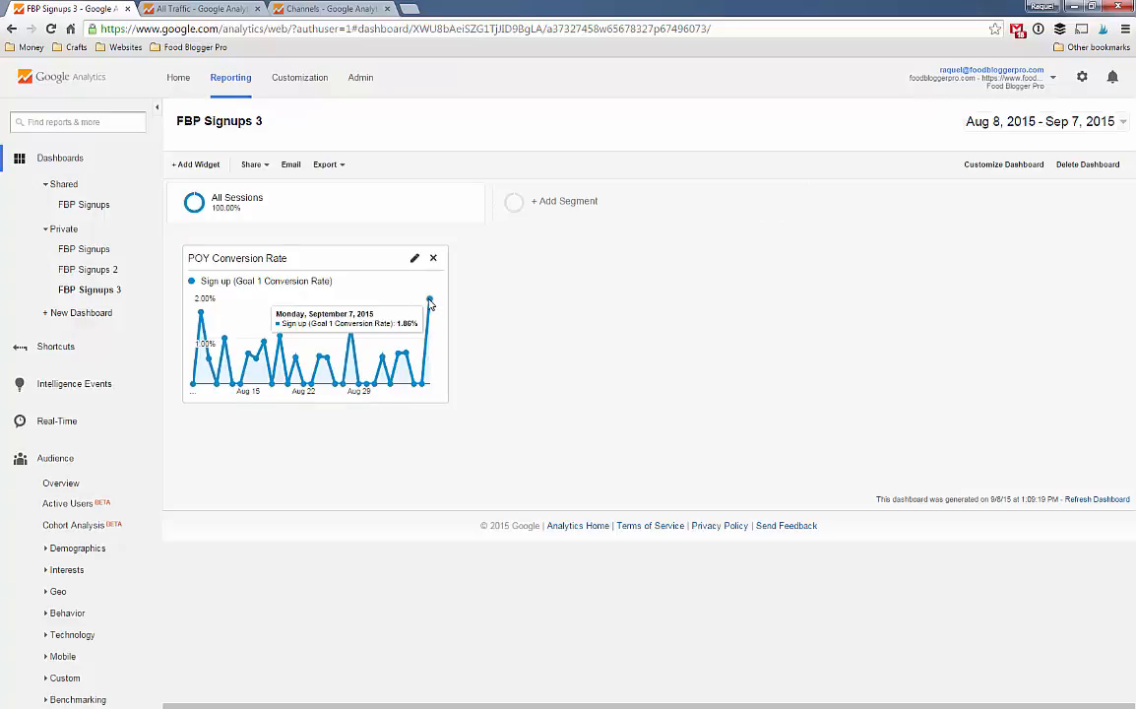
mouse_move(370, 386)
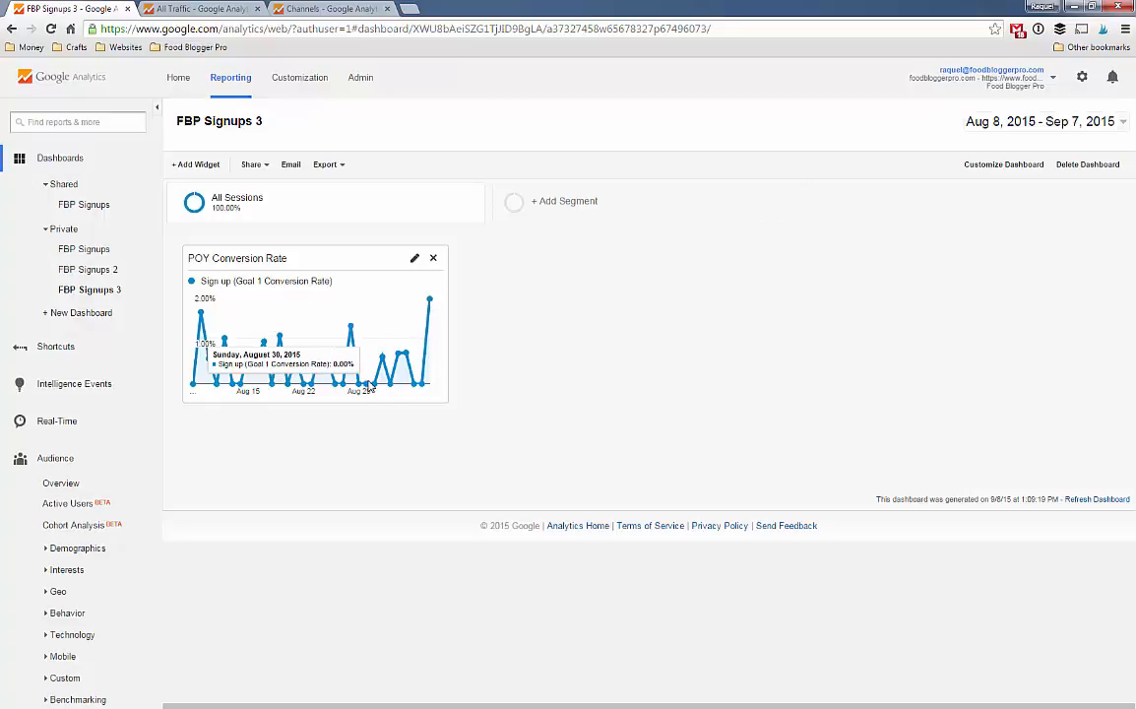
mouse_move(376, 388)
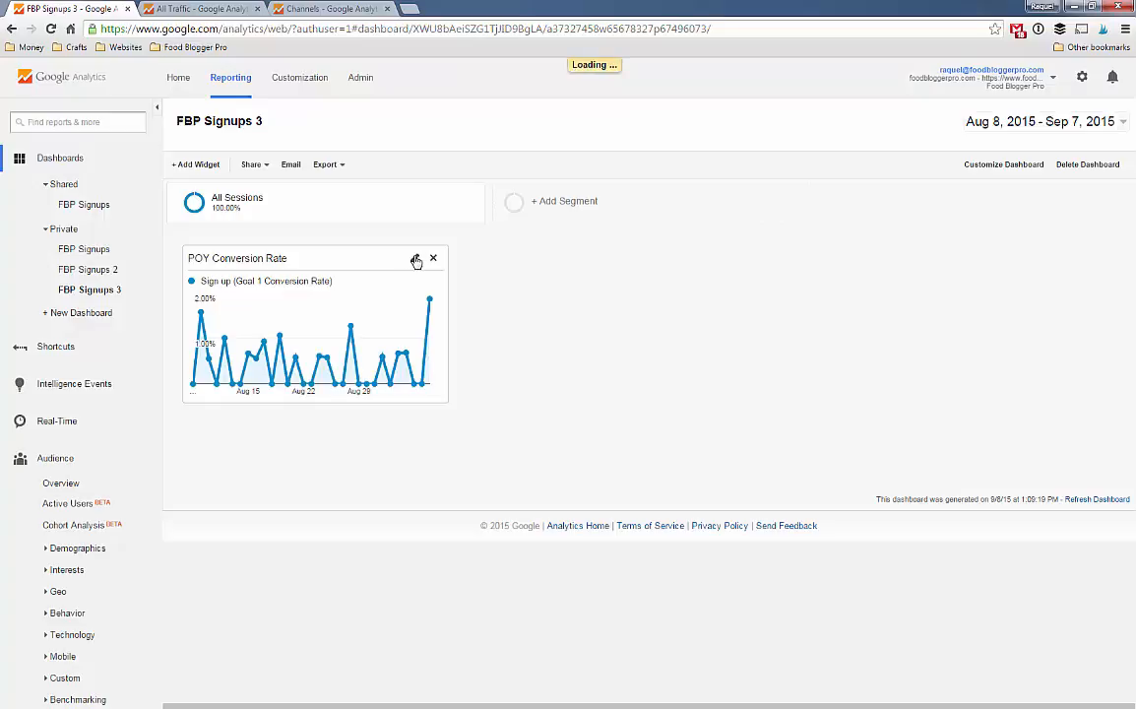
Clone the POY Conversion Rate widget and begin retitling the copy as ShareASale.
left_click(418, 259)
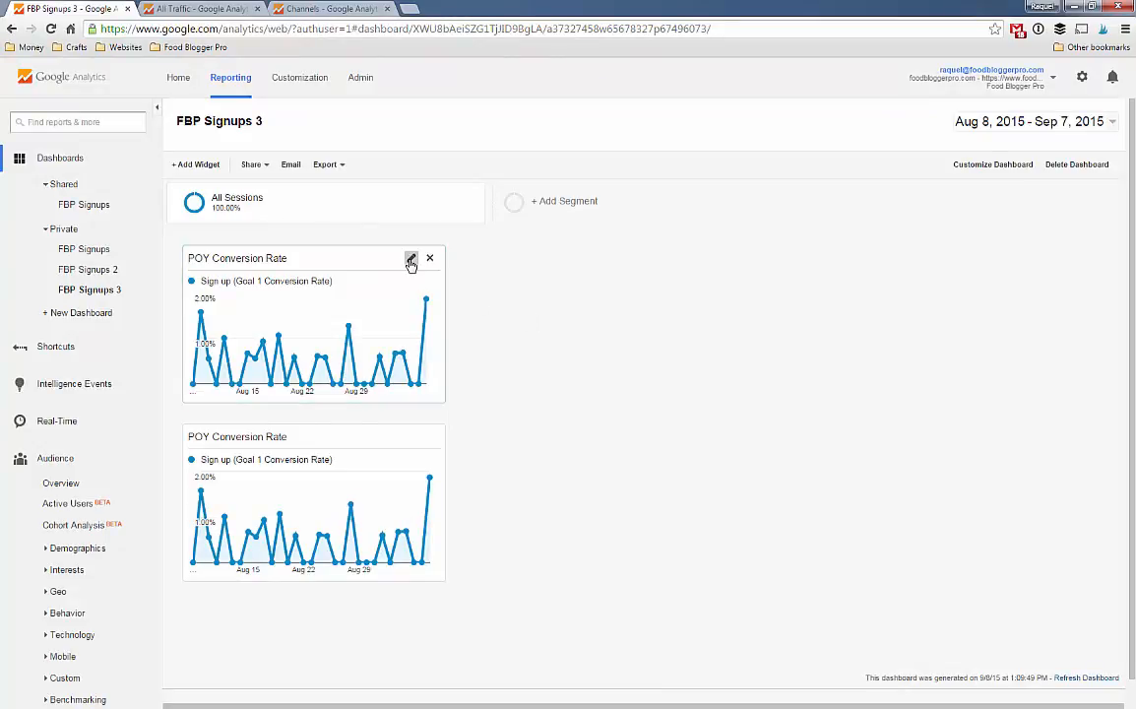
left_click(410, 258)
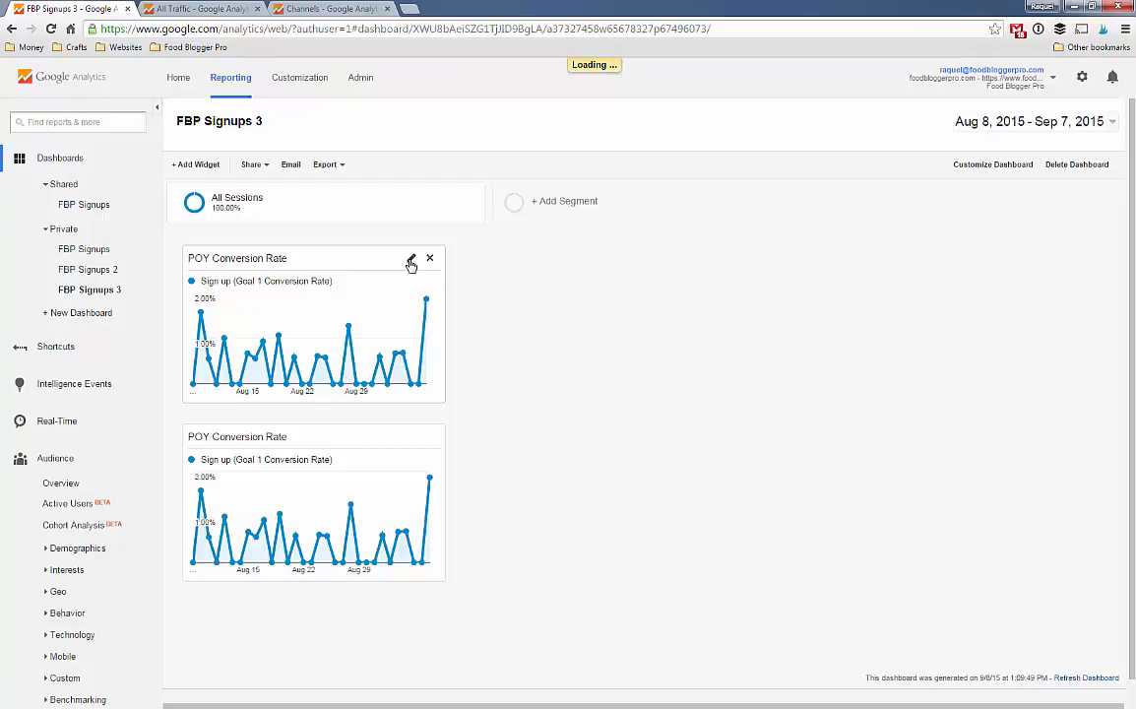
left_click(411, 263)
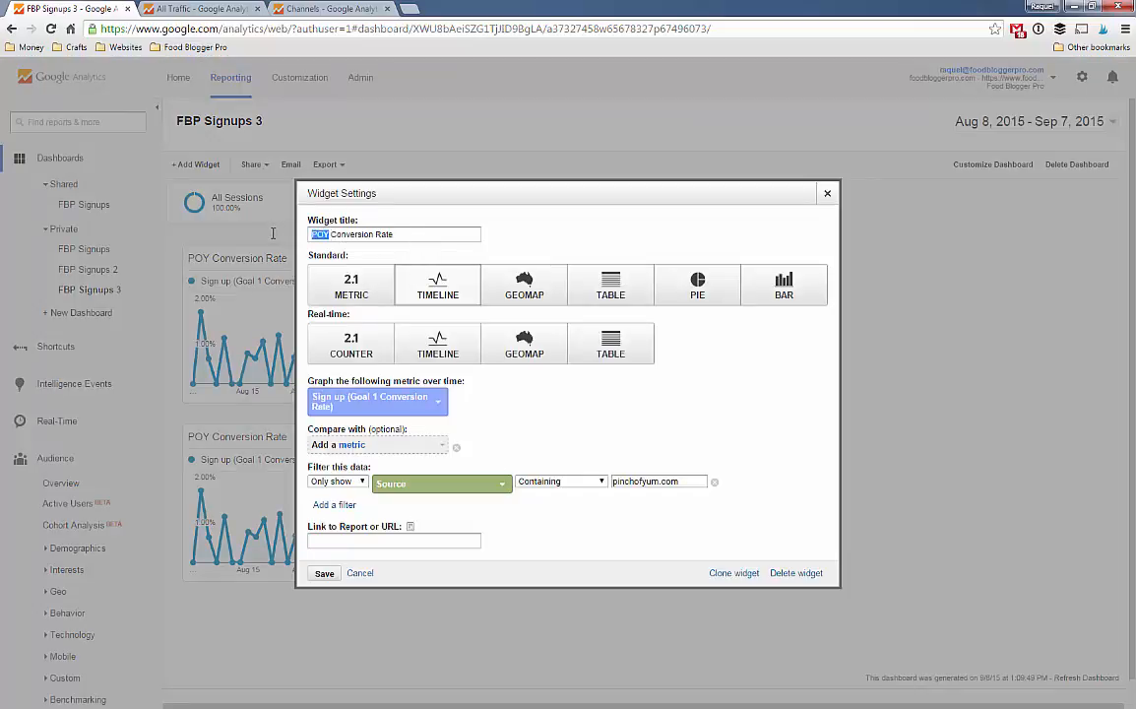
type("Share")
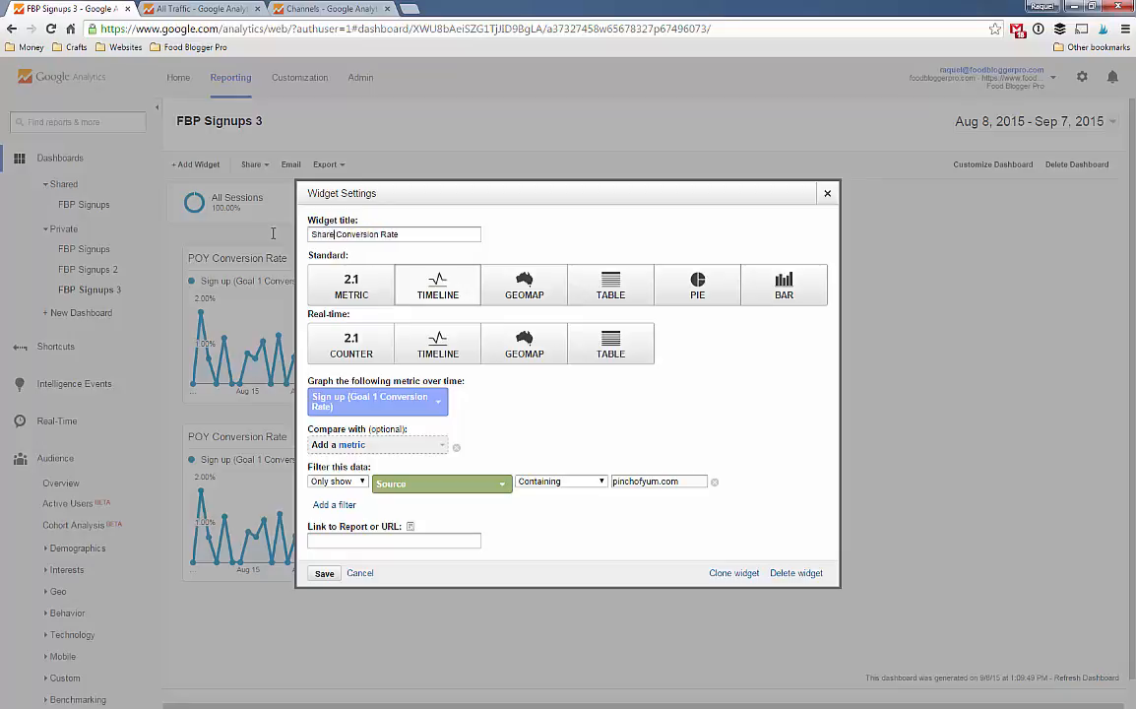
type("ASa")
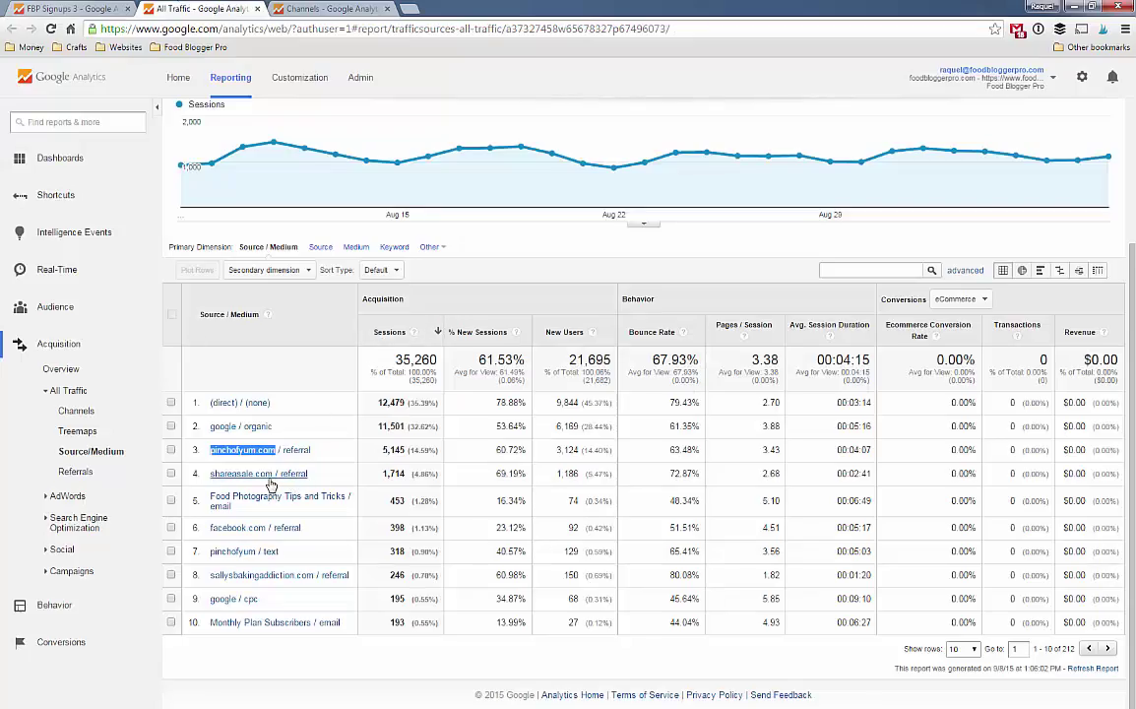
Set the copy's Source filter to shareasale.com and save it as ShareASale Conversion Rate.
double_click(240, 472)
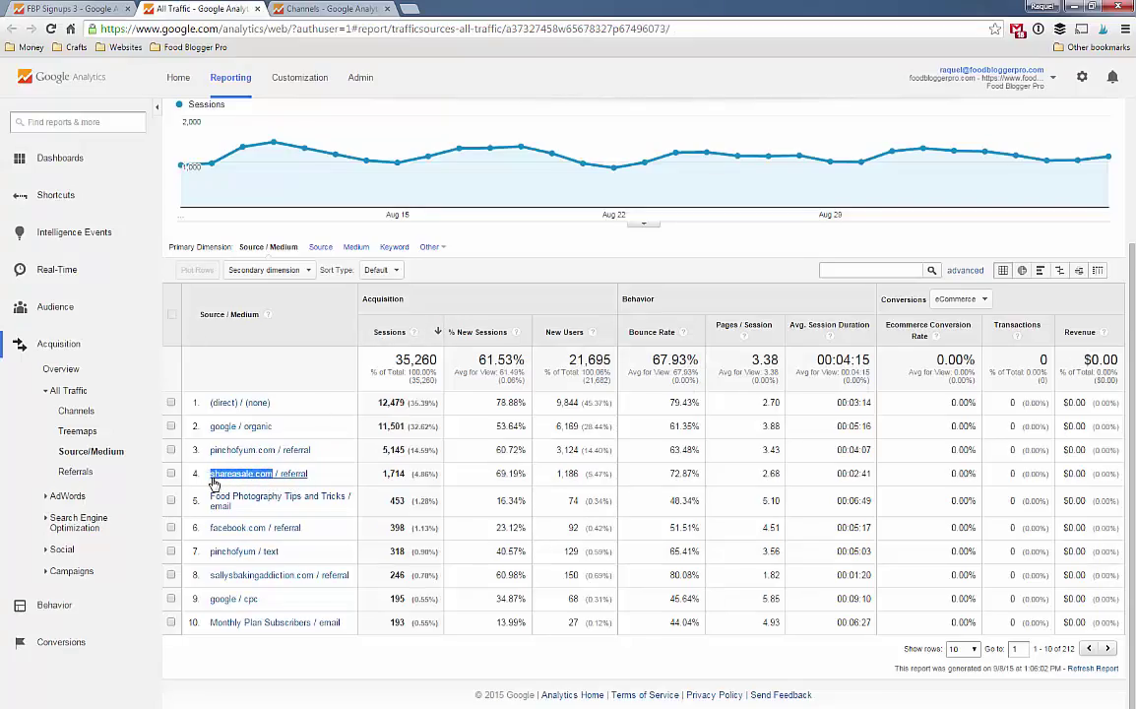
left_click(243, 472)
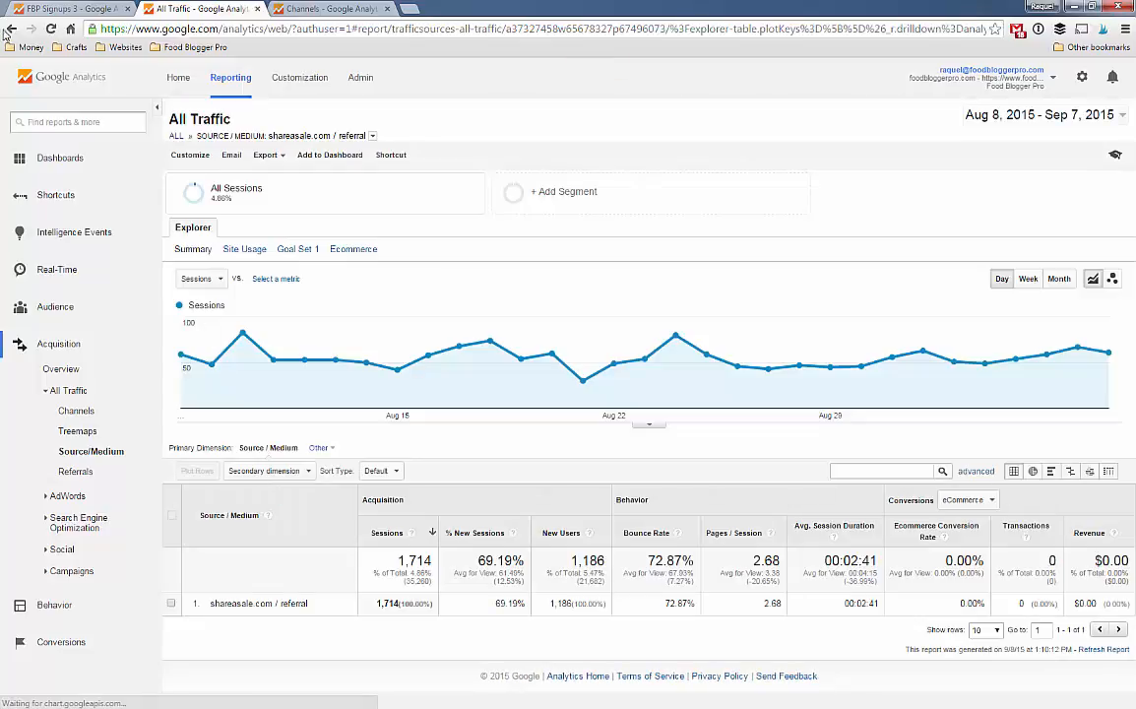
double_click(244, 603)
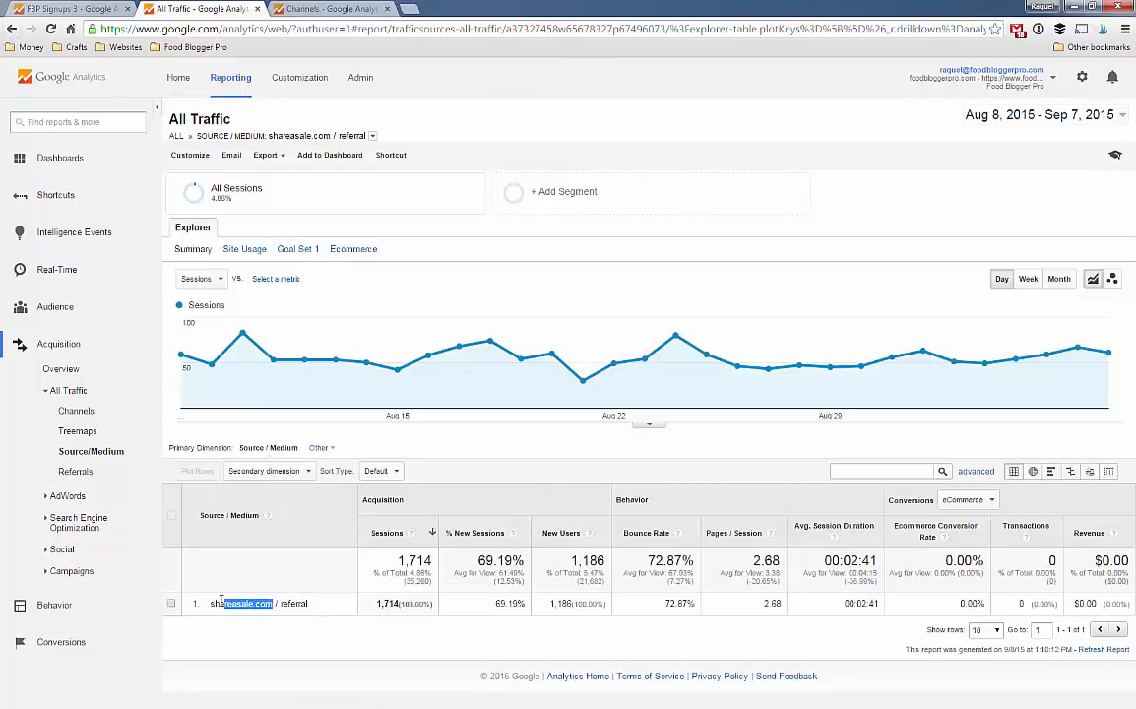
right_click(242, 602)
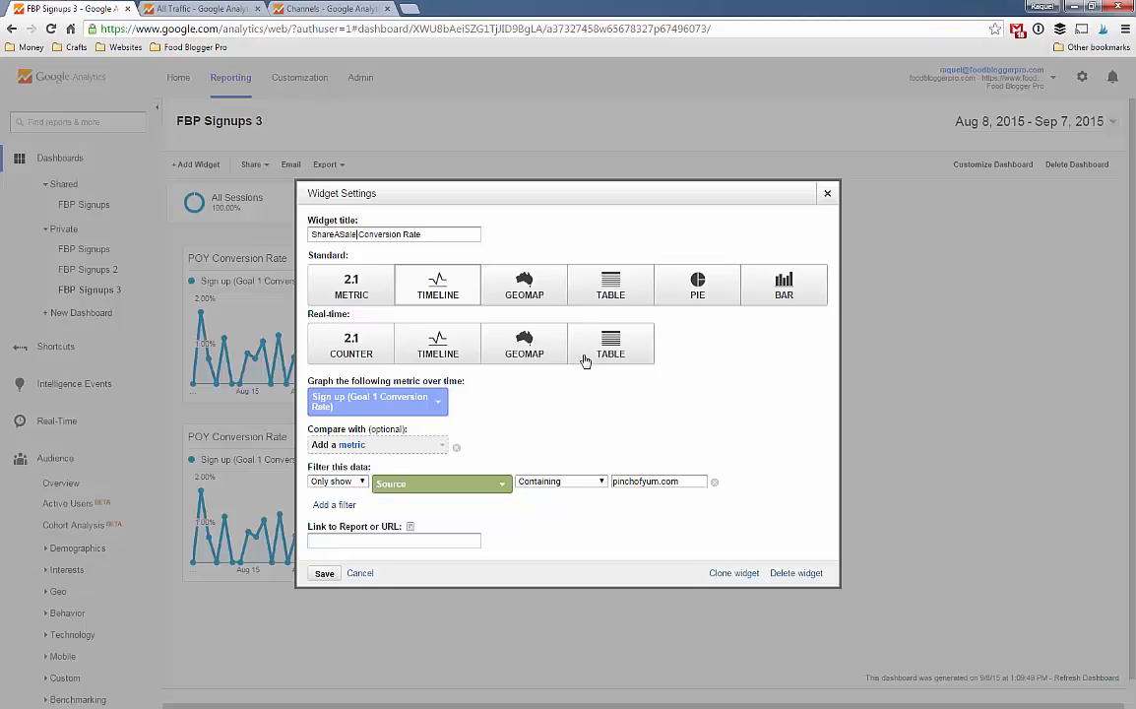
right_click(657, 480)
type("shareasale")
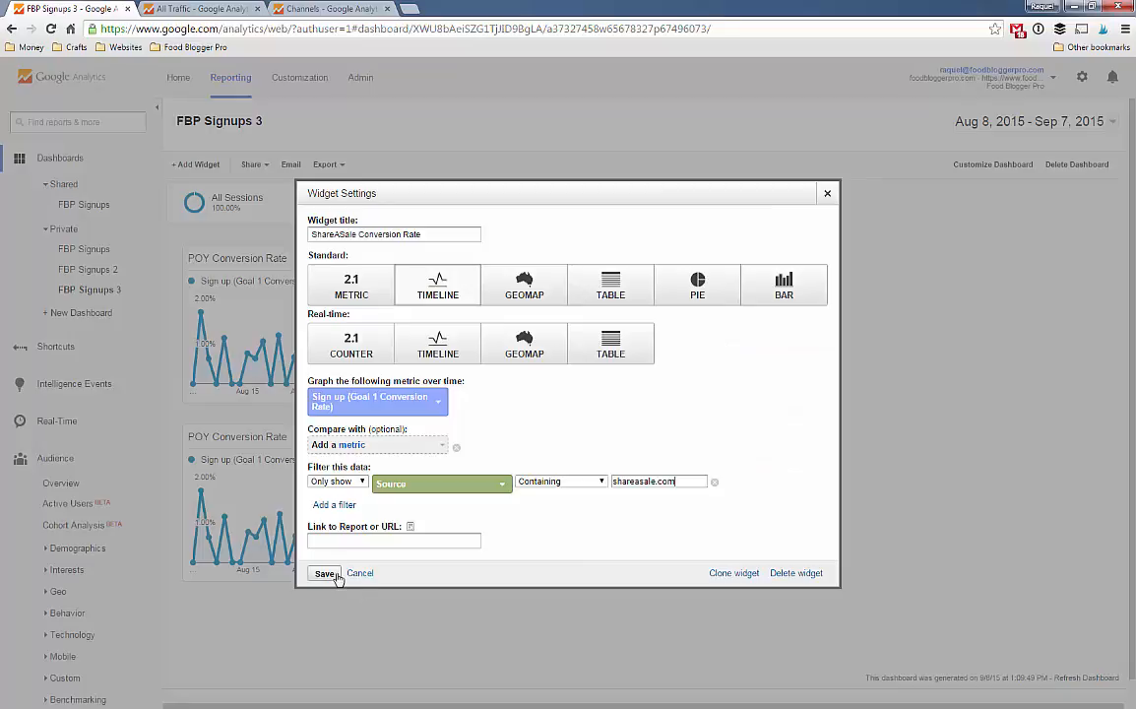
left_click(322, 572)
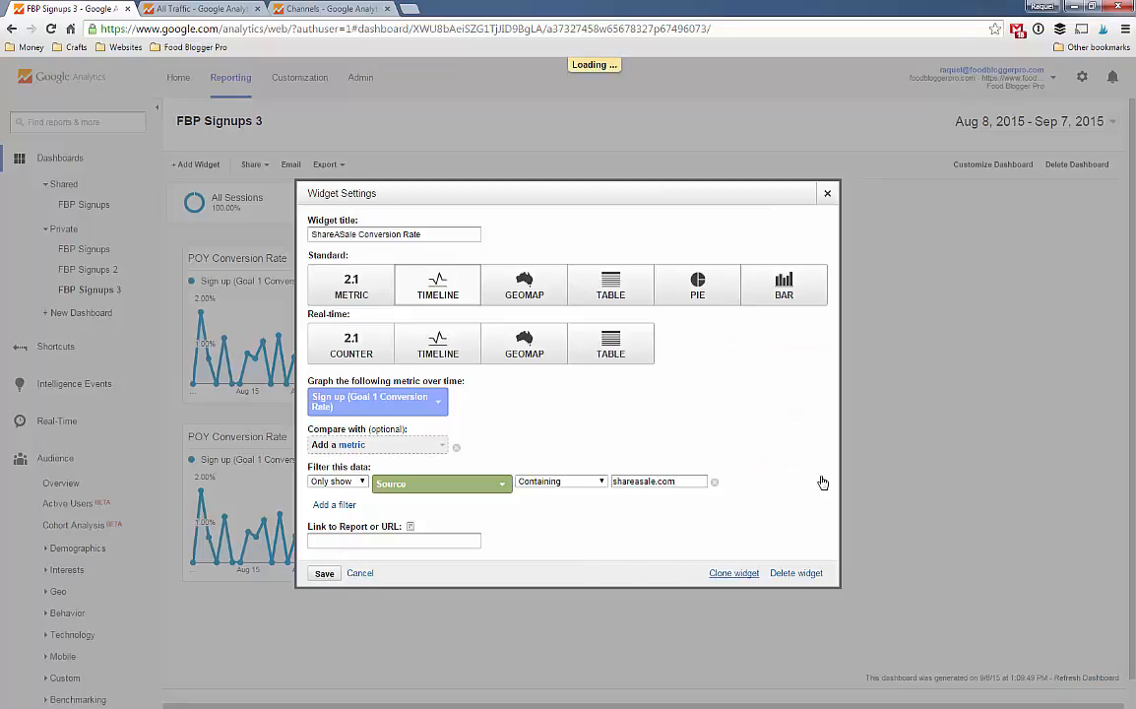
left_click(323, 573)
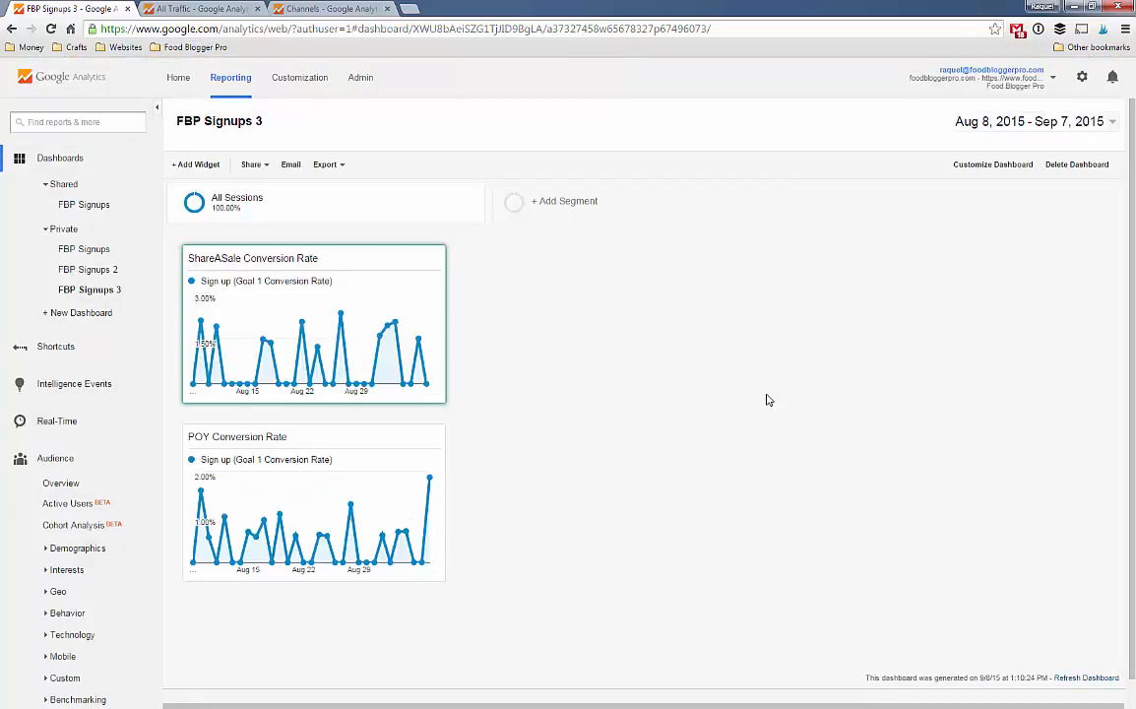
mouse_move(608, 358)
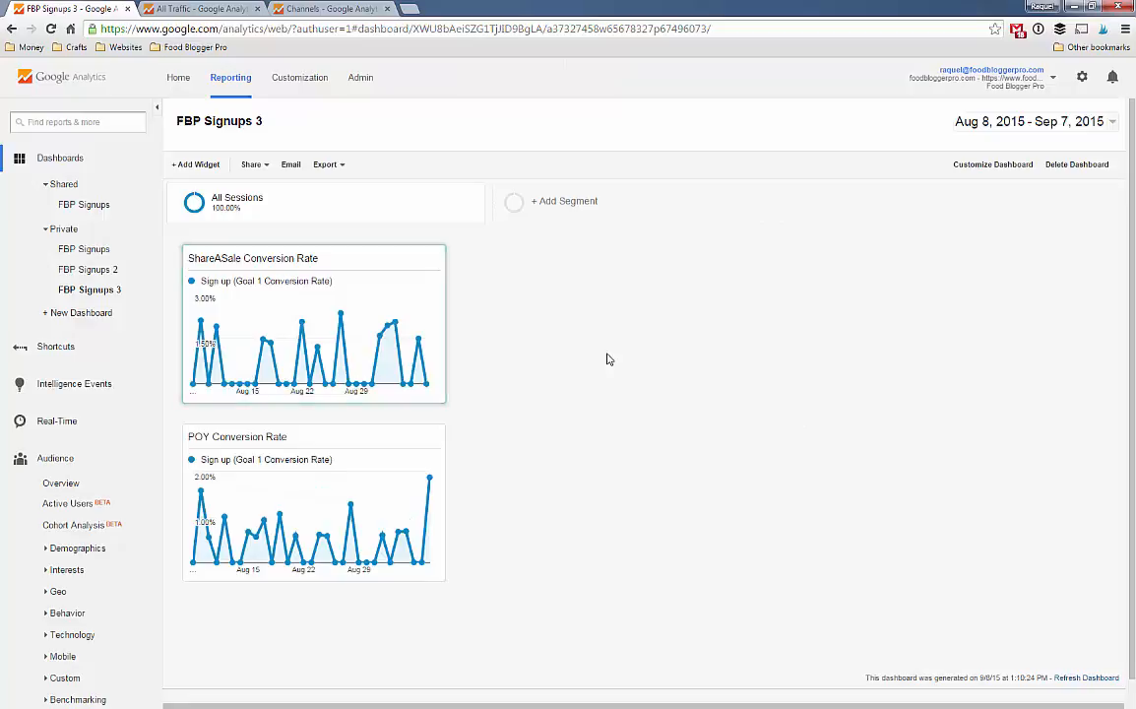
mouse_move(547, 327)
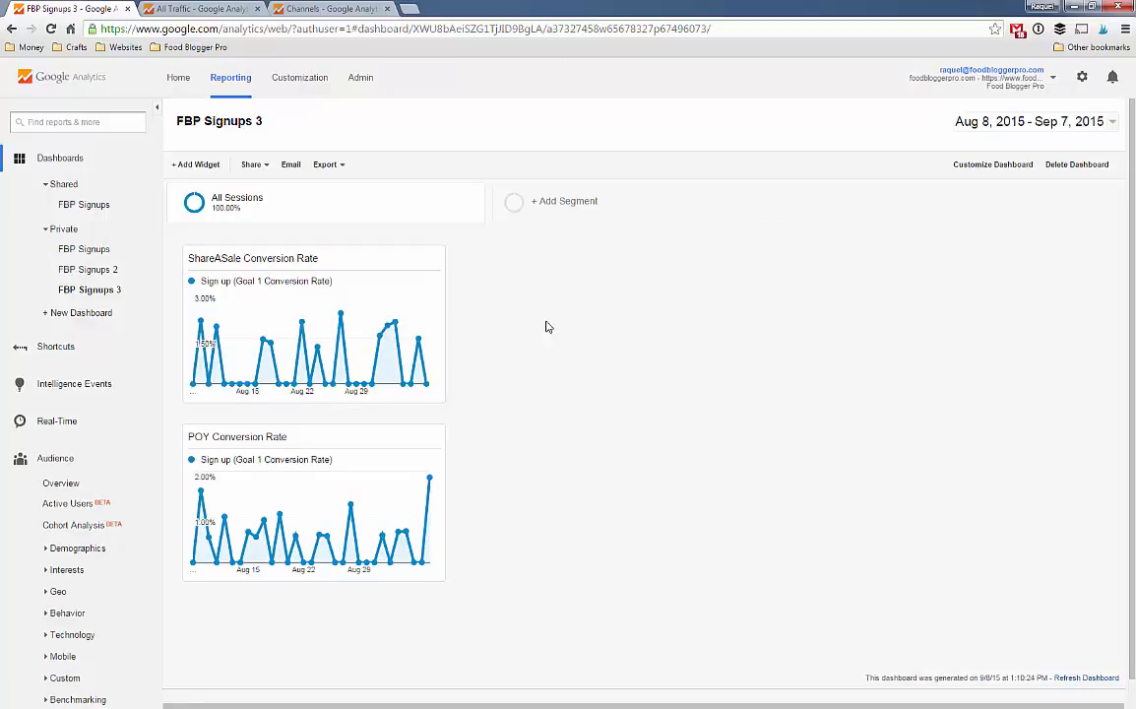
mouse_move(236, 437)
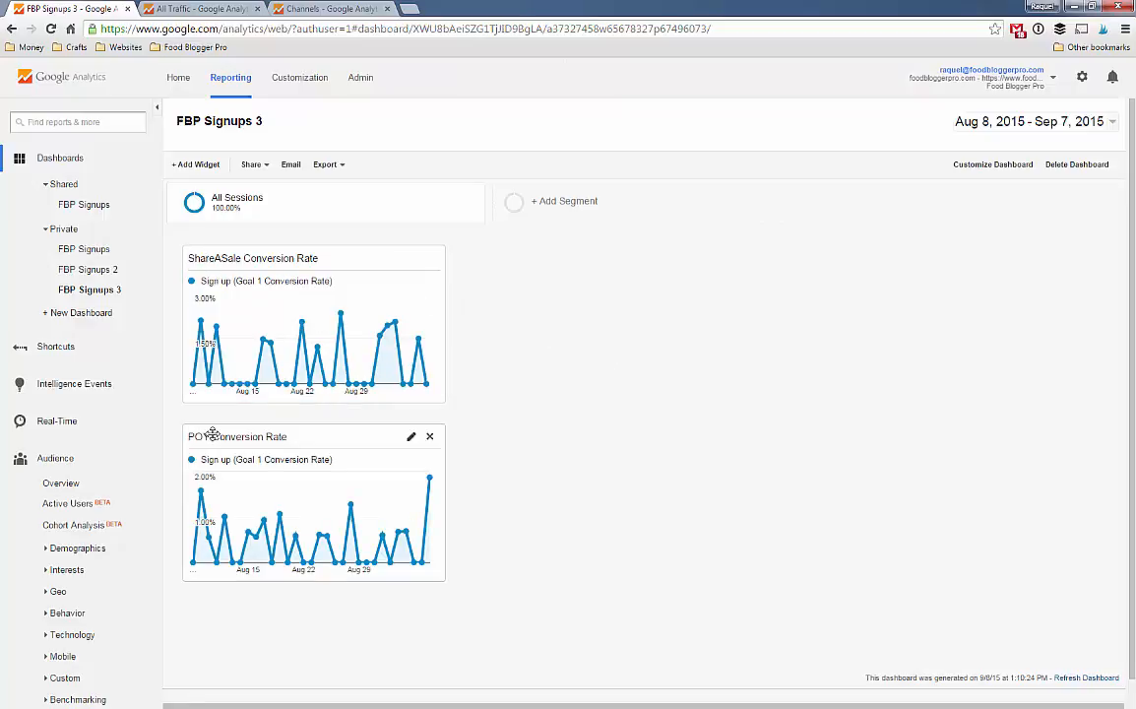
mouse_move(414, 263)
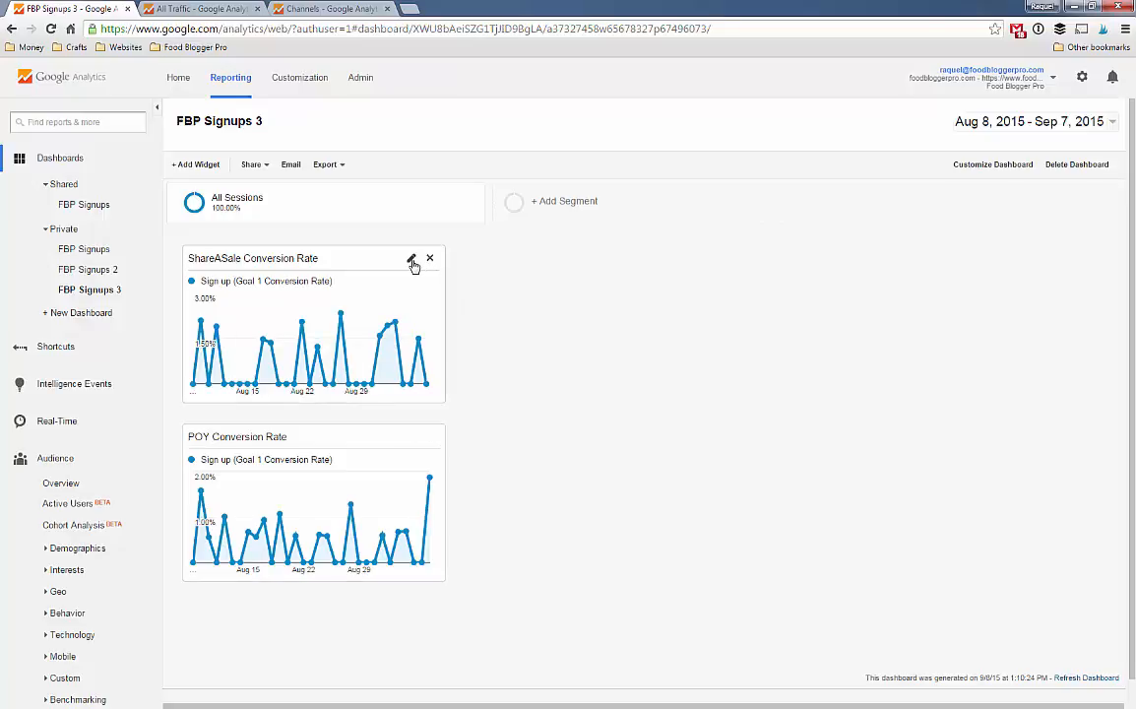
scroll("down", 3)
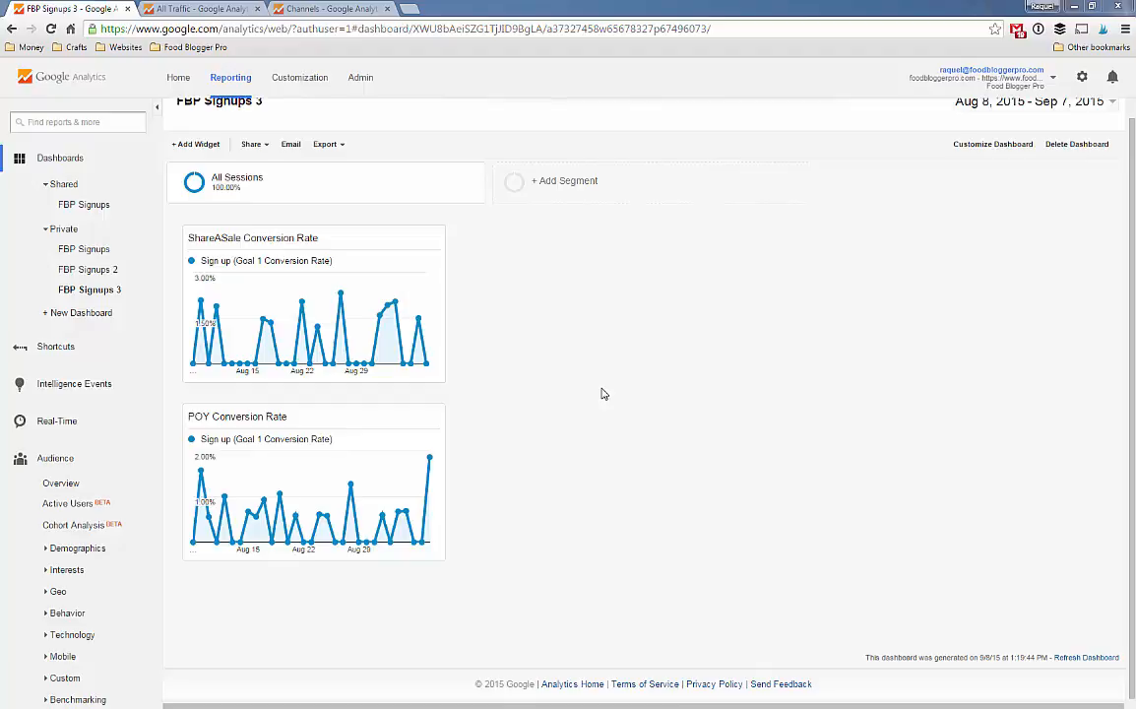
mouse_move(431, 244)
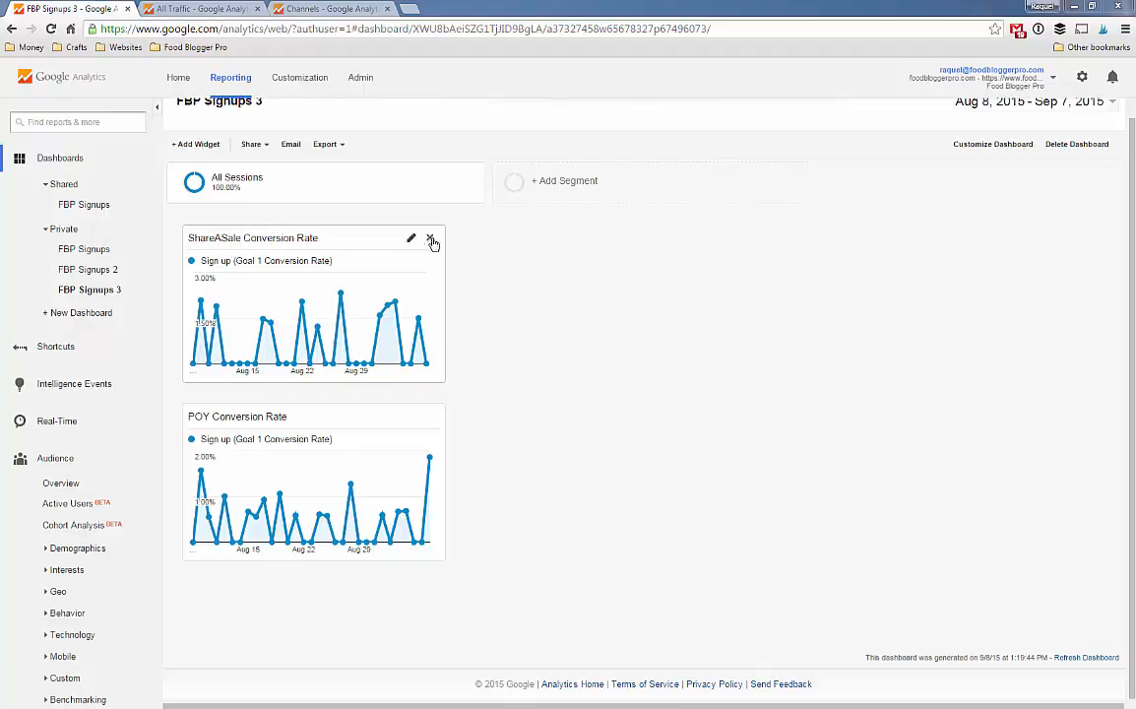
Clone the ShareASale widget and start changing the copy's filter dimension, searching for channel.
left_click(412, 238)
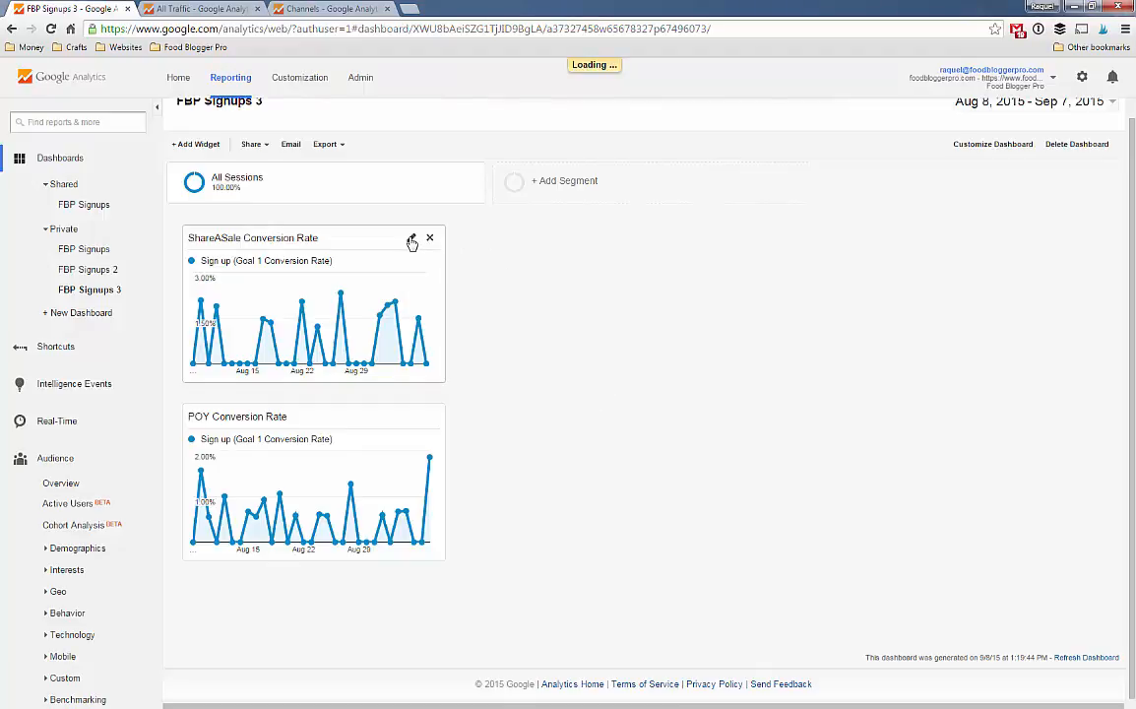
left_click(412, 242)
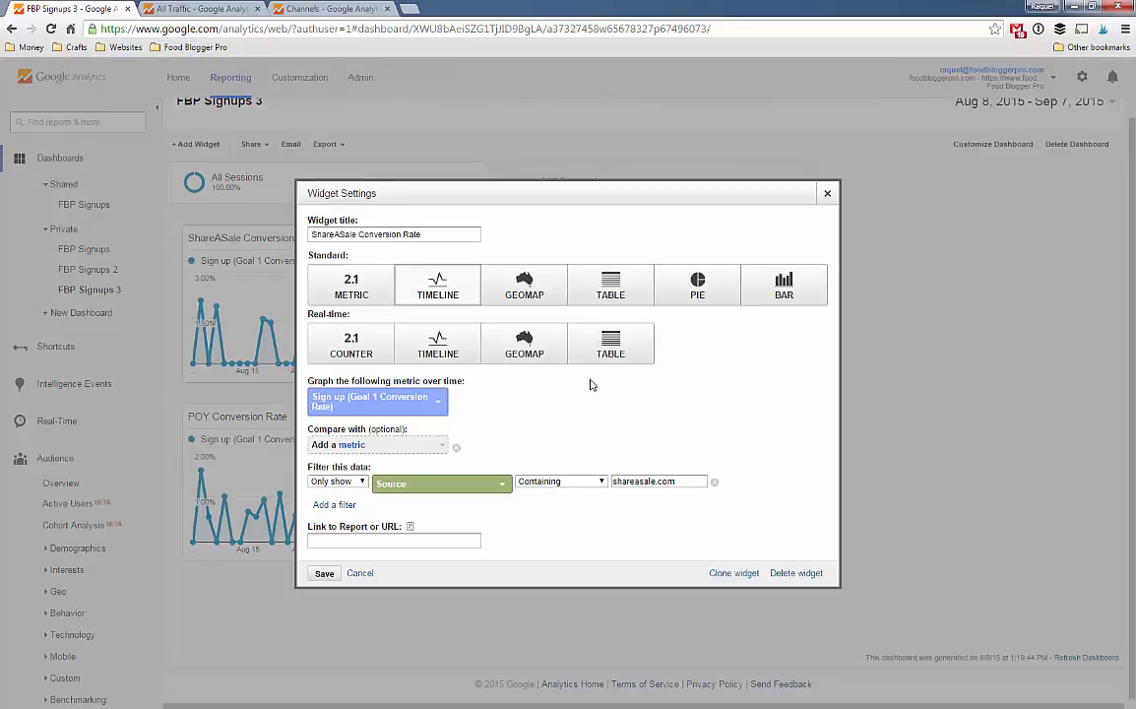
left_click(733, 573)
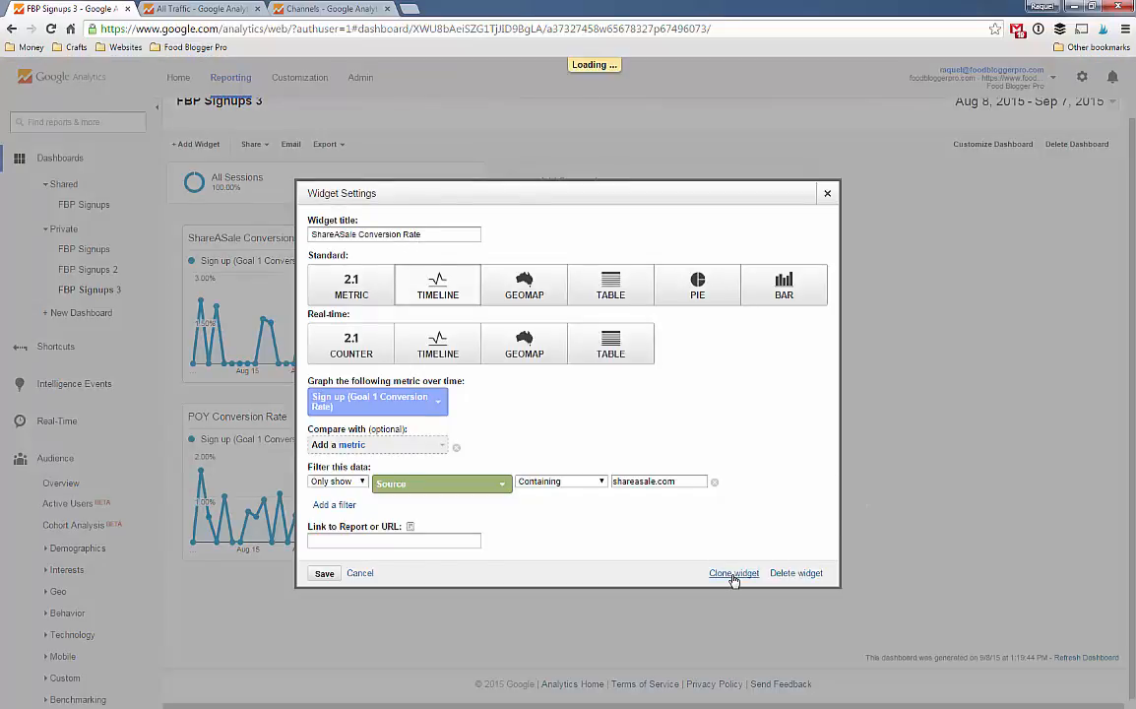
left_click(733, 573)
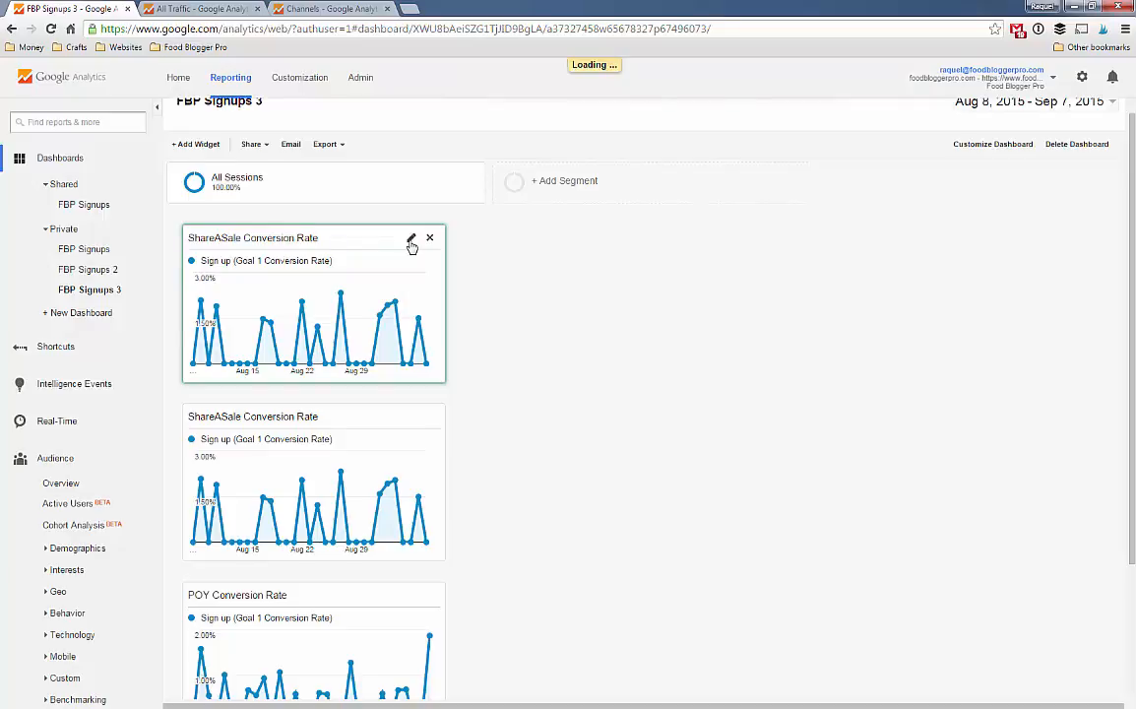
left_click(412, 242)
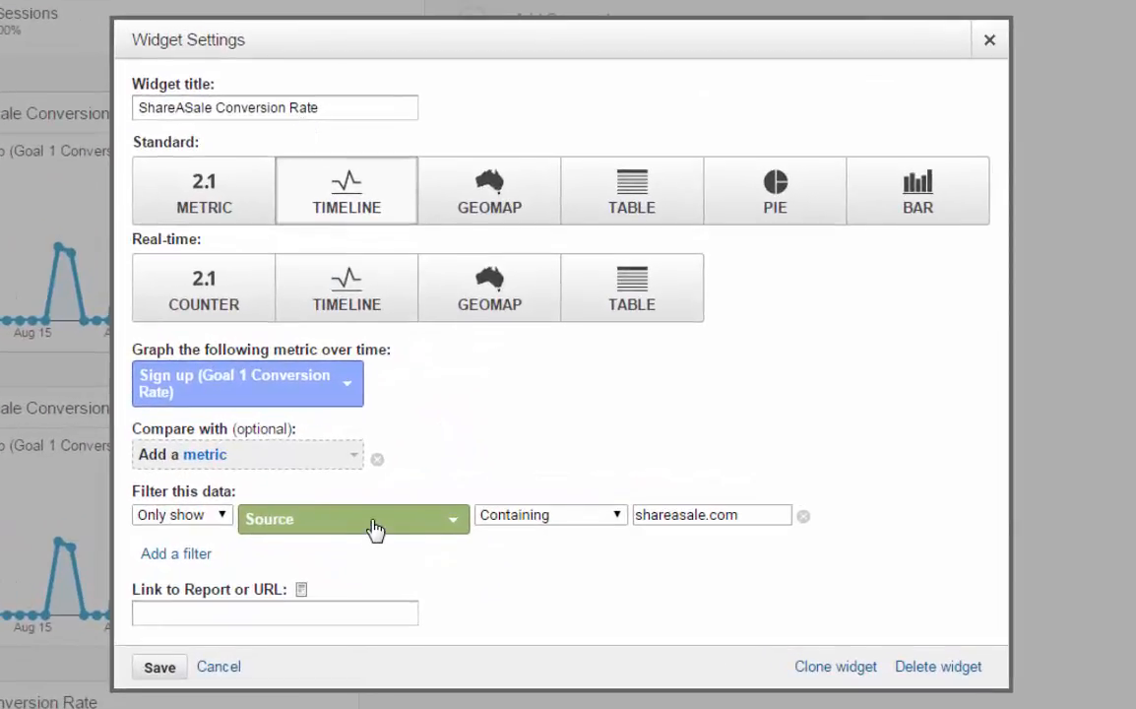
left_click(354, 520)
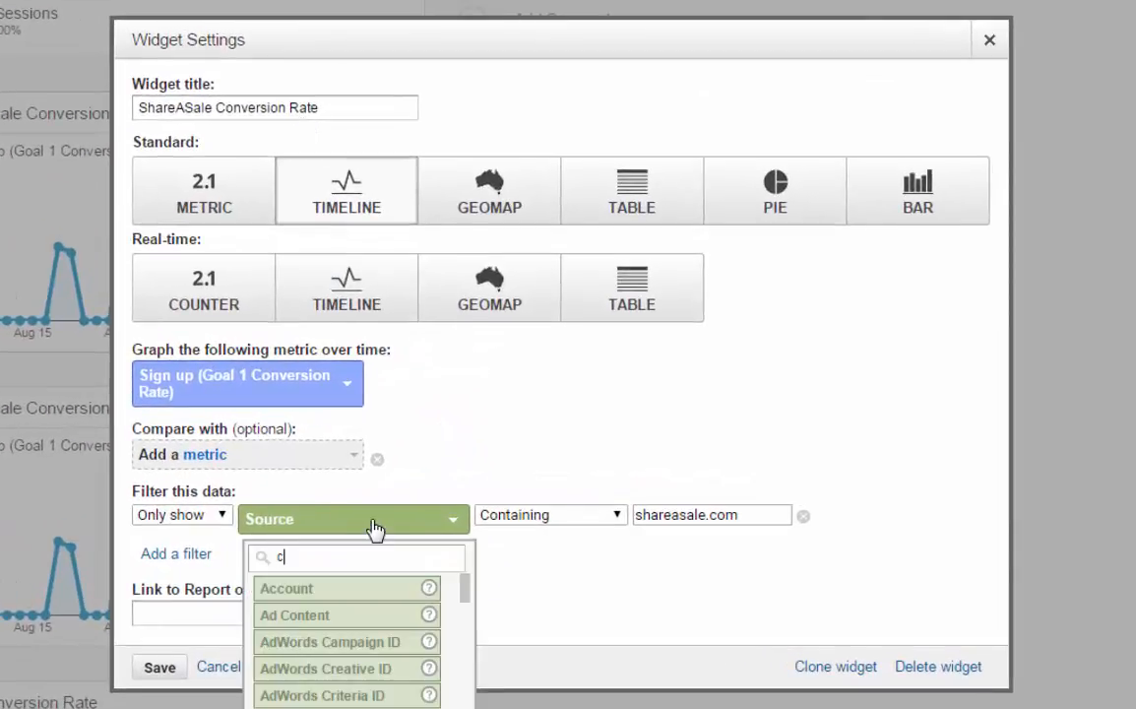
type("hannel")
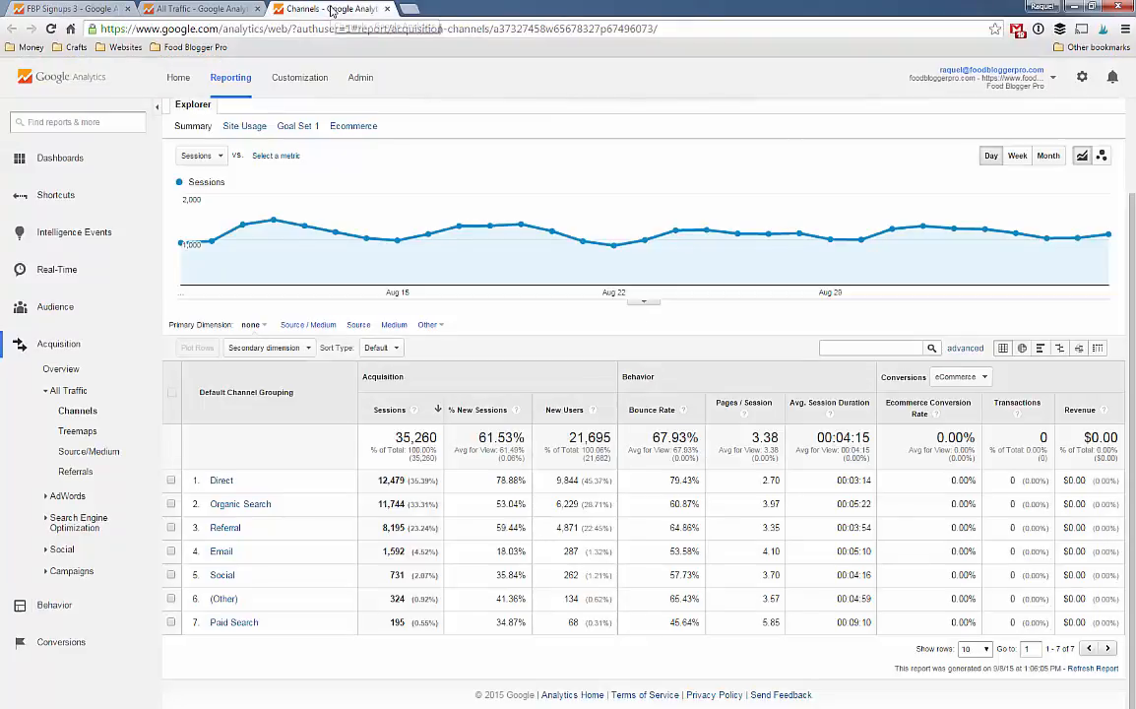
mouse_move(212, 496)
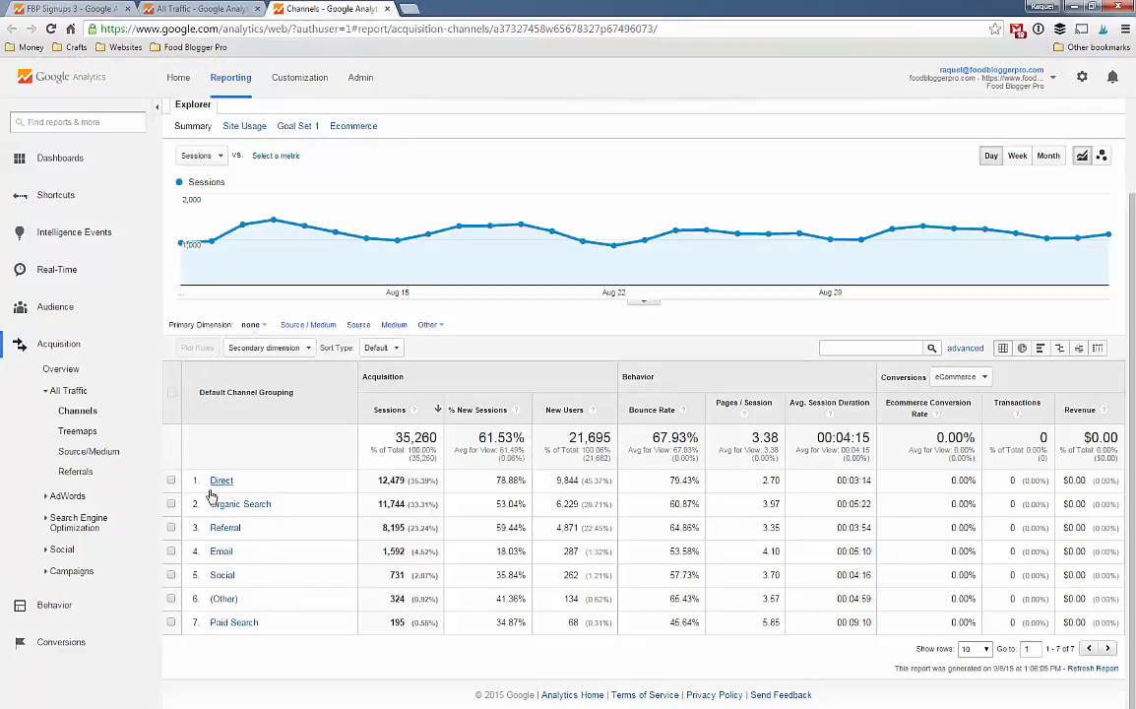
mouse_move(256, 570)
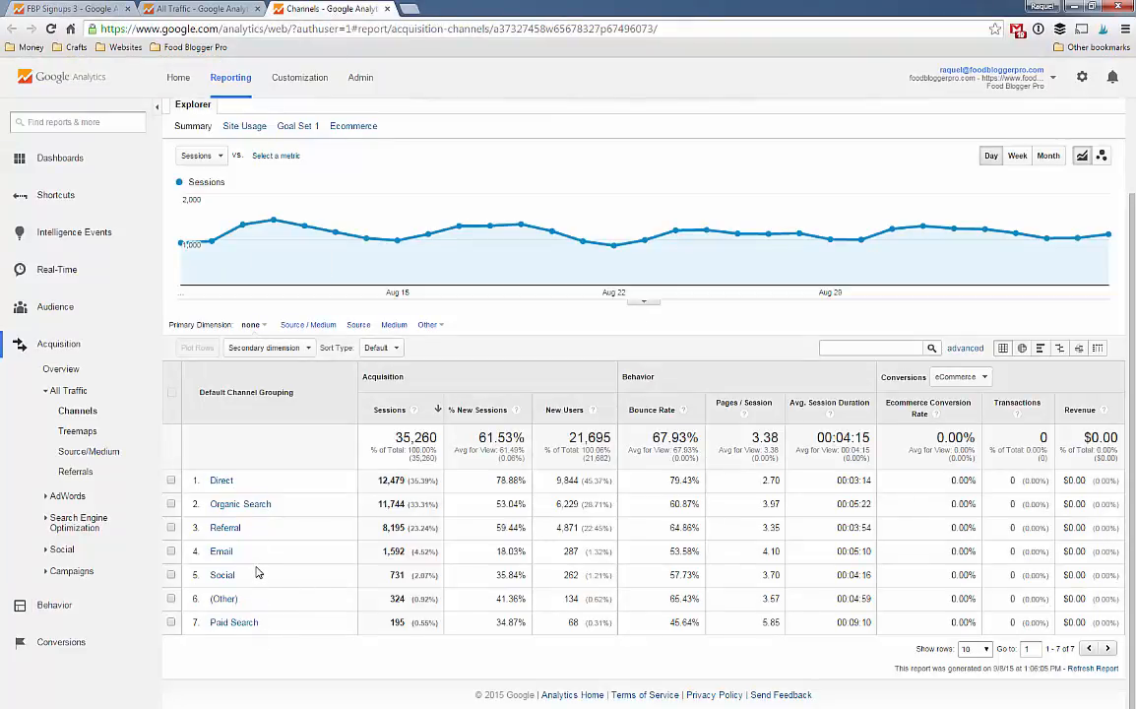
mouse_move(246, 573)
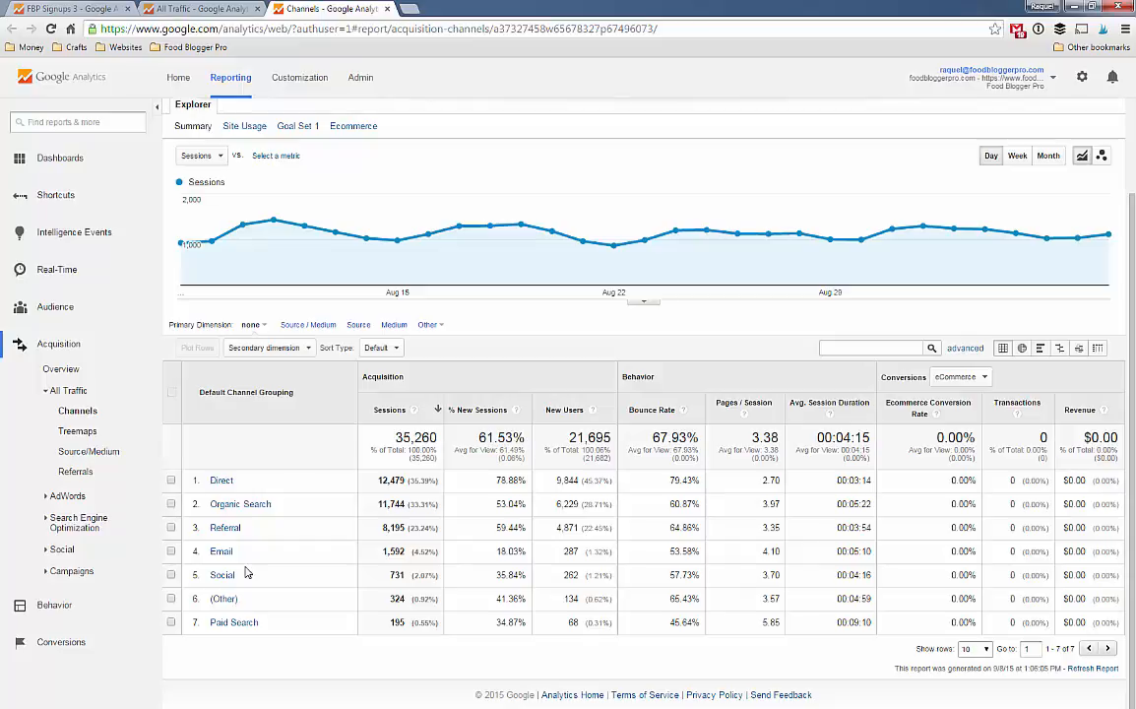
mouse_move(216, 541)
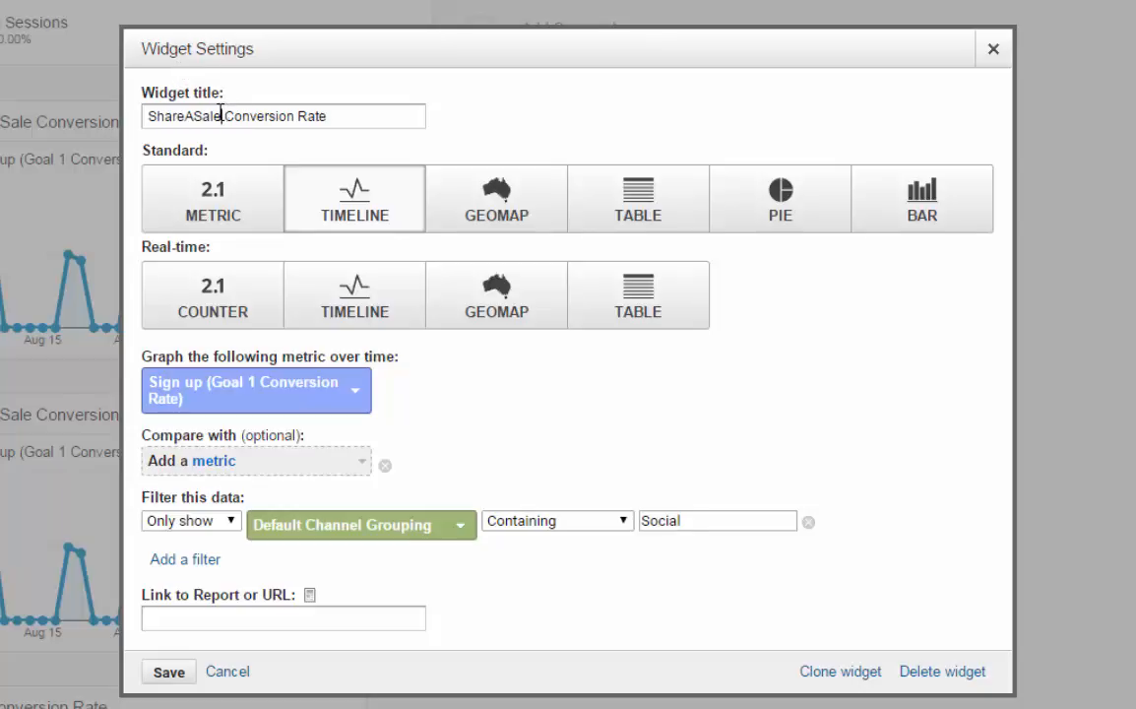
Retitle the copy to Social Conversion Rate, filtered to Default Channel Grouping containing Social, and save.
type("Social")
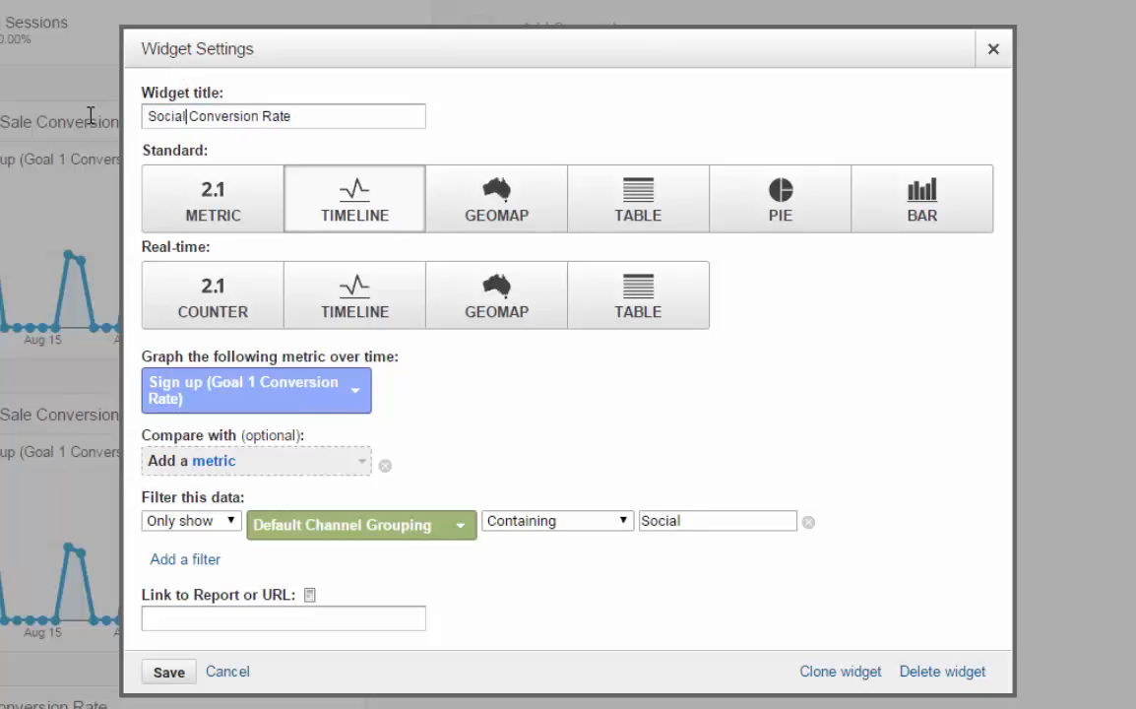
mouse_move(303, 466)
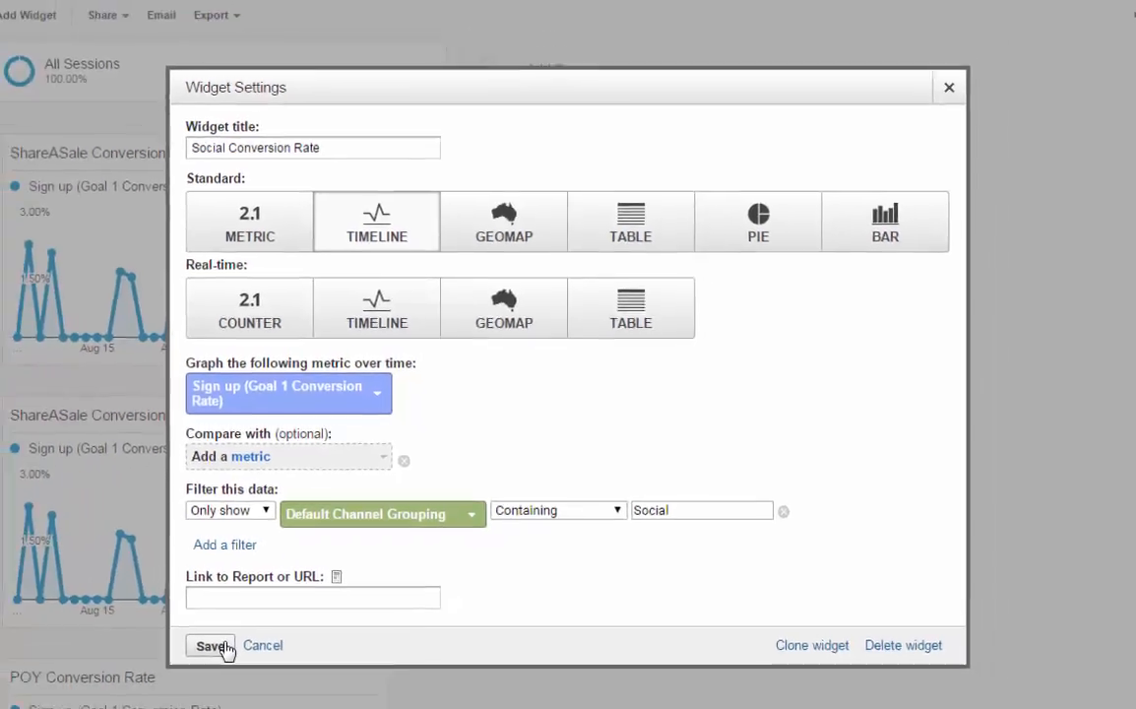
left_click(209, 646)
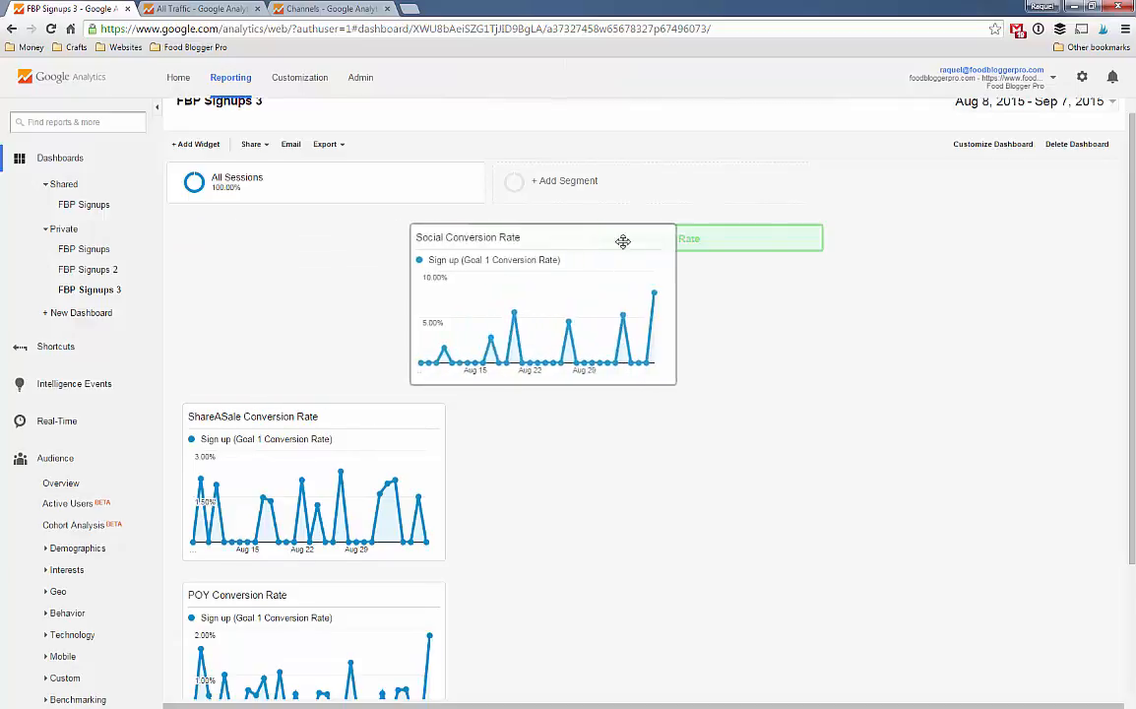
left_click_drag(622, 240, 657, 244)
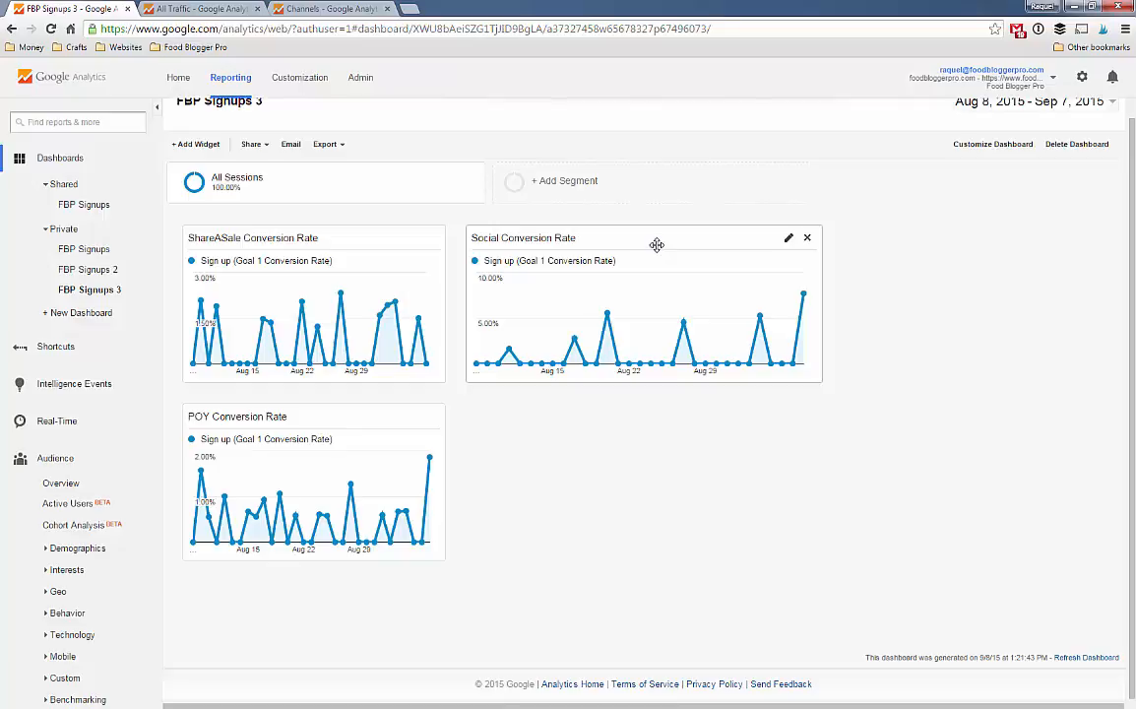
mouse_move(660, 248)
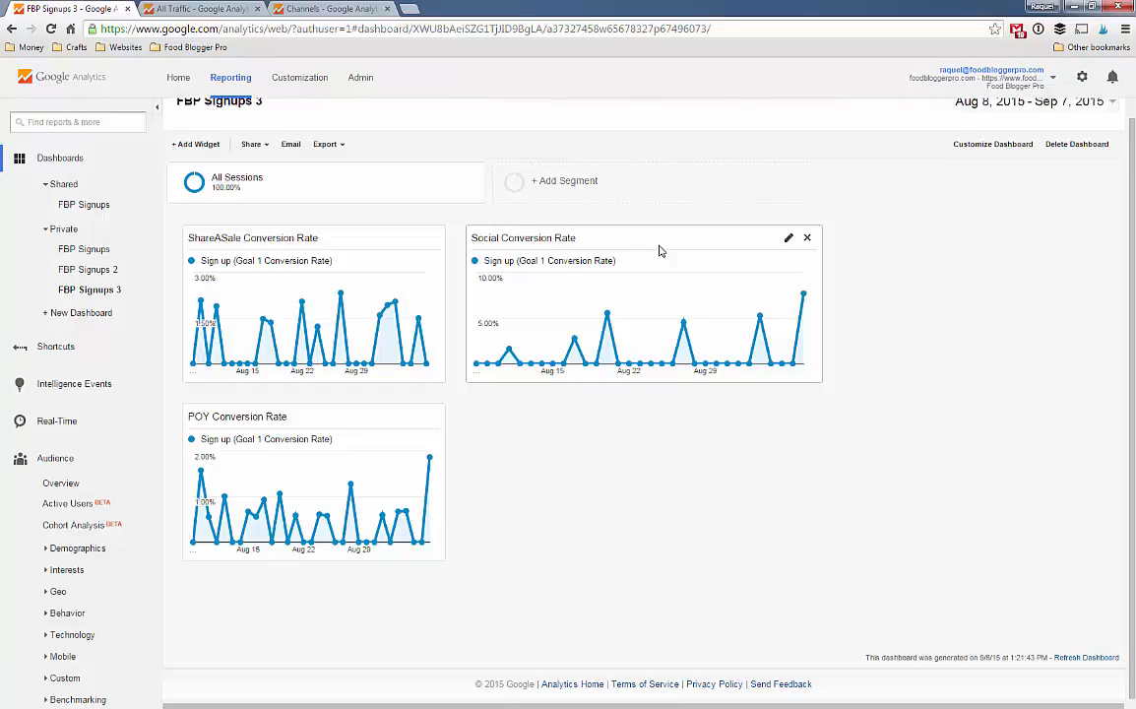
mouse_move(260, 287)
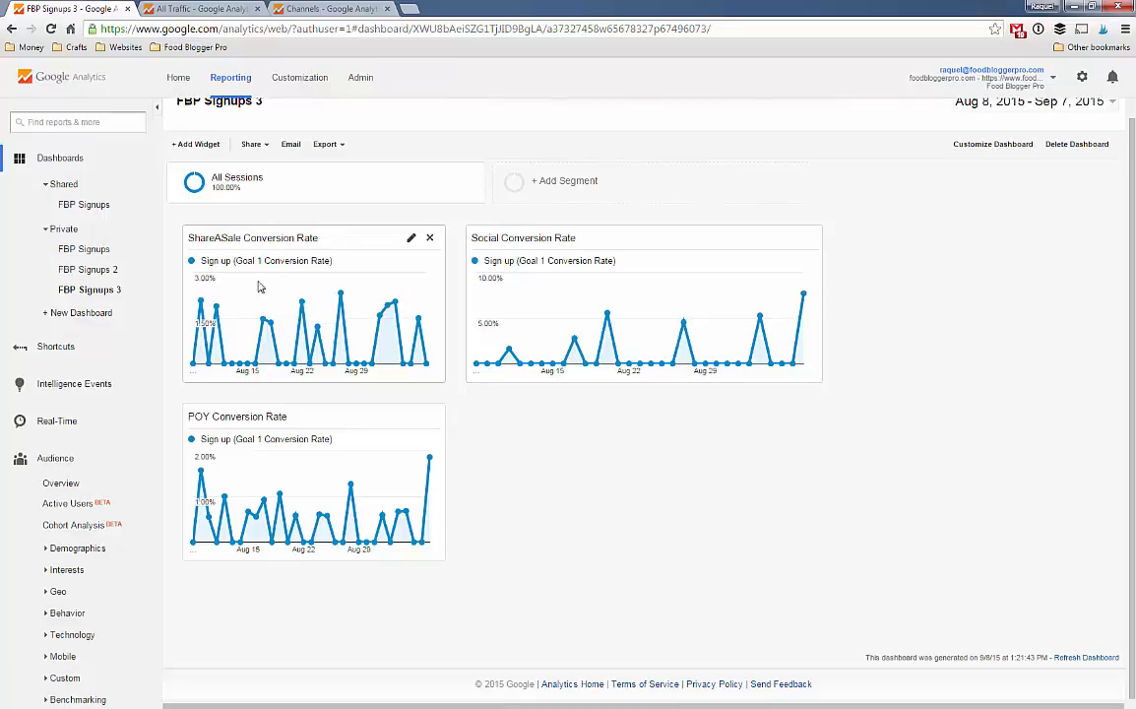
mouse_move(339, 228)
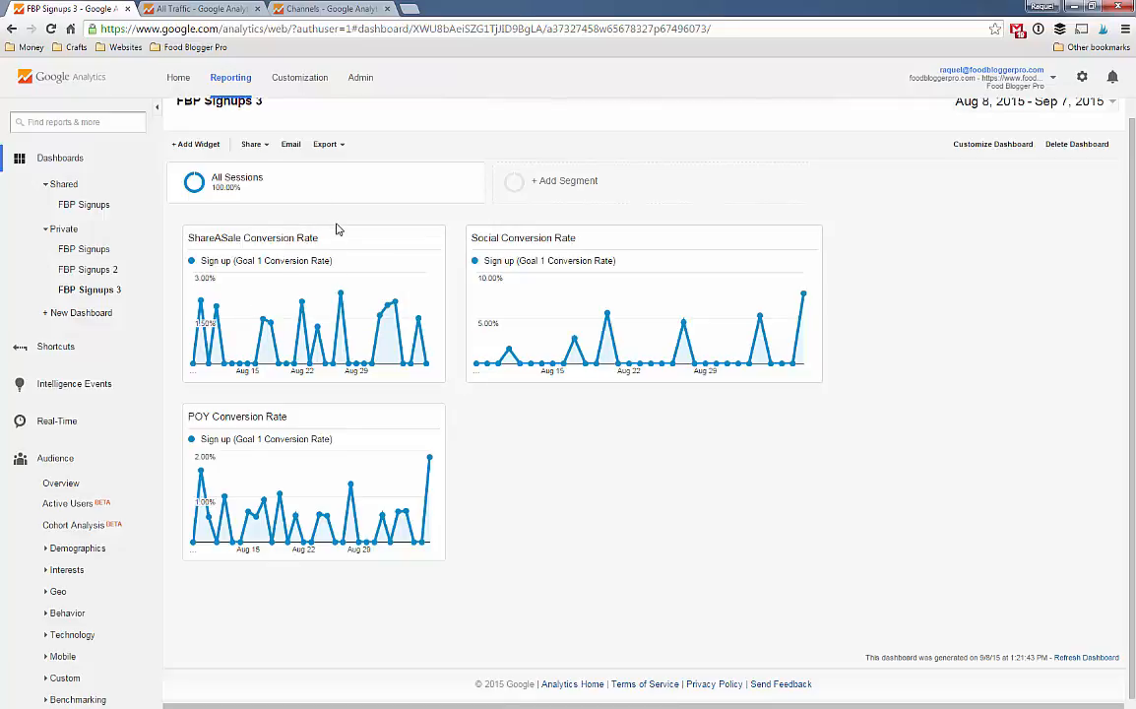
mouse_move(520, 258)
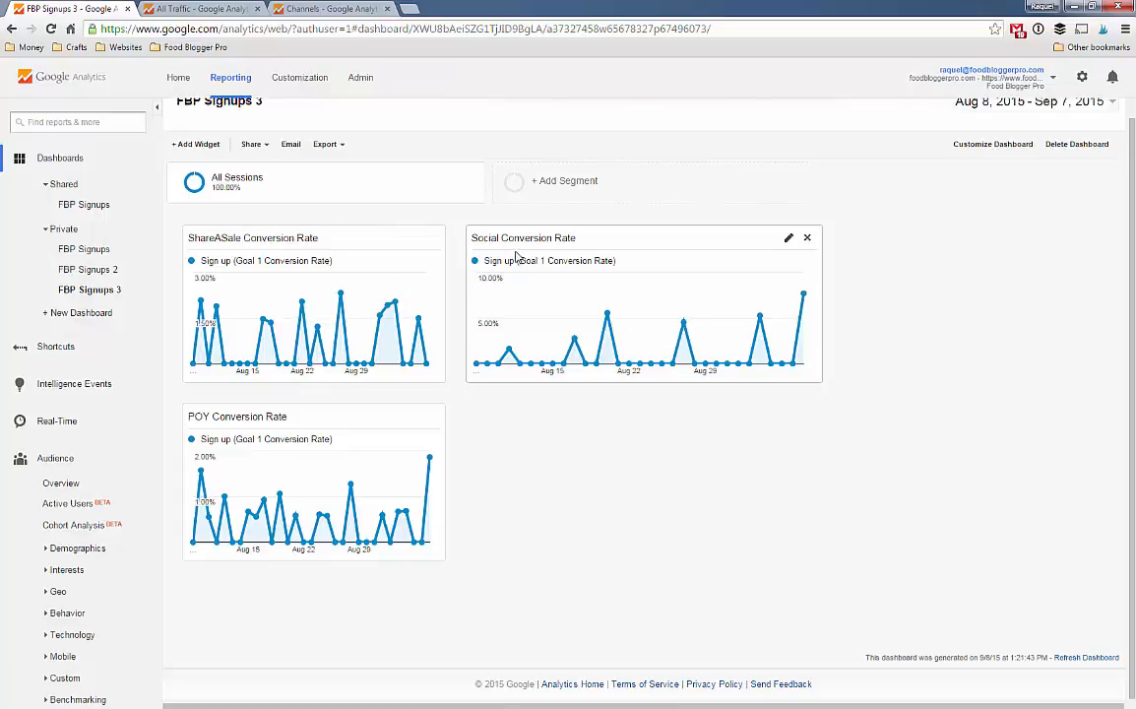
mouse_move(511, 252)
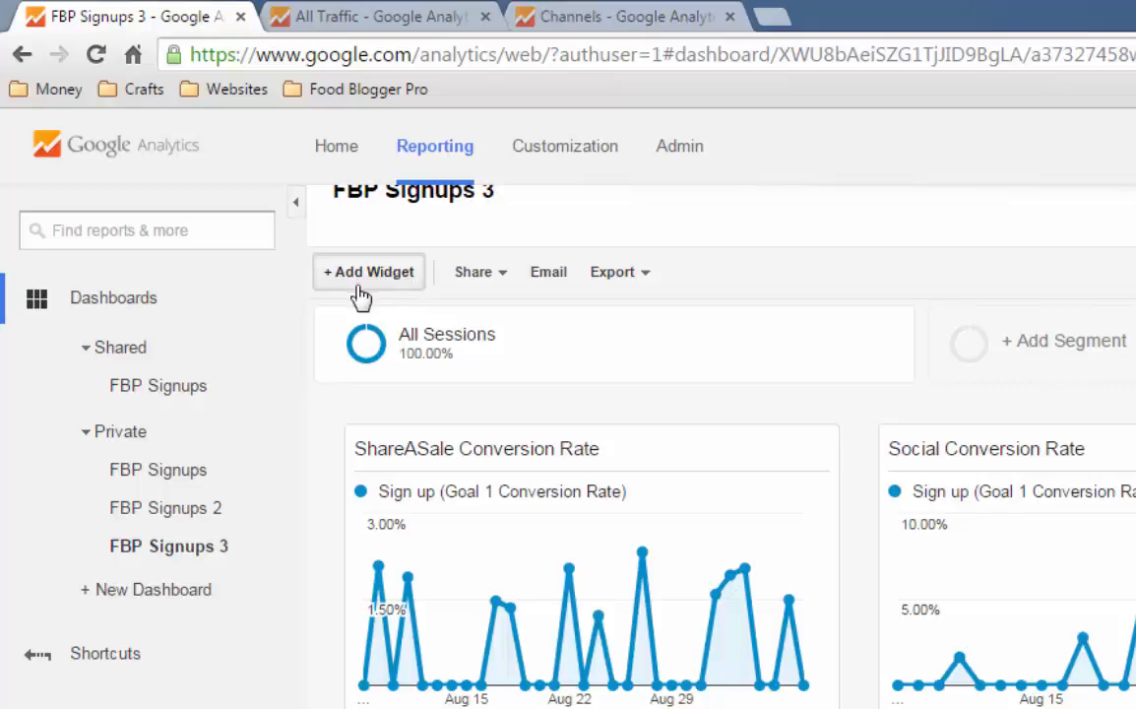
Start a new dashboard widget using the Standard bar-chart visualization.
left_click(368, 272)
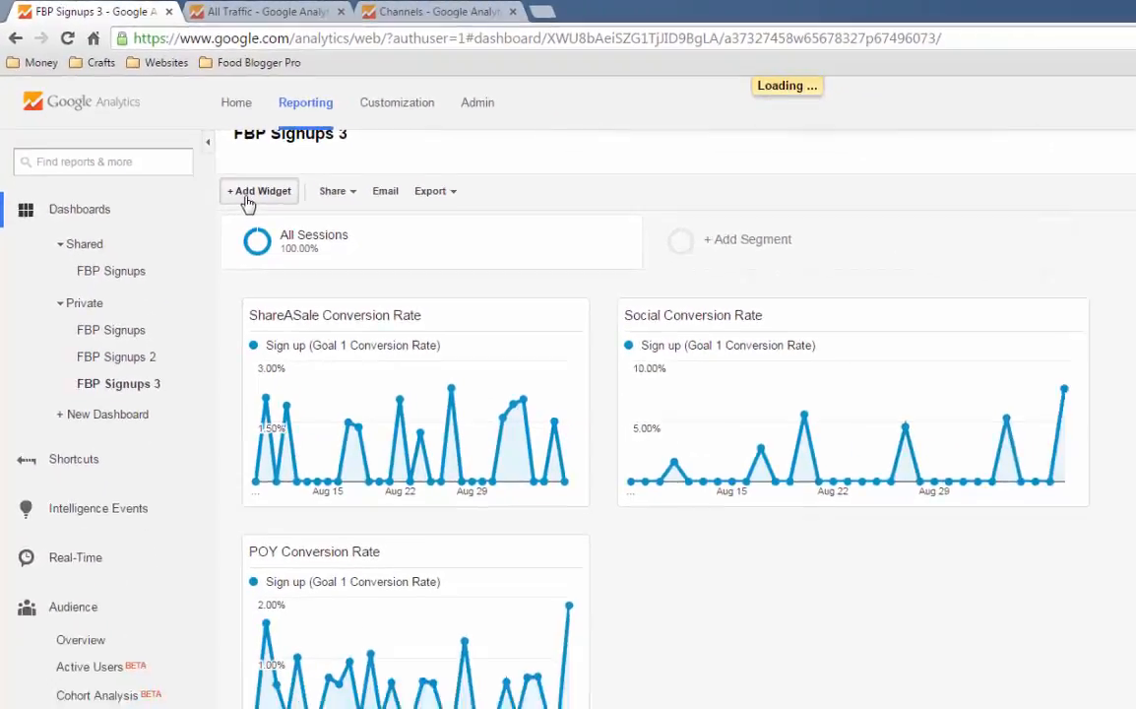
left_click(260, 189)
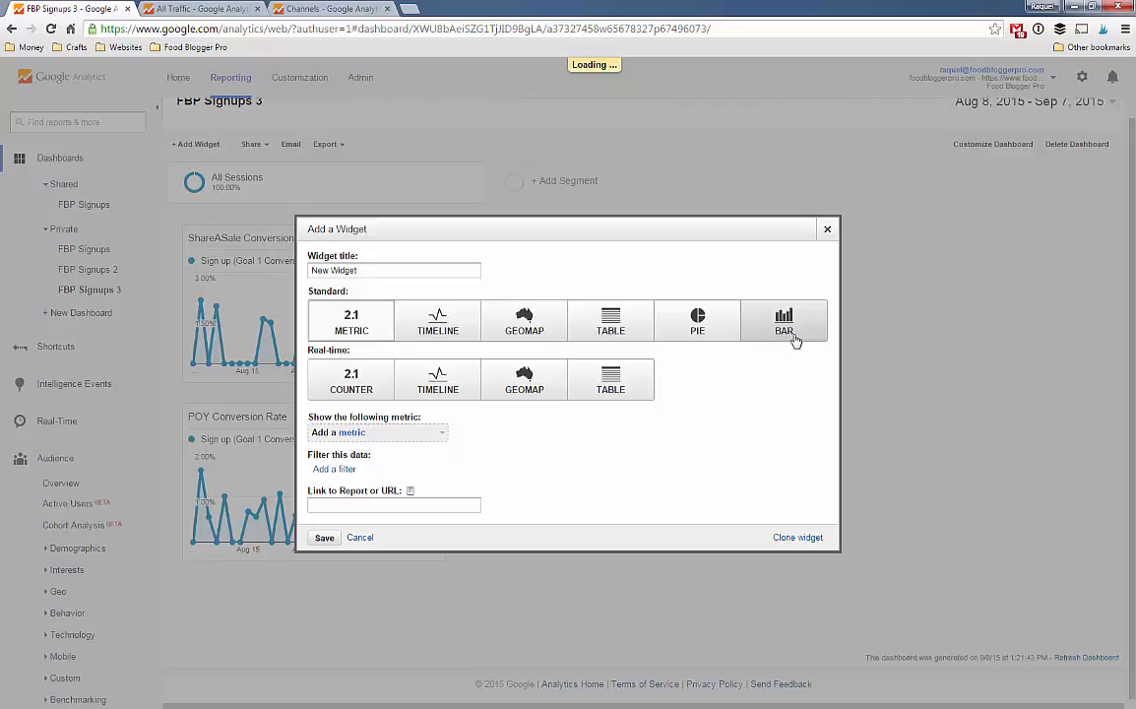
left_click(783, 319)
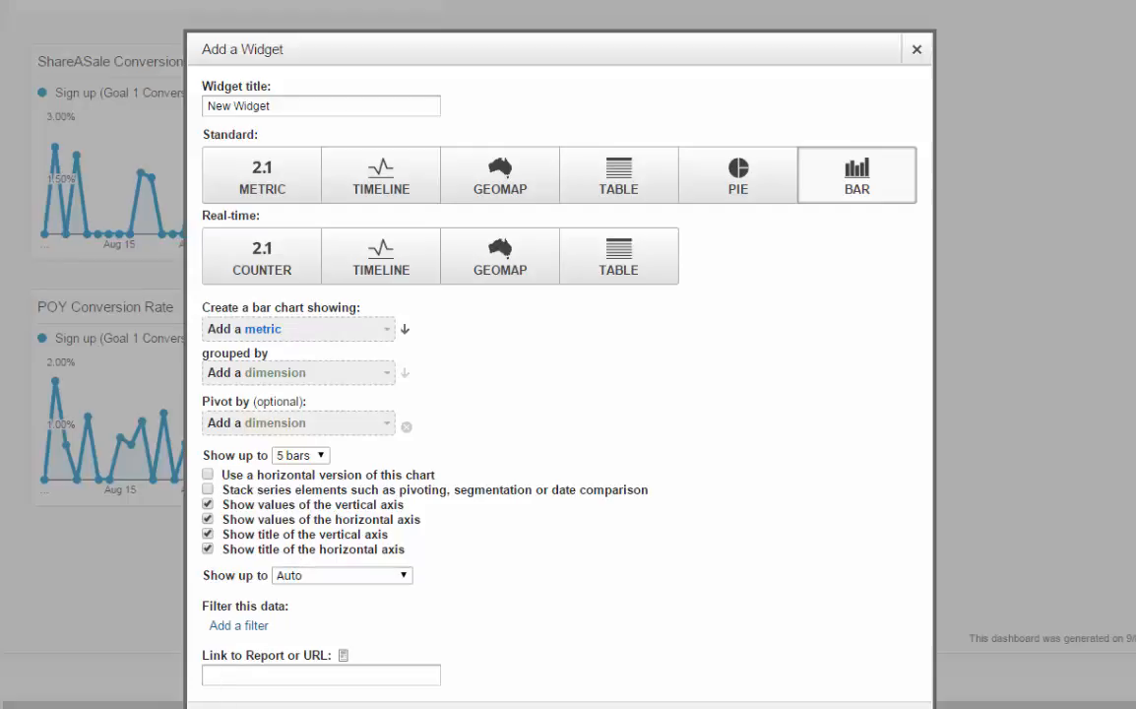
mouse_move(380, 175)
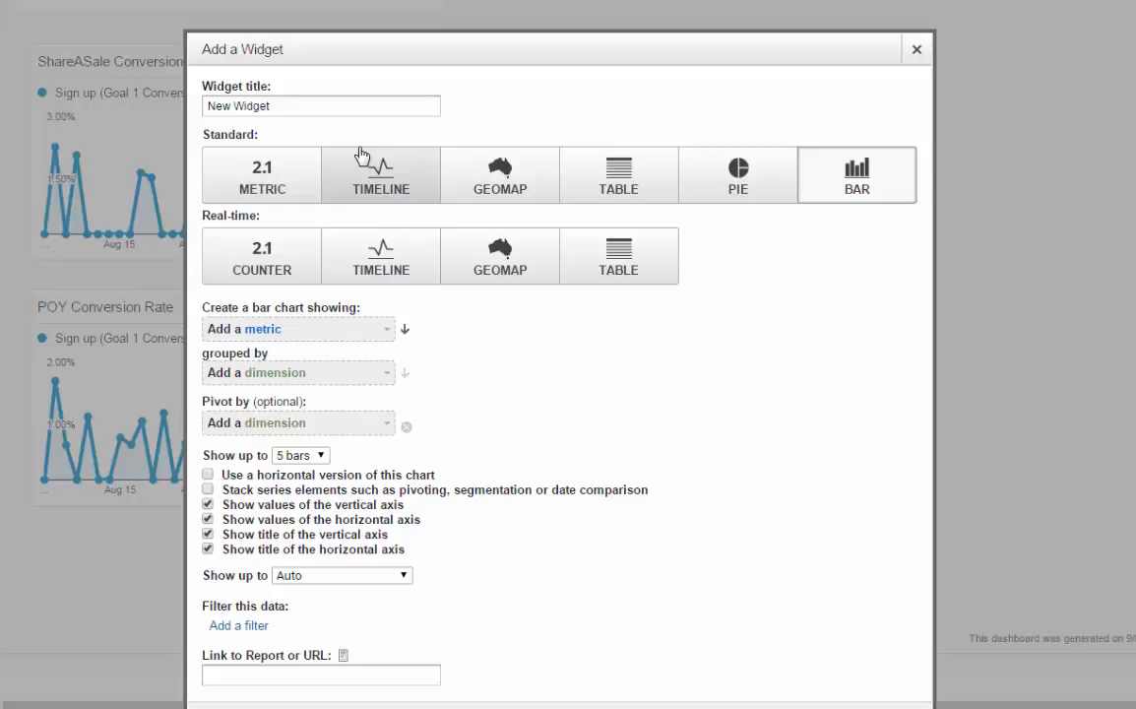
mouse_move(382, 256)
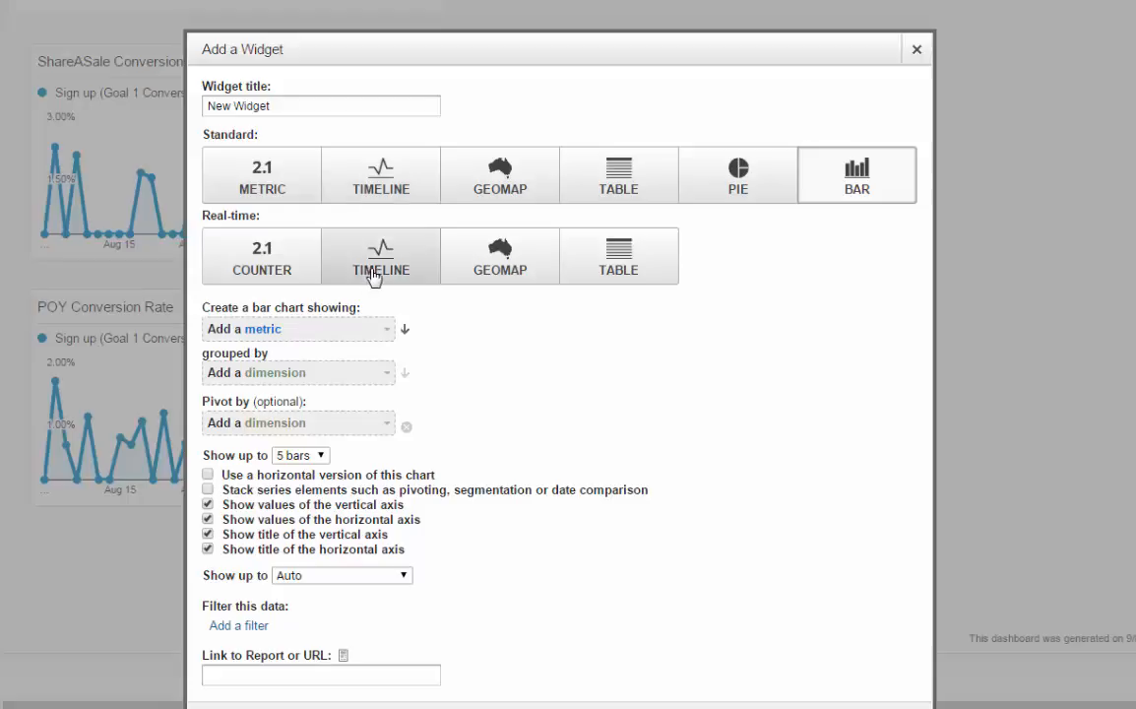
mouse_move(298, 263)
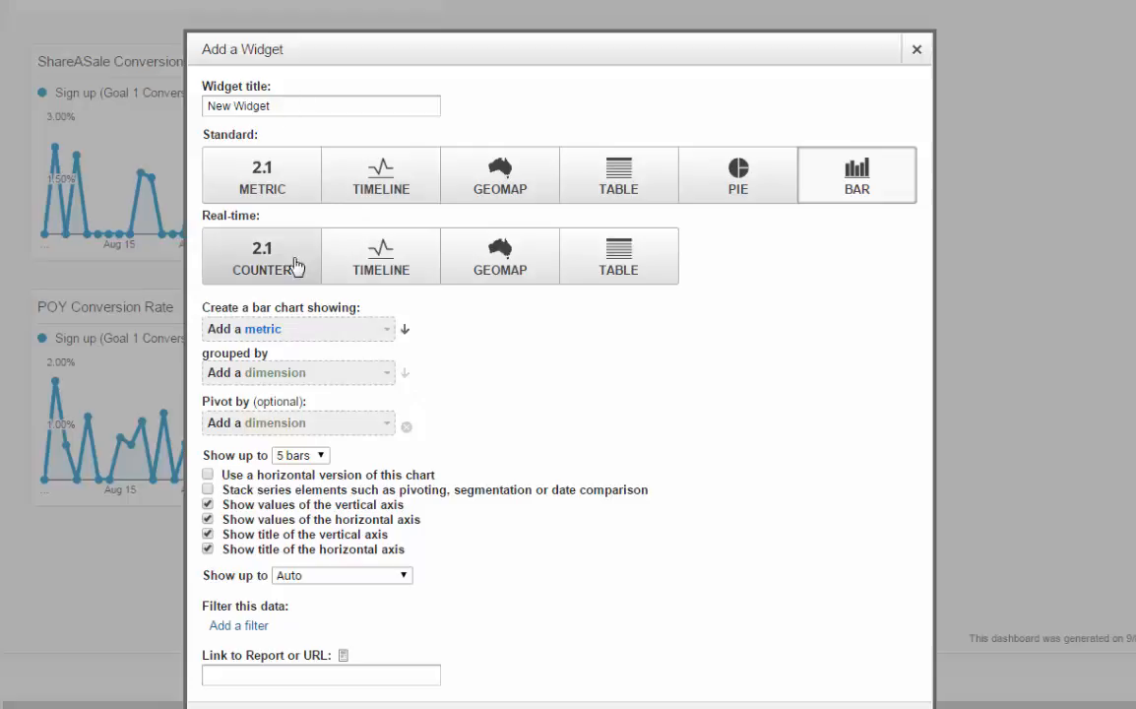
Chart Sign up (Goal 1 Completions) in the bars, grouped by Source.
left_click(295, 329)
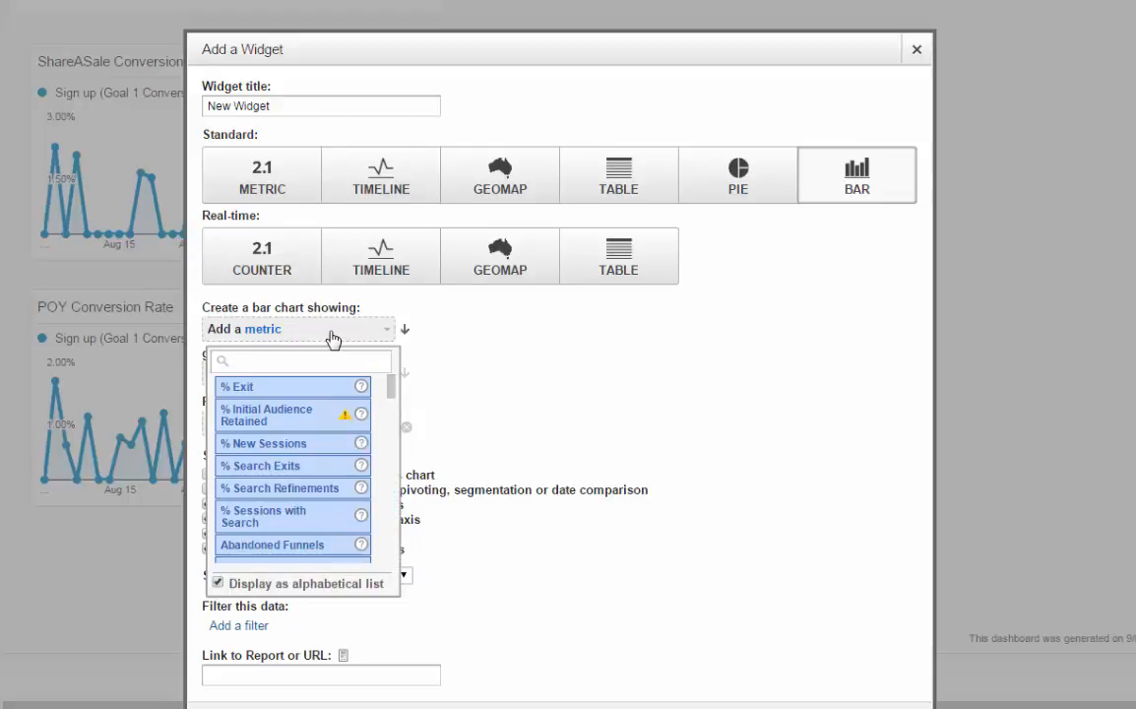
type("sign")
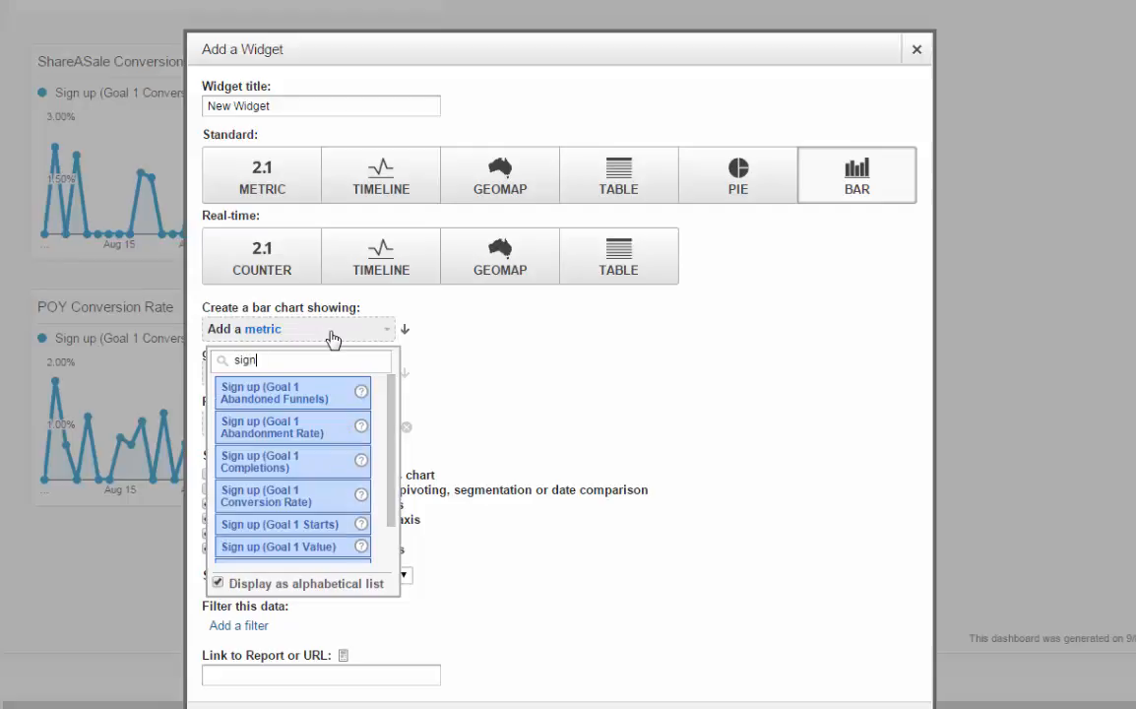
type("up")
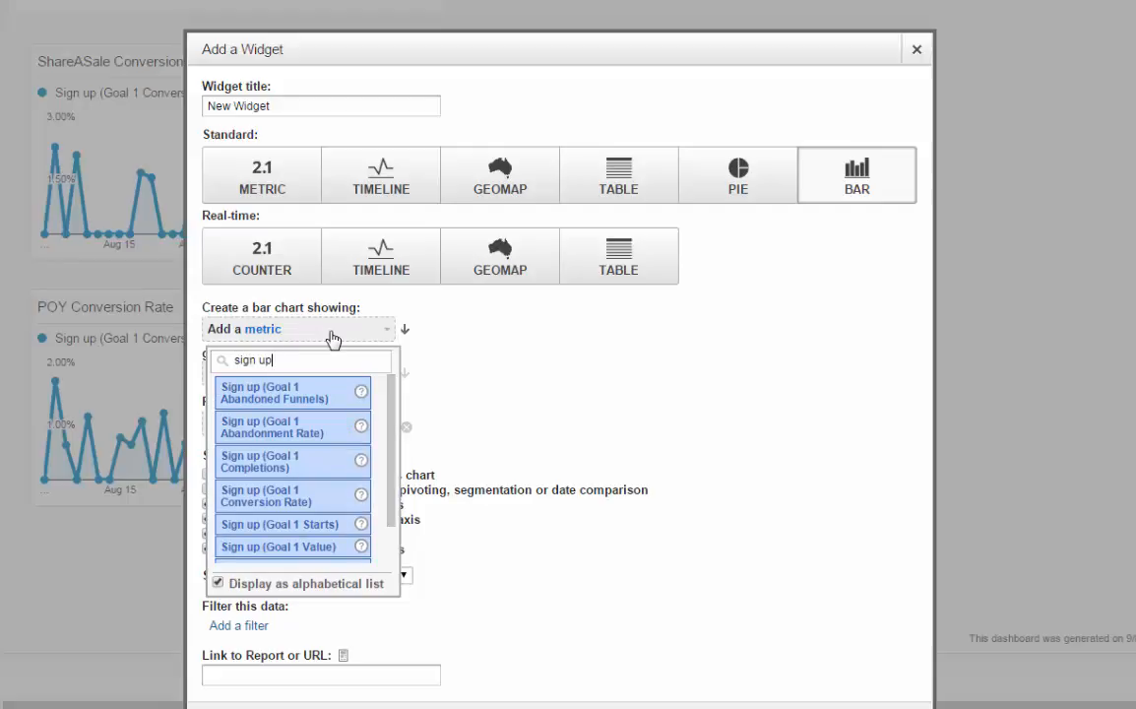
mouse_move(285, 460)
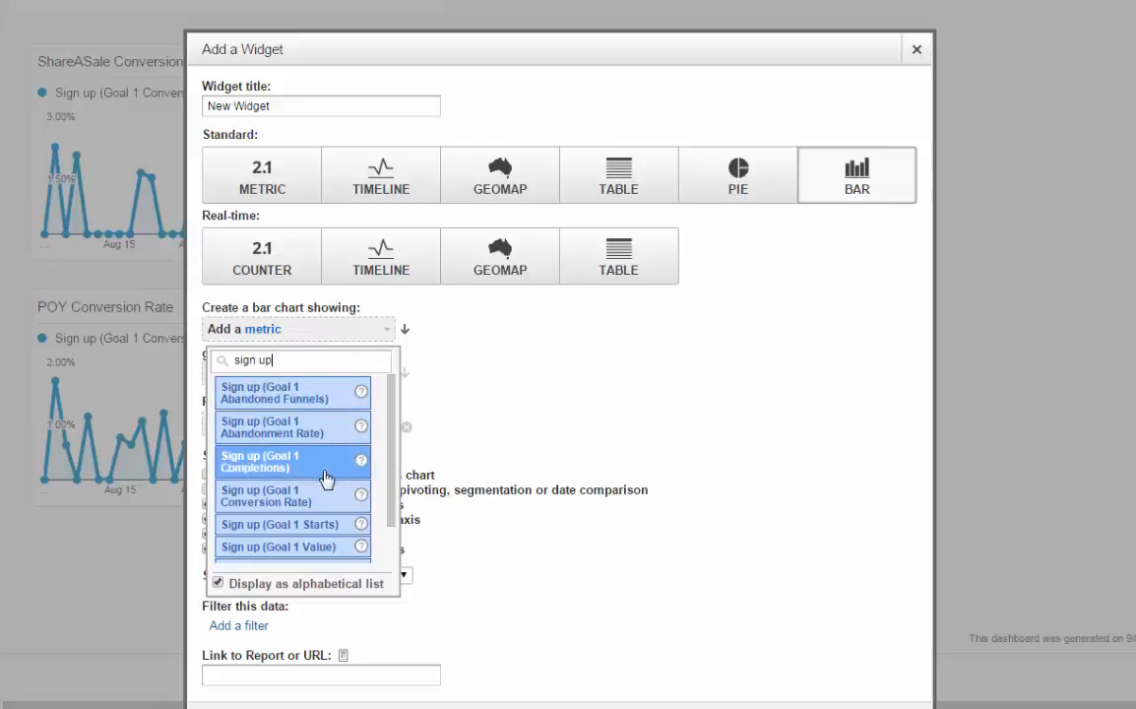
mouse_move(318, 496)
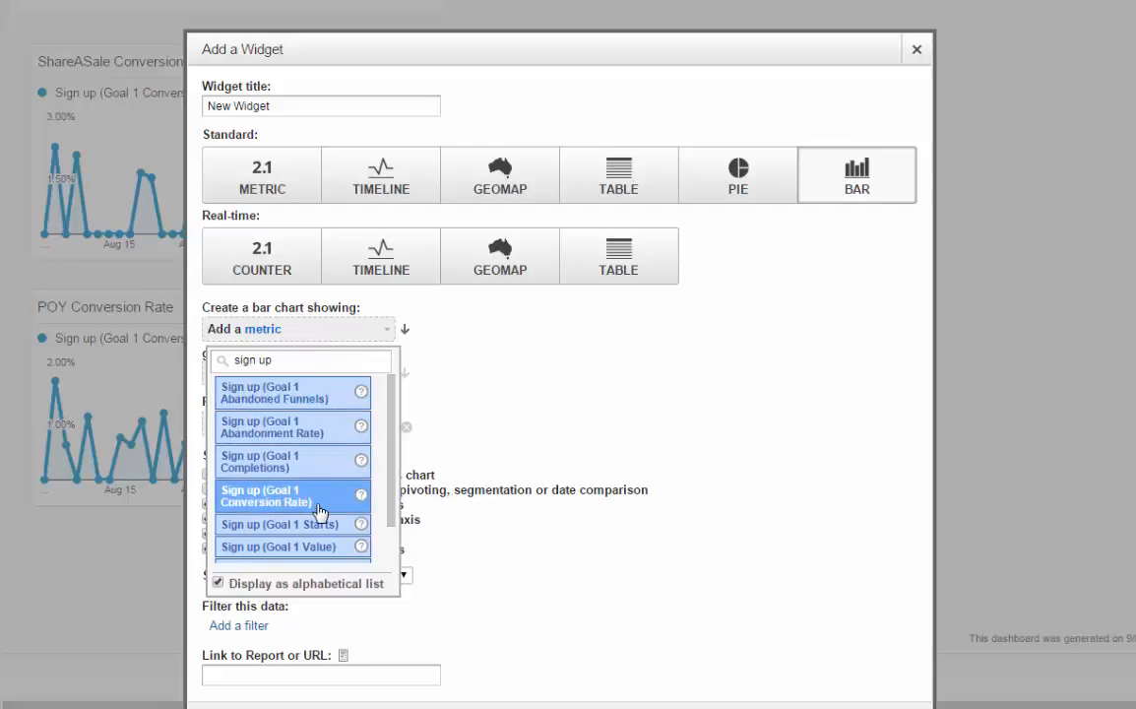
mouse_move(318, 461)
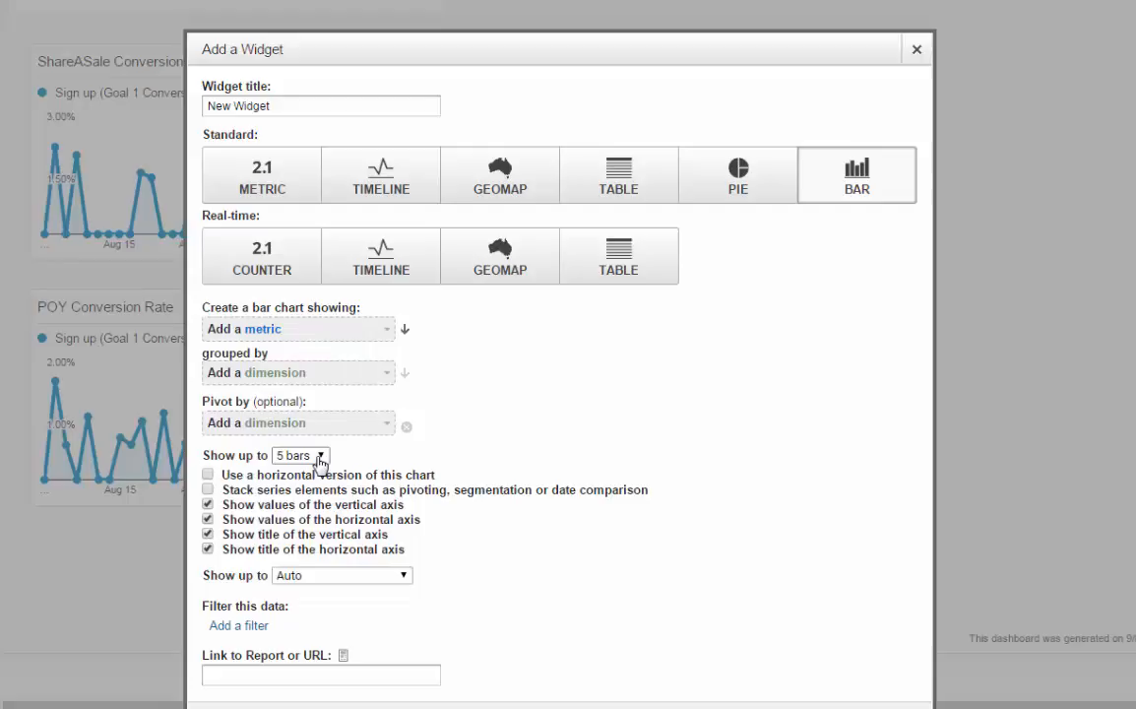
left_click(297, 328)
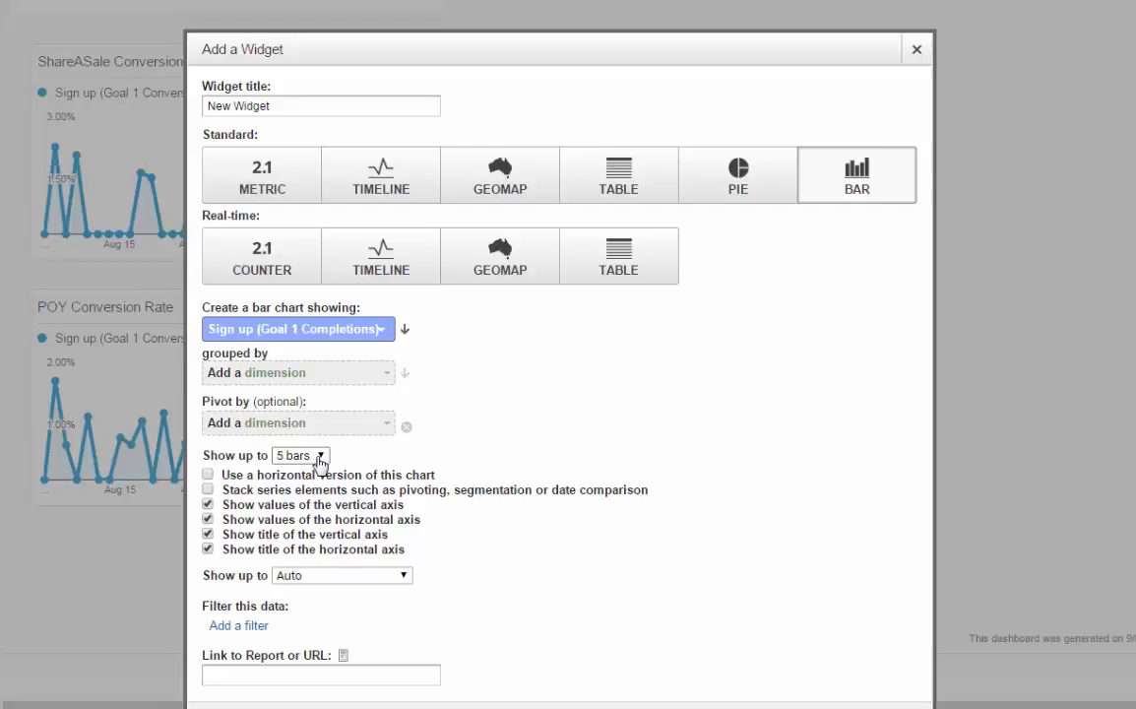
left_click(295, 372)
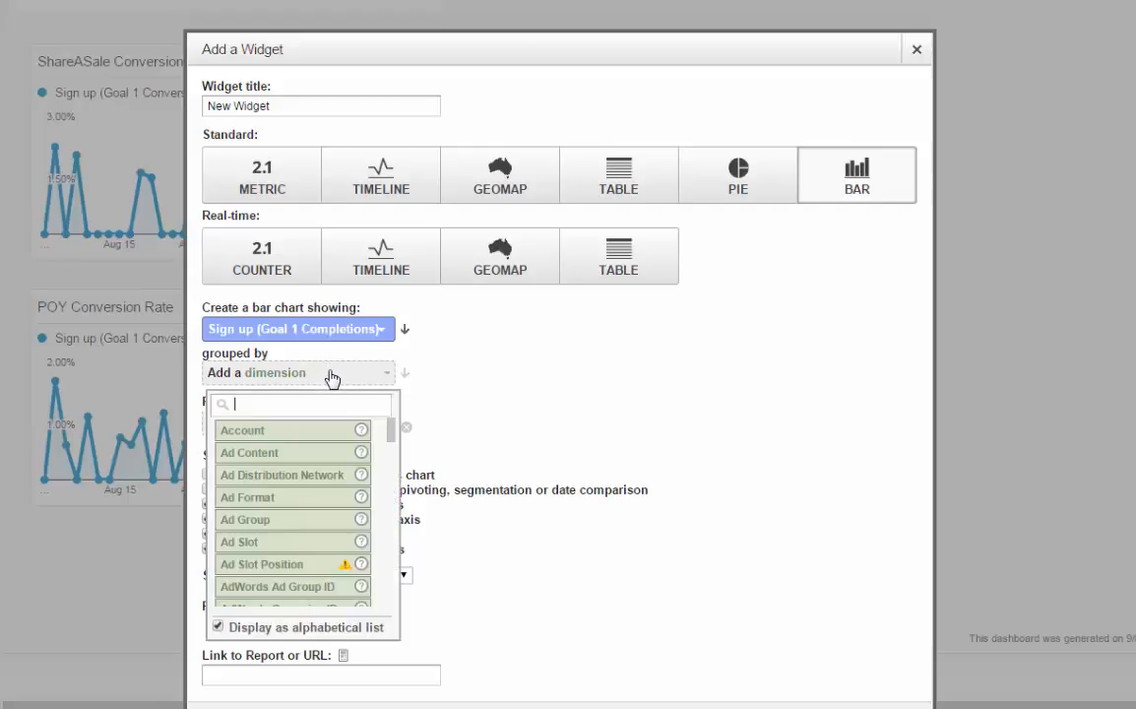
type("source")
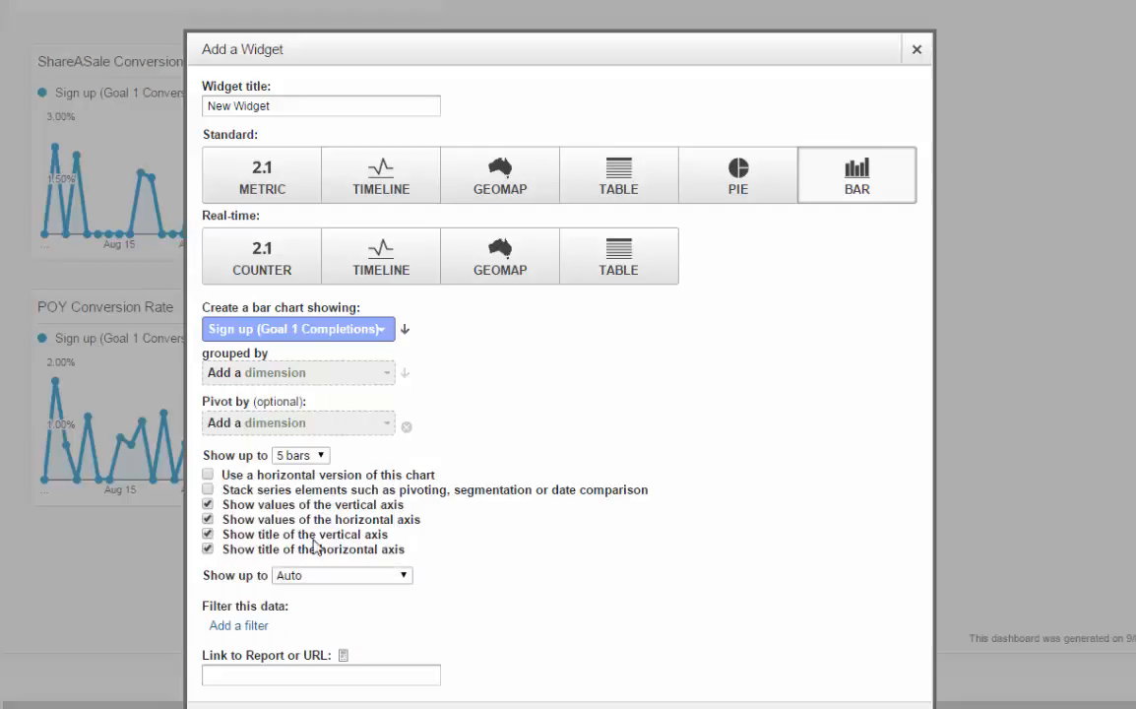
left_click(295, 372)
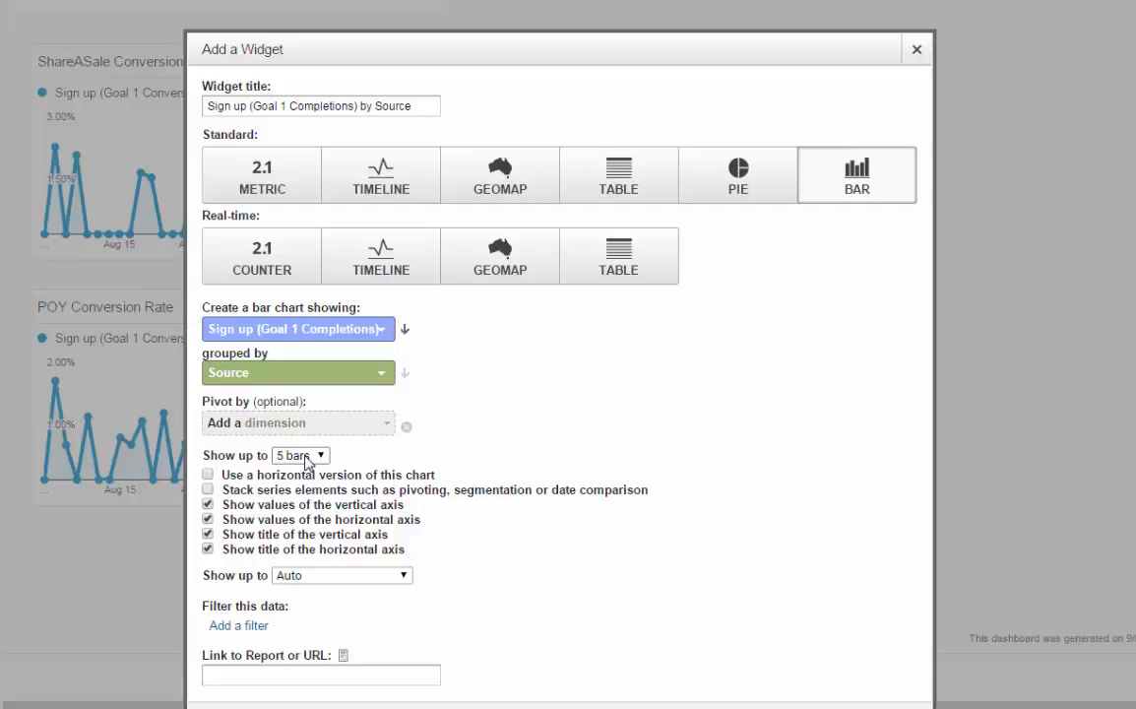
mouse_move(240, 626)
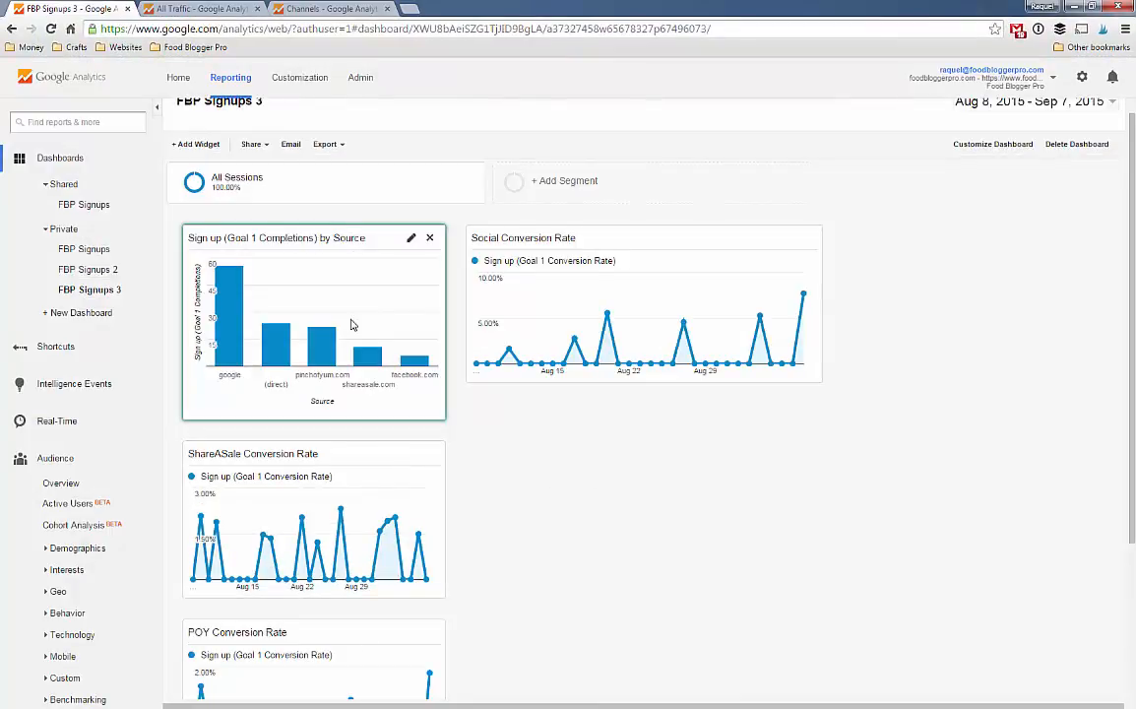
mouse_move(404, 244)
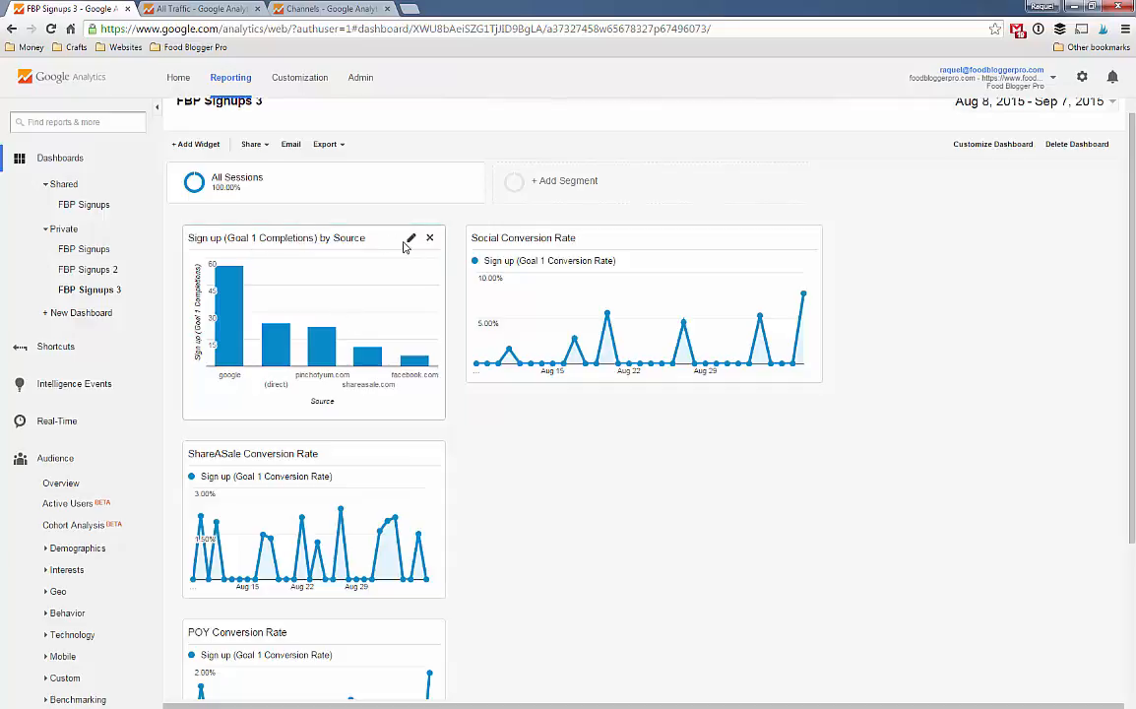
Save the Sign up completions by Source bar chart onto the FBP Signups 3 dashboard.
left_click(410, 244)
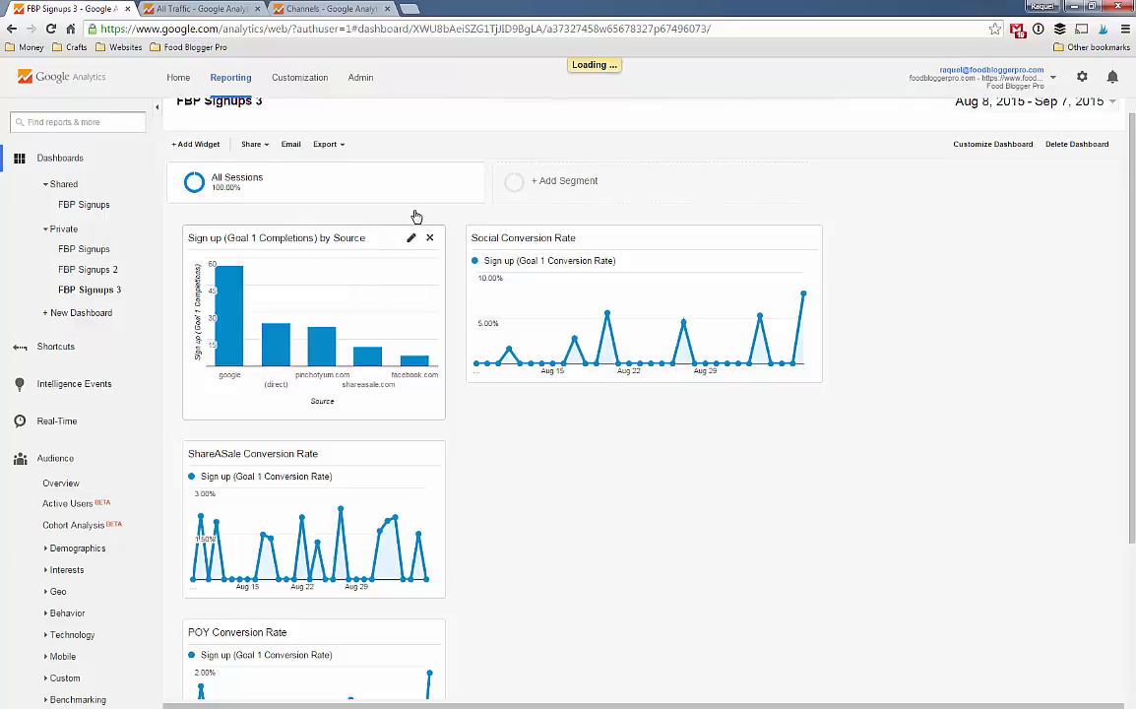
Retitle the bar chart widget to 'Sign up Completions by Source' and save it.
left_click(410, 236)
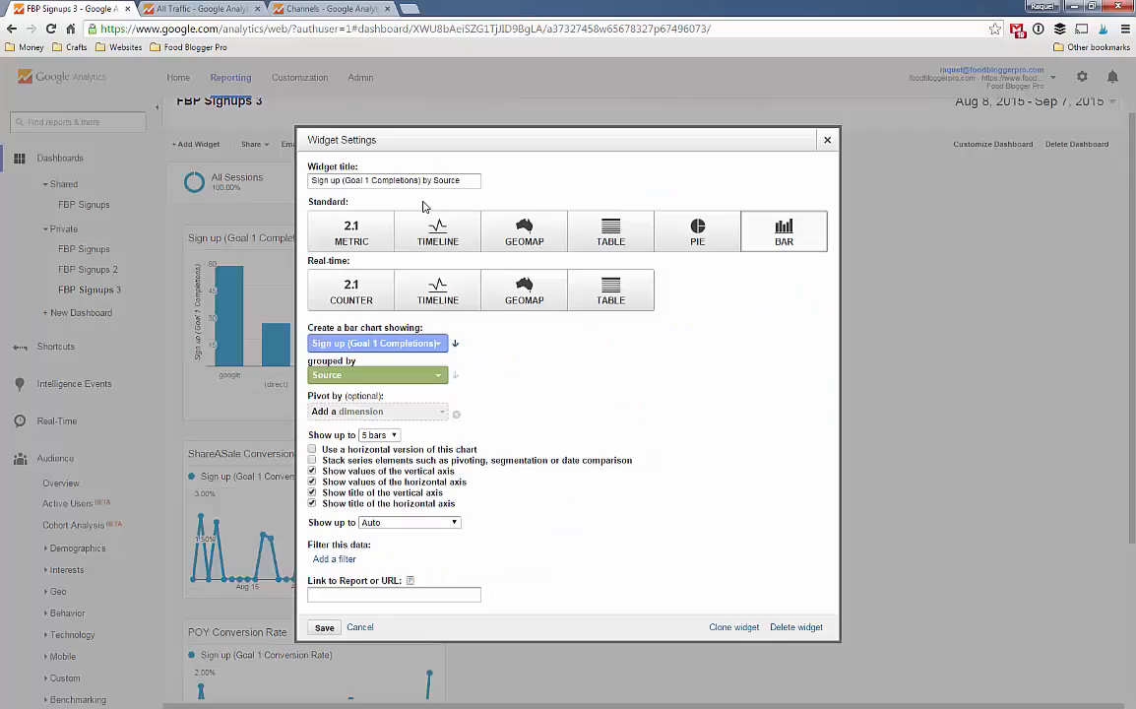
double_click(359, 181)
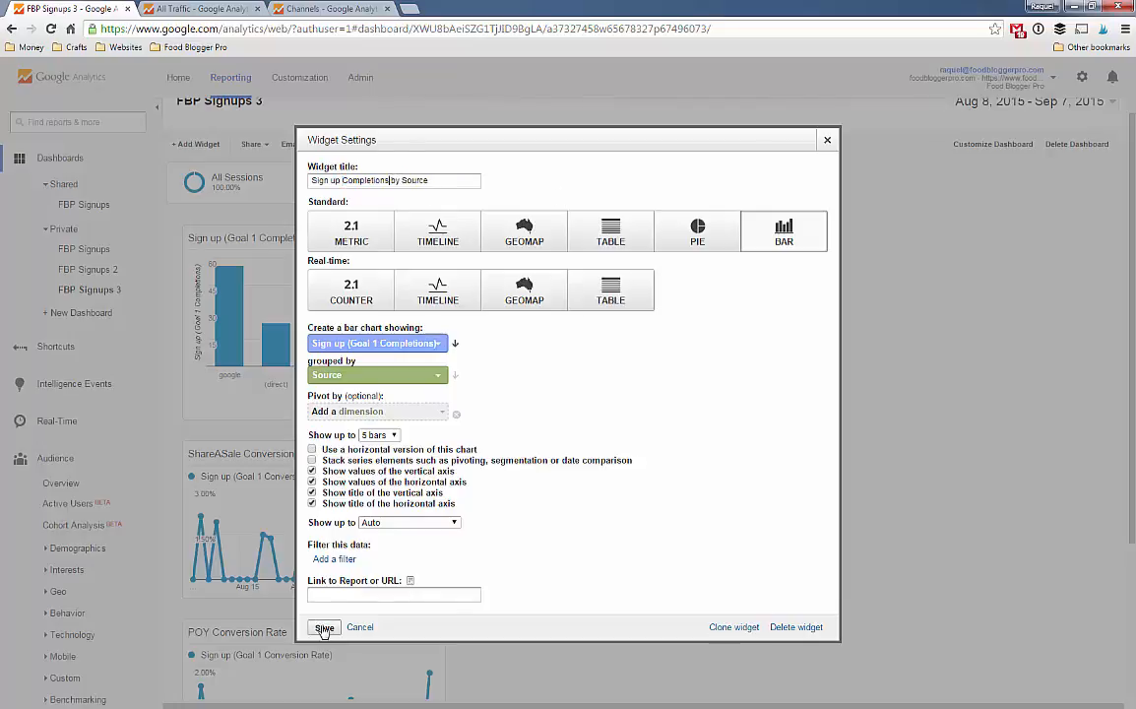
left_click(323, 626)
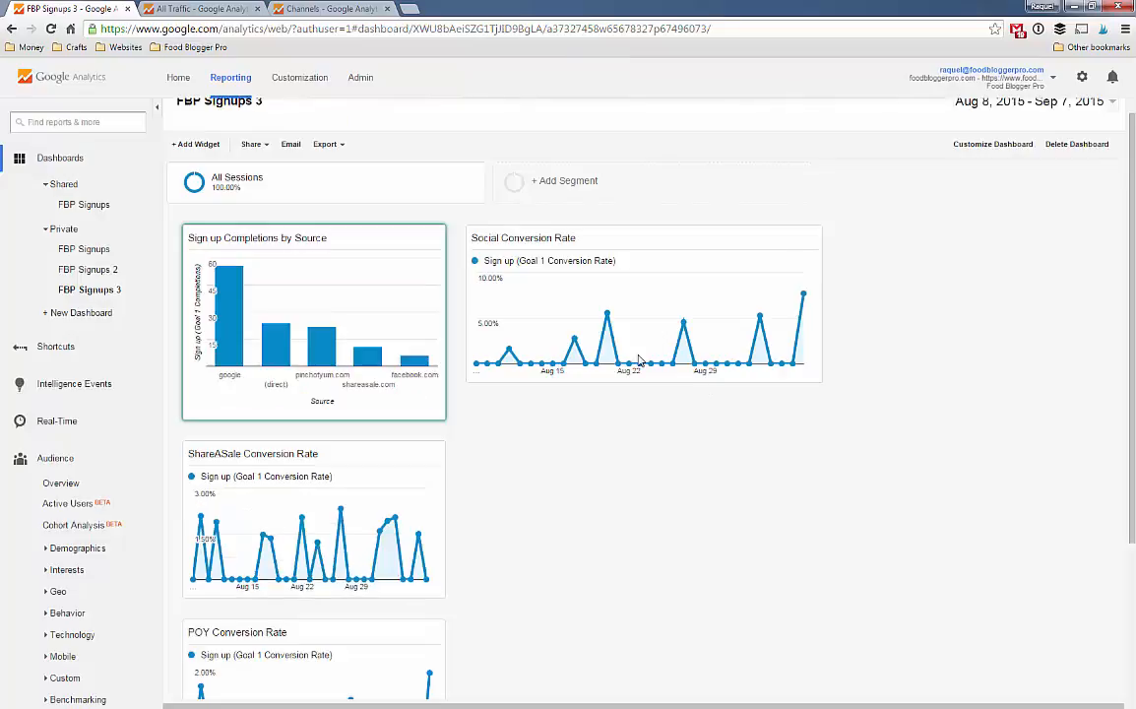
mouse_move(271, 354)
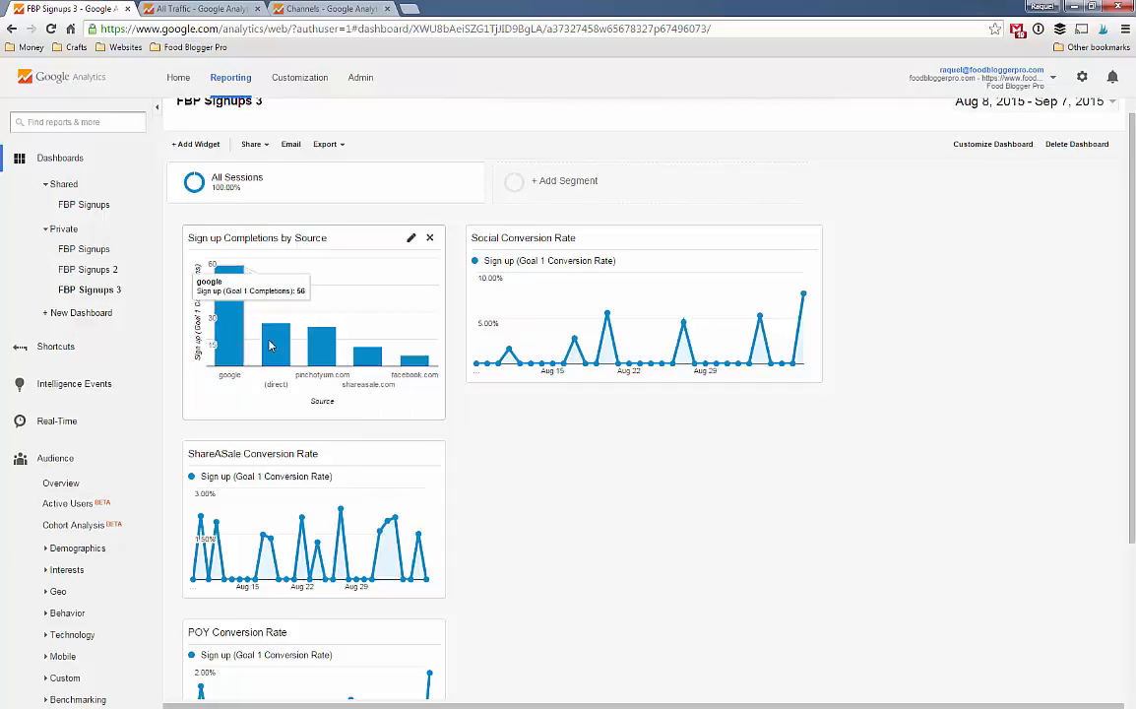
mouse_move(378, 376)
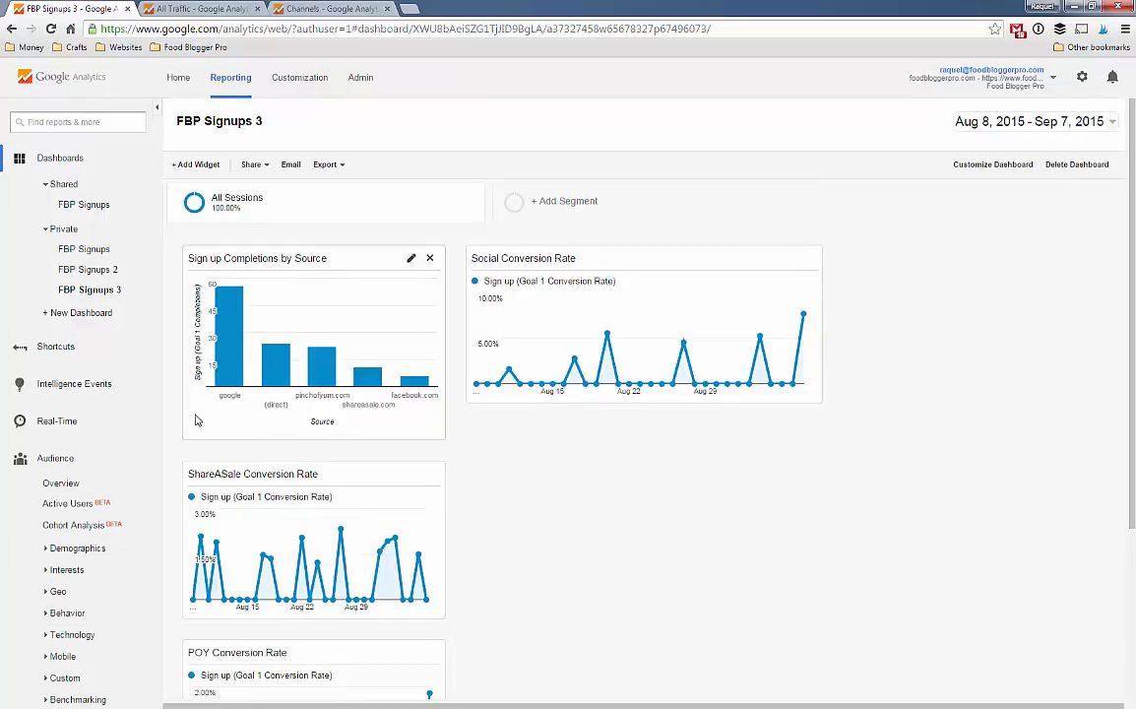
mouse_move(401, 451)
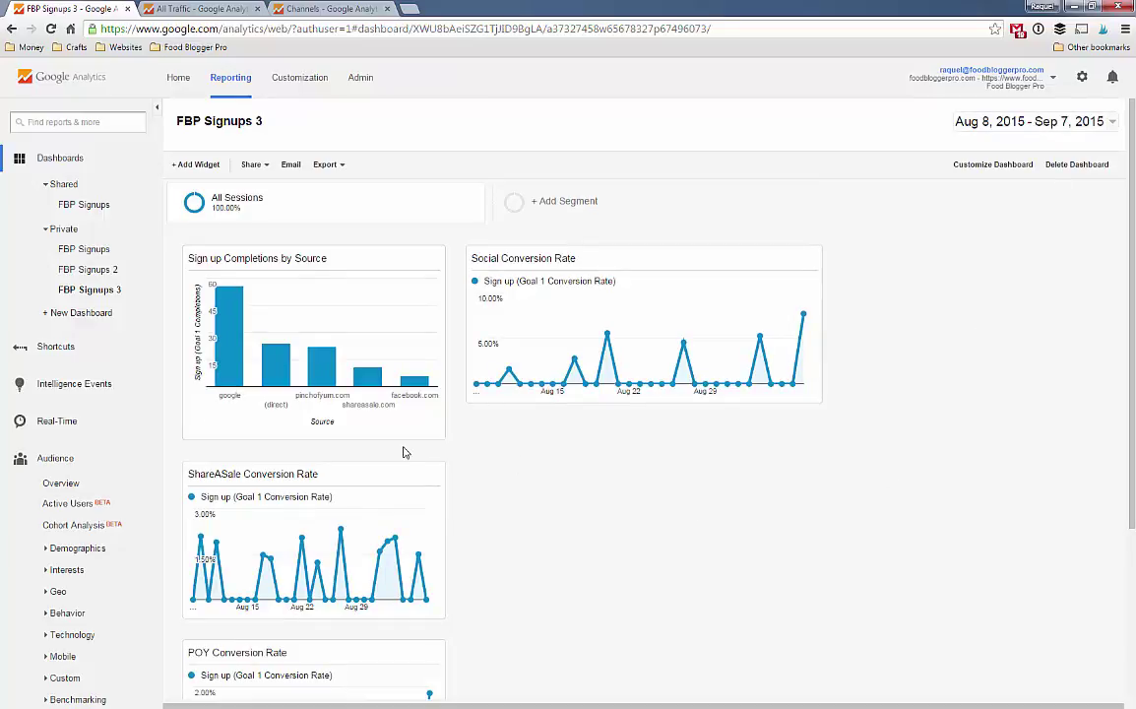